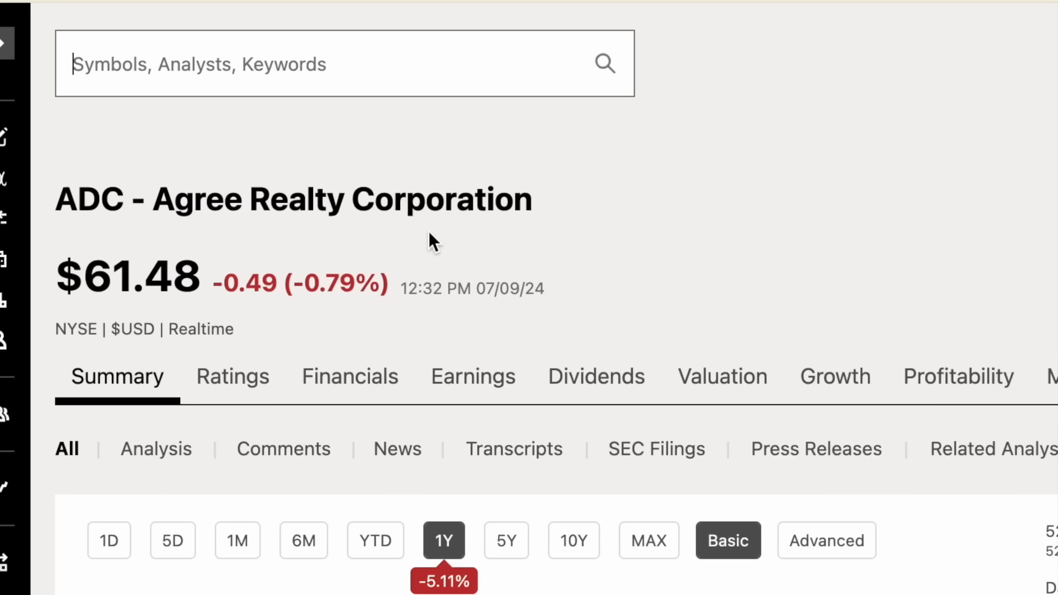
Step: Copy the ADC ticker and browse its dividend history on Seeking Alpha
double_click(91, 199)
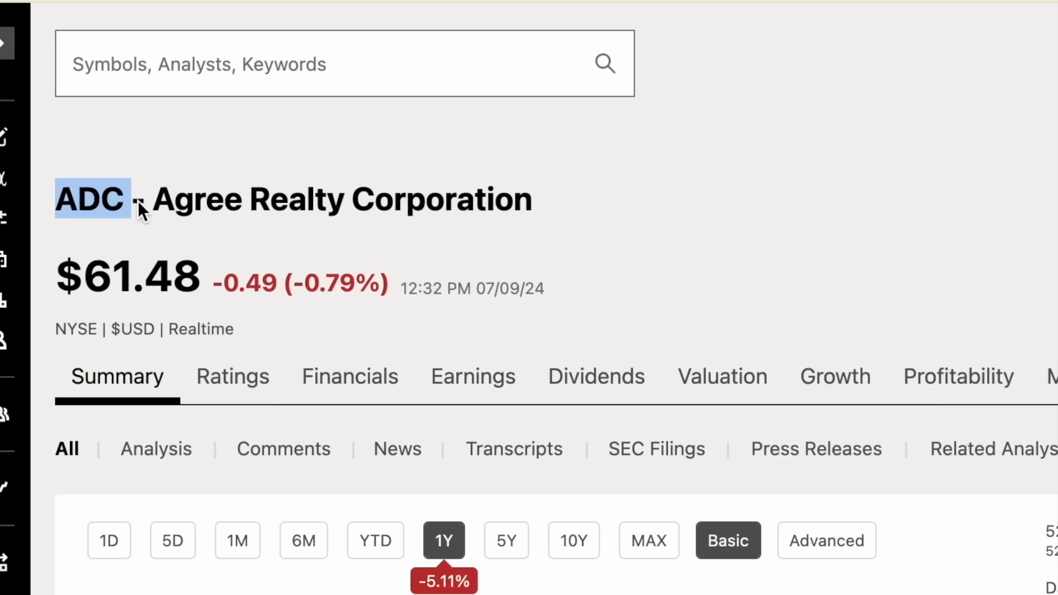
double_click(126, 277)
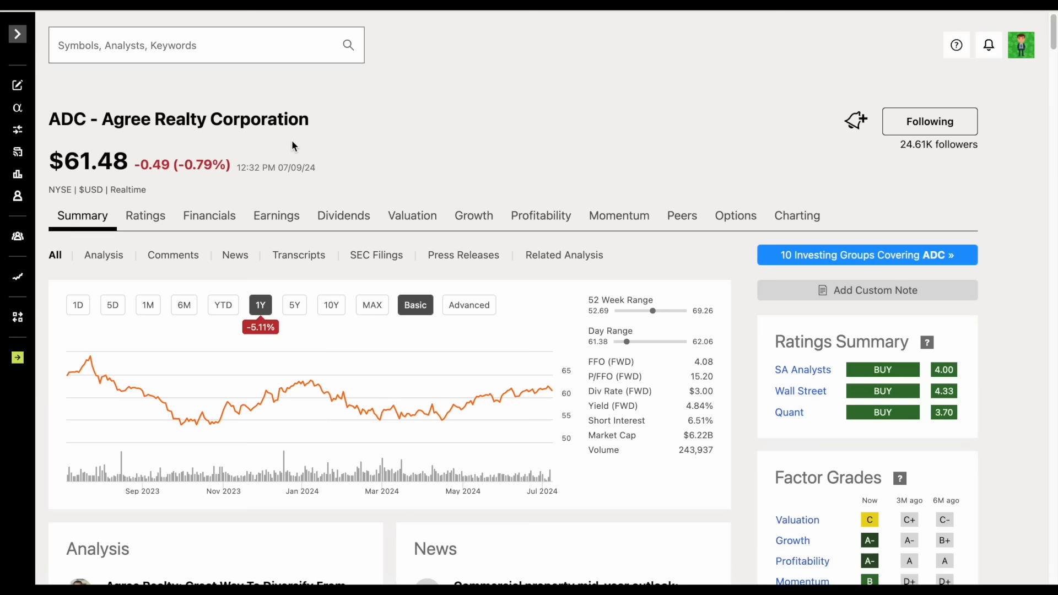
mouse_move(340, 207)
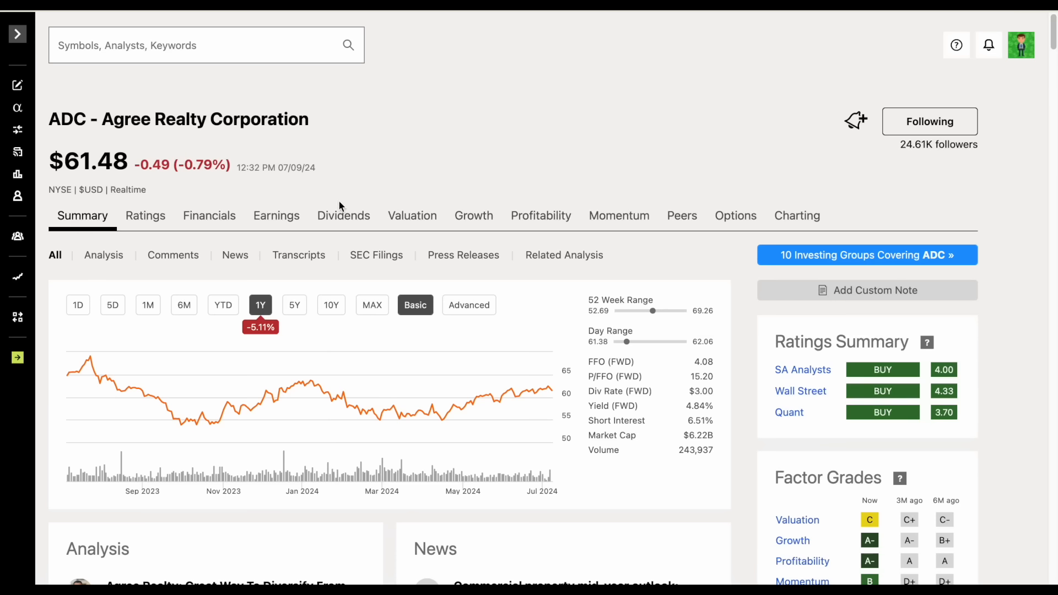
left_click(343, 215)
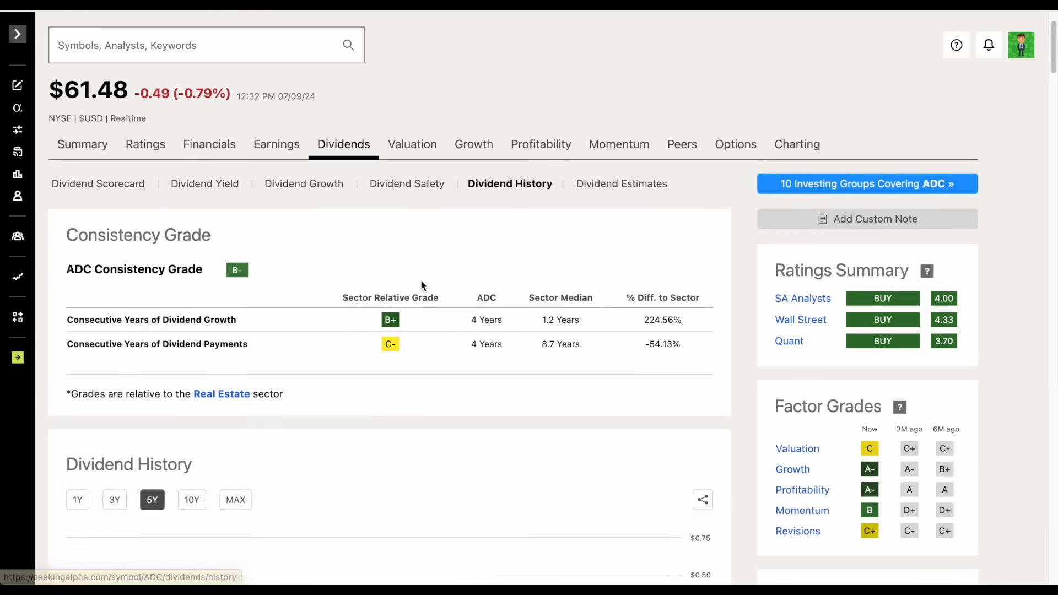
scroll("down", 3)
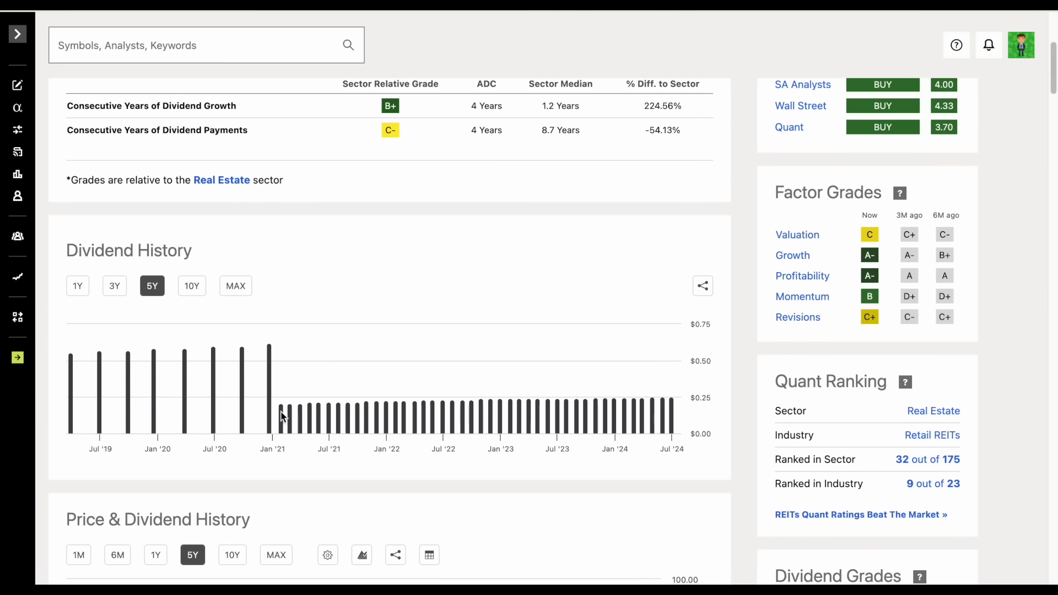
mouse_move(279, 412)
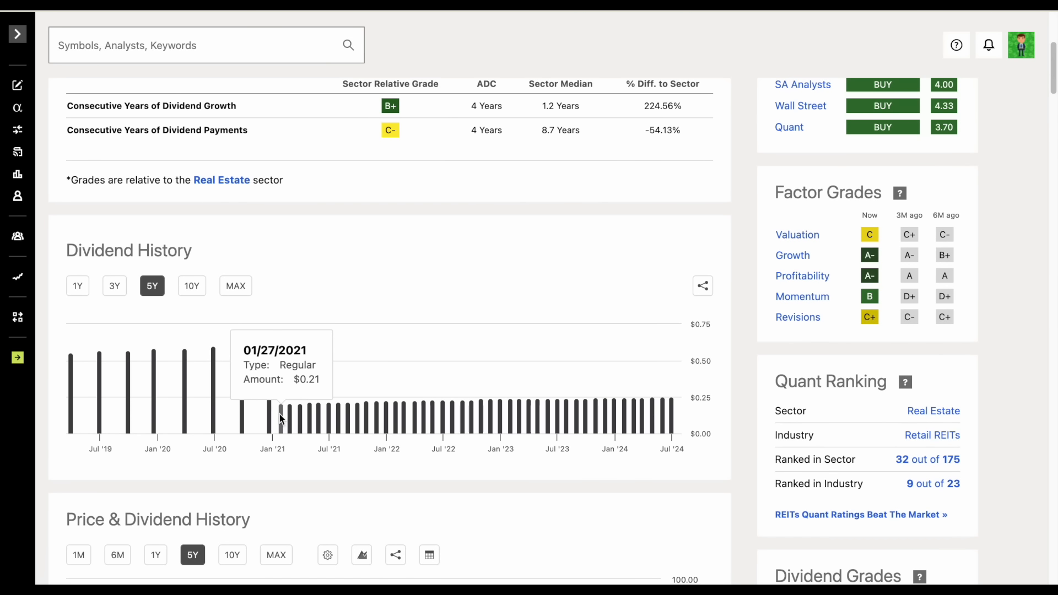
mouse_move(214, 352)
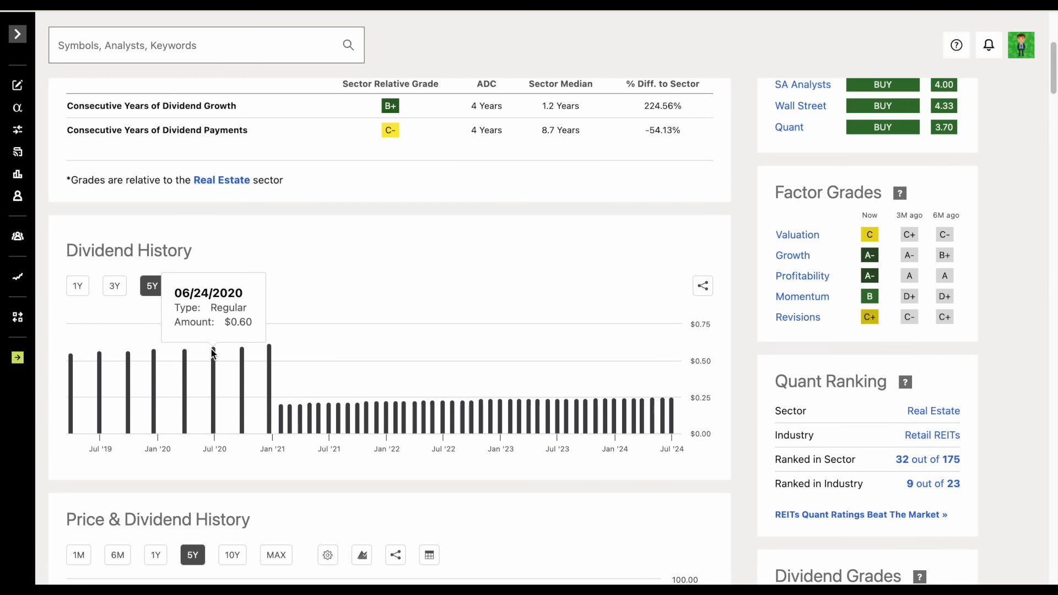
mouse_move(153, 354)
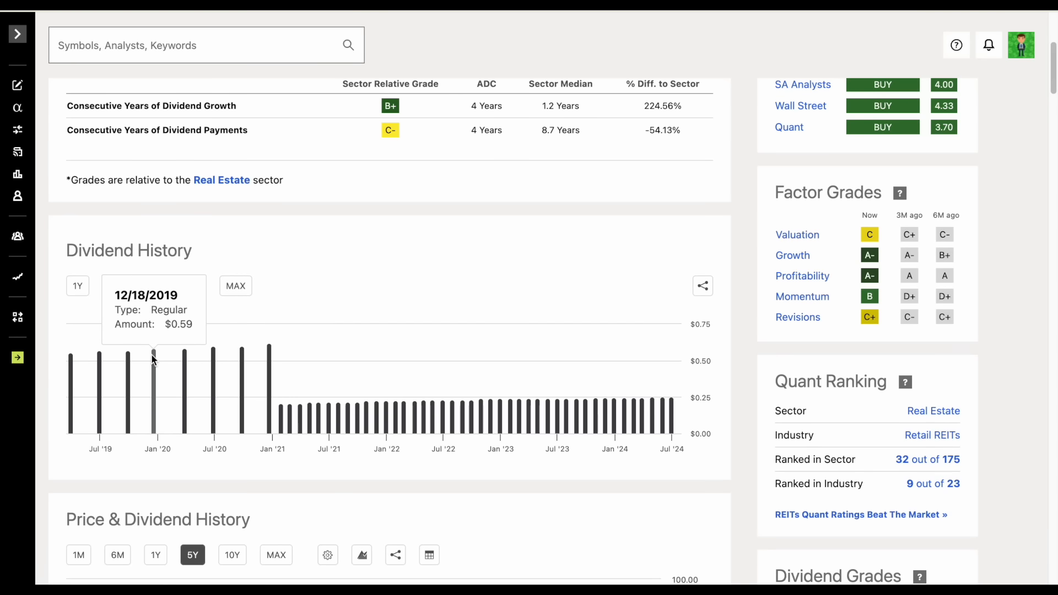
mouse_move(313, 379)
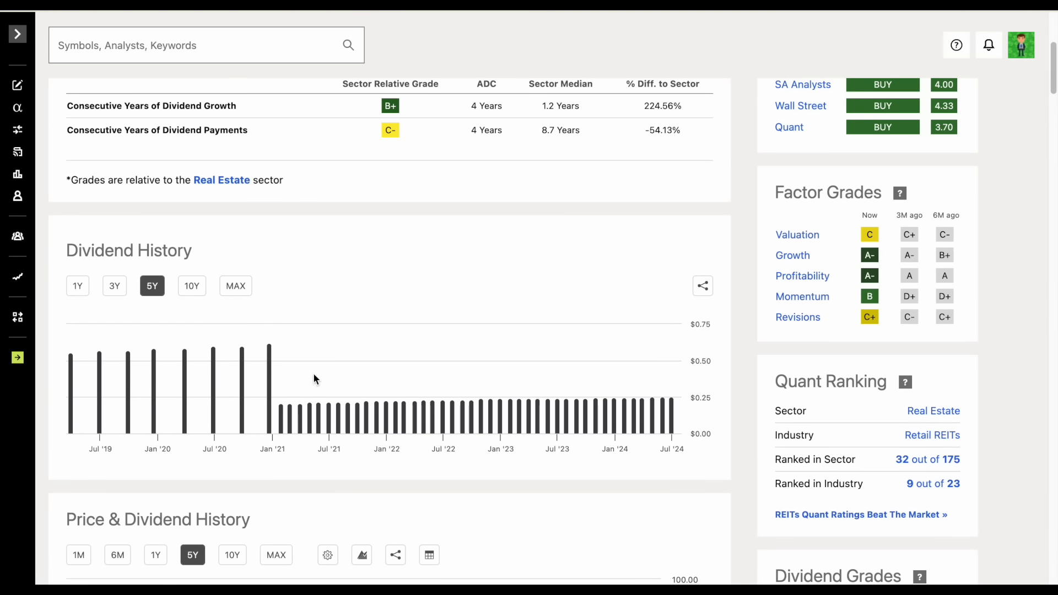
scroll("up", 3)
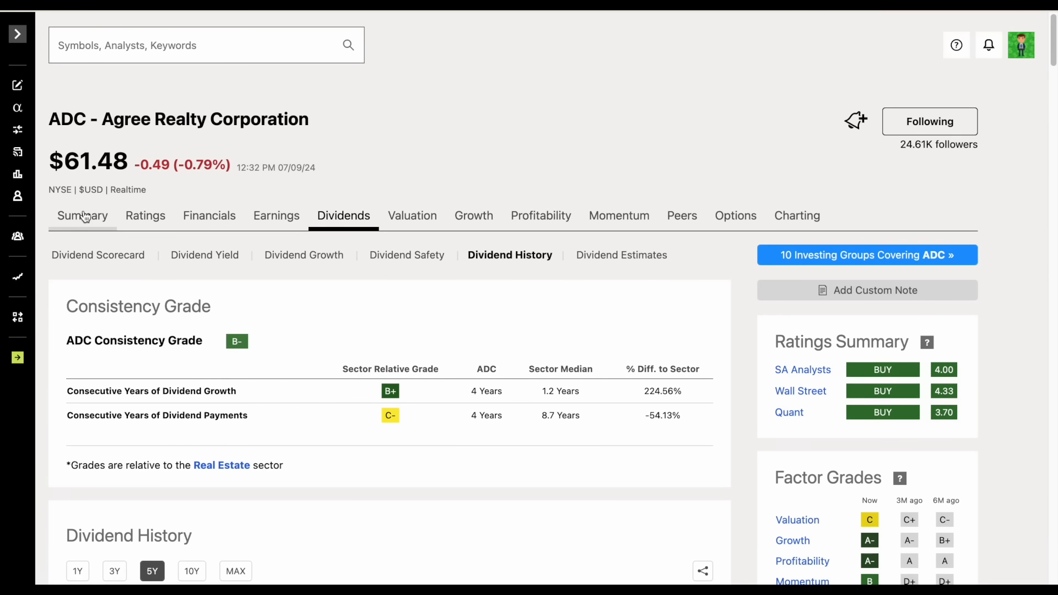
left_click(82, 215)
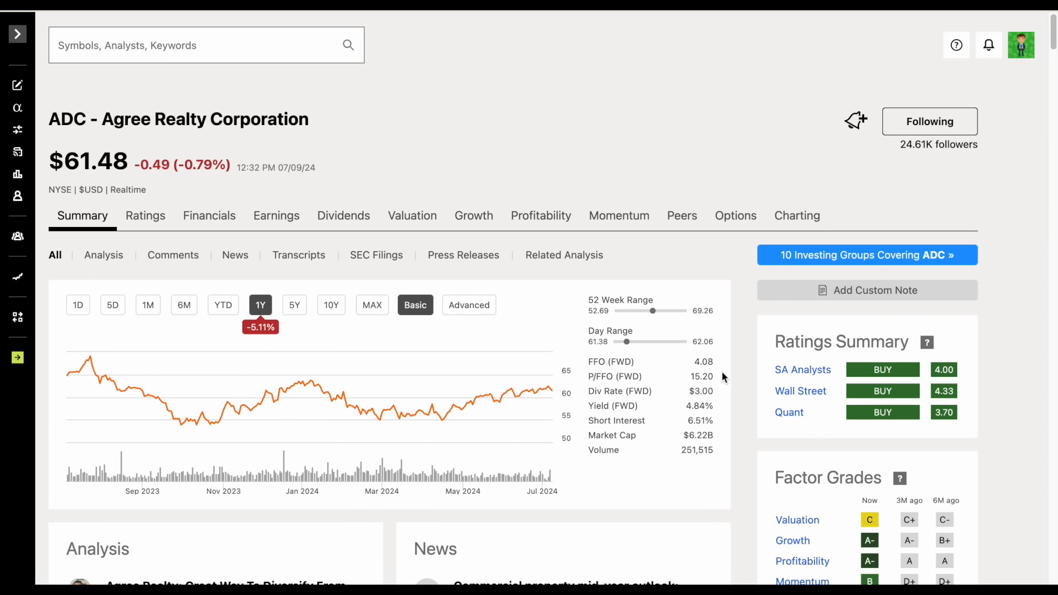
Step: Enter ADC in the dashboard's Ticker cell B3
double_click(700, 406)
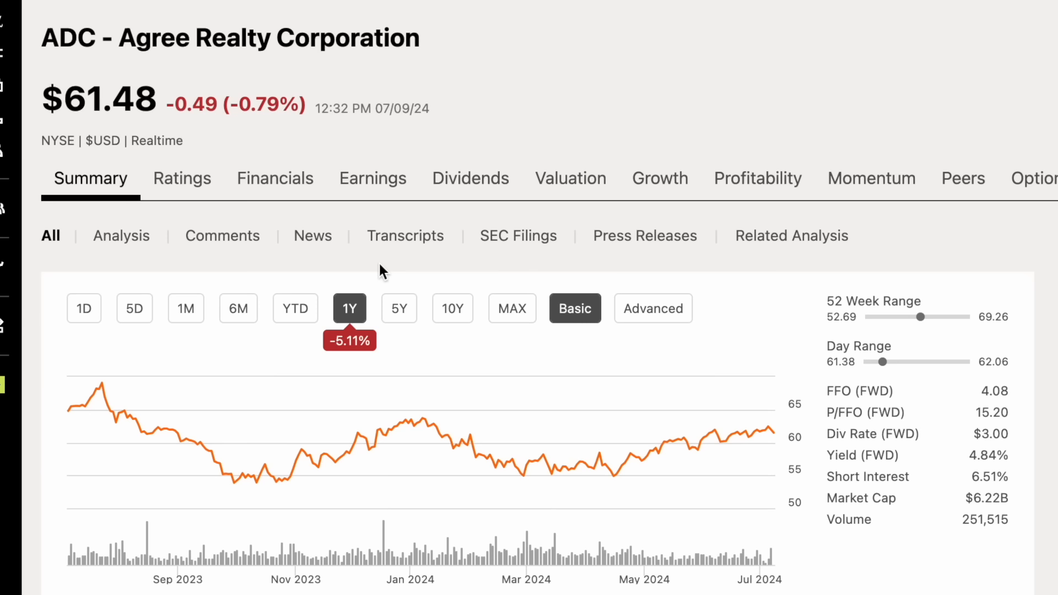
left_click(294, 309)
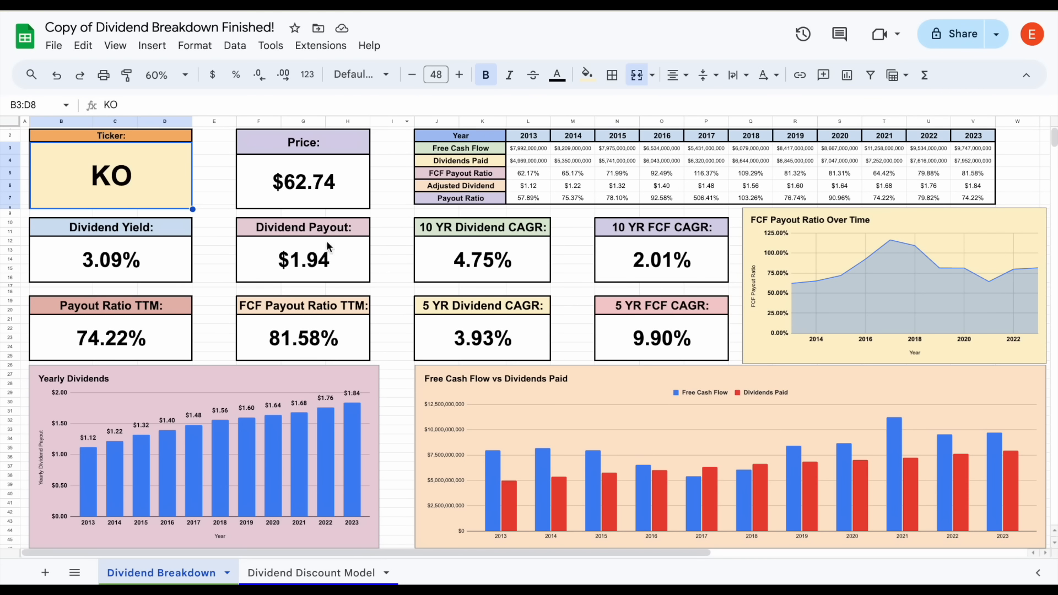
mouse_move(150, 202)
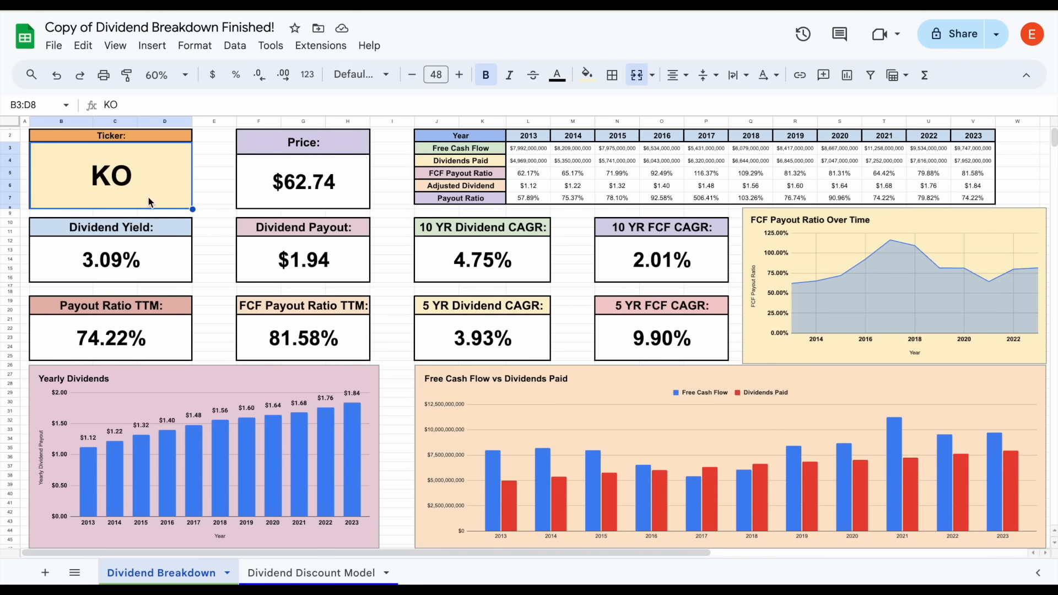
type("ADC")
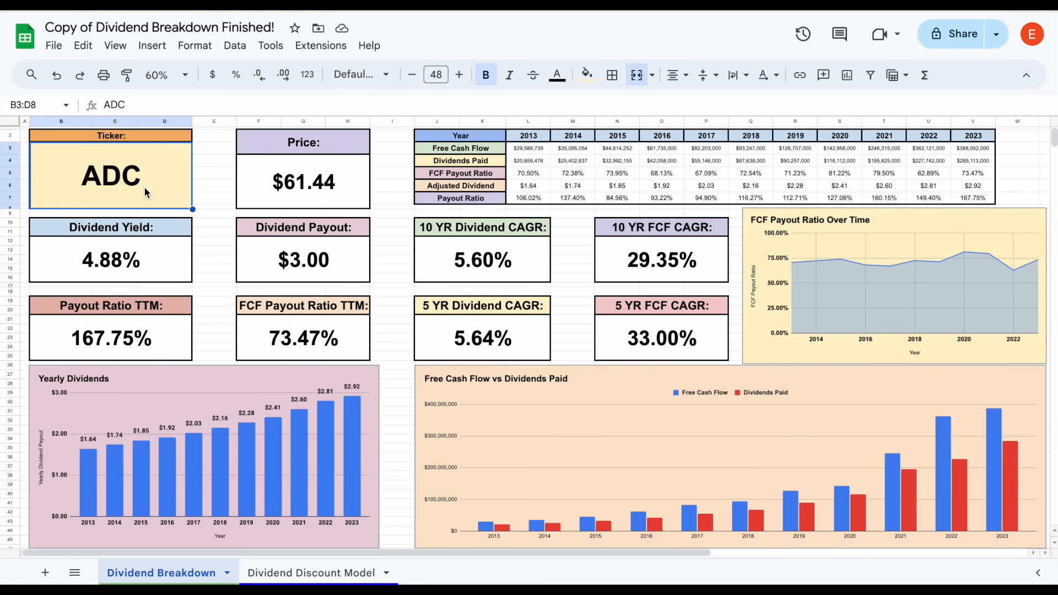
mouse_move(92, 484)
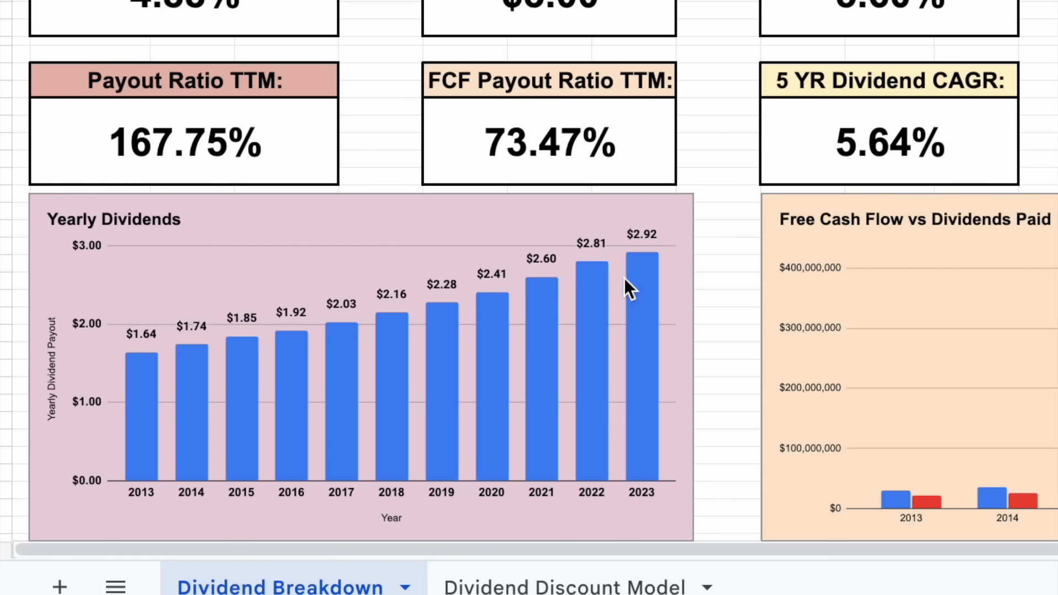
mouse_move(662, 286)
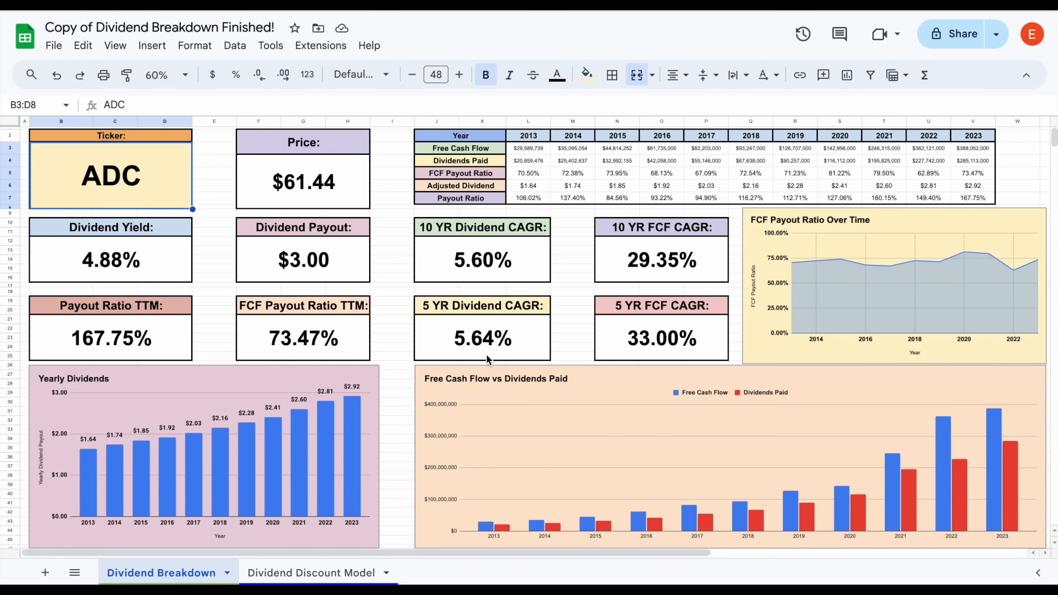
Step: Inspect the 5 YR Dividend CAGR and Payout Ratio TTM formulas and the Extensions list
left_click(482, 339)
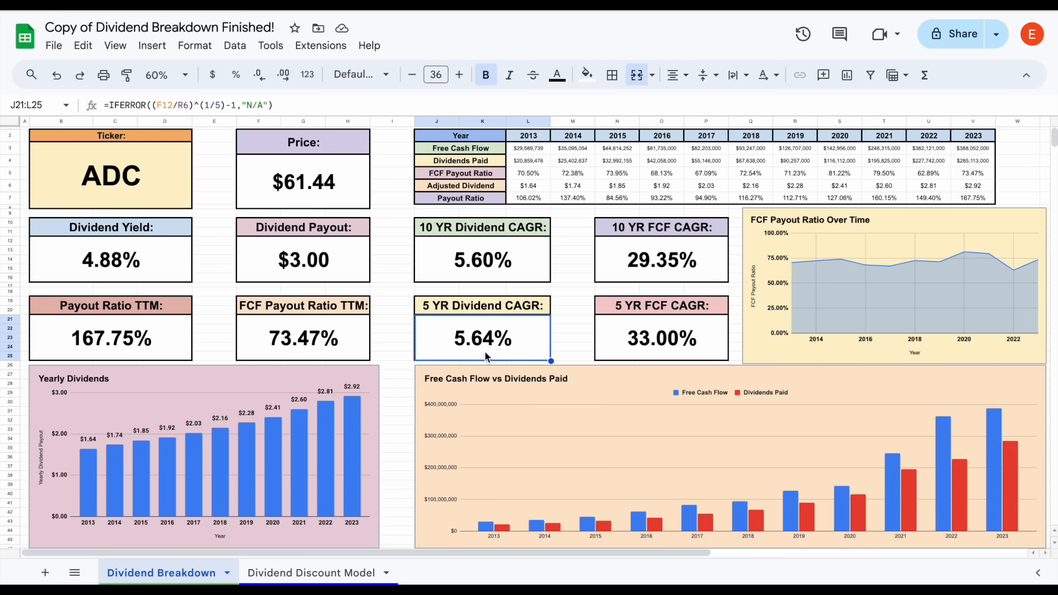
mouse_move(293, 417)
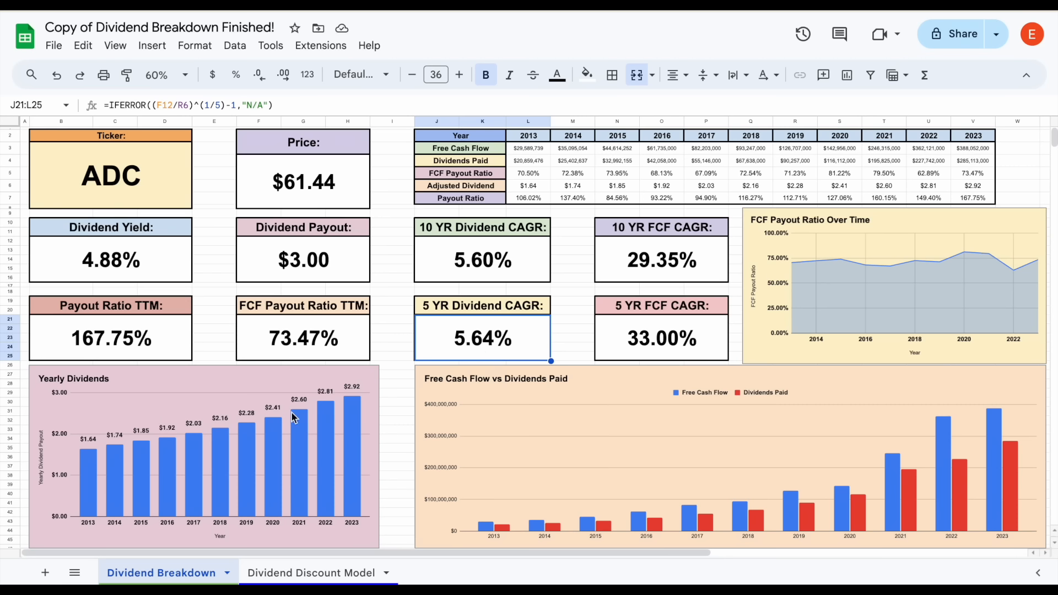
left_click(321, 45)
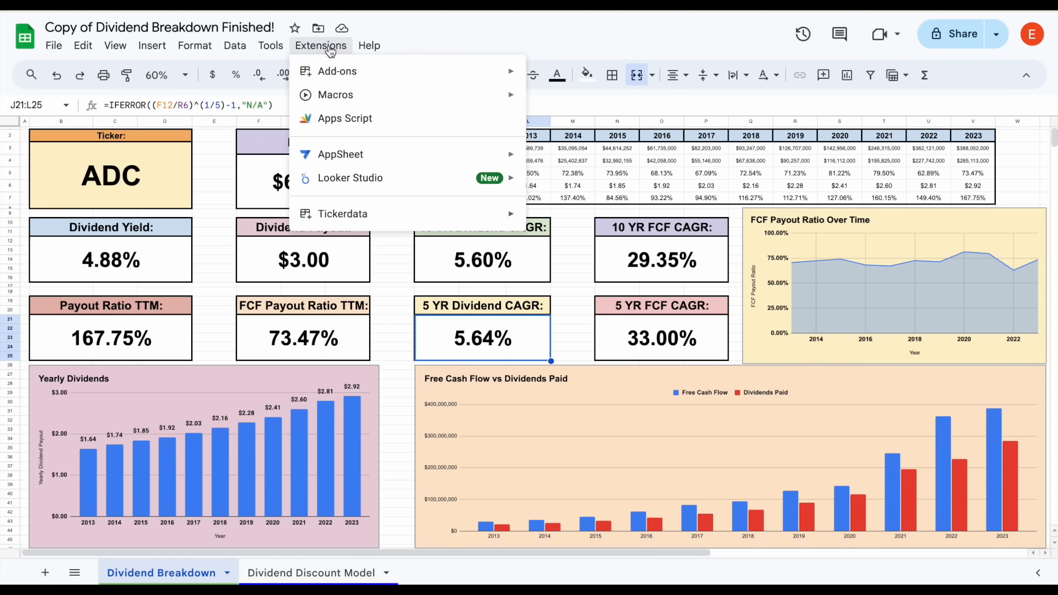
left_click(343, 213)
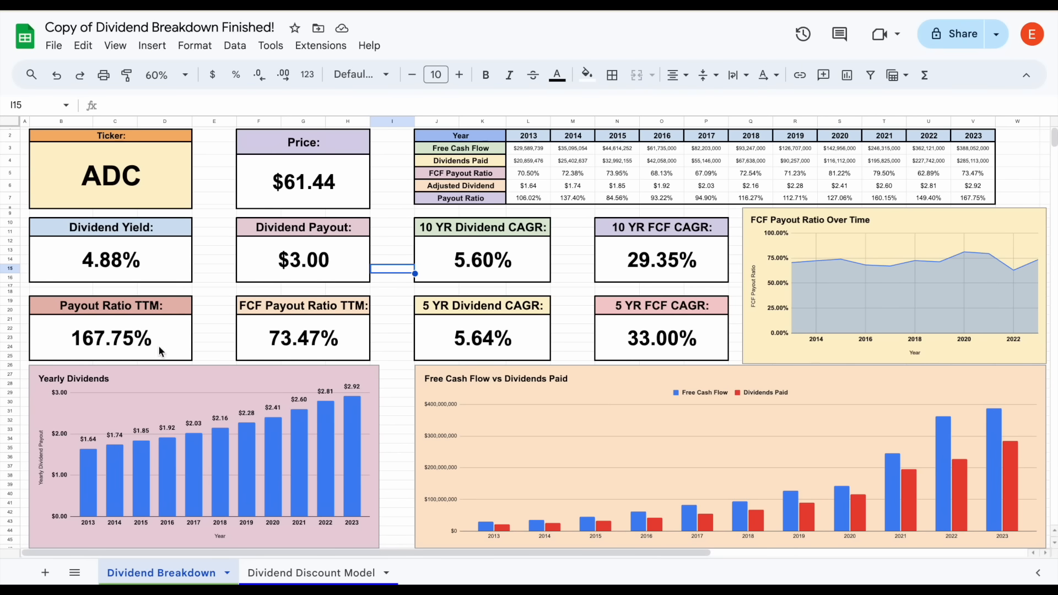
left_click(111, 338)
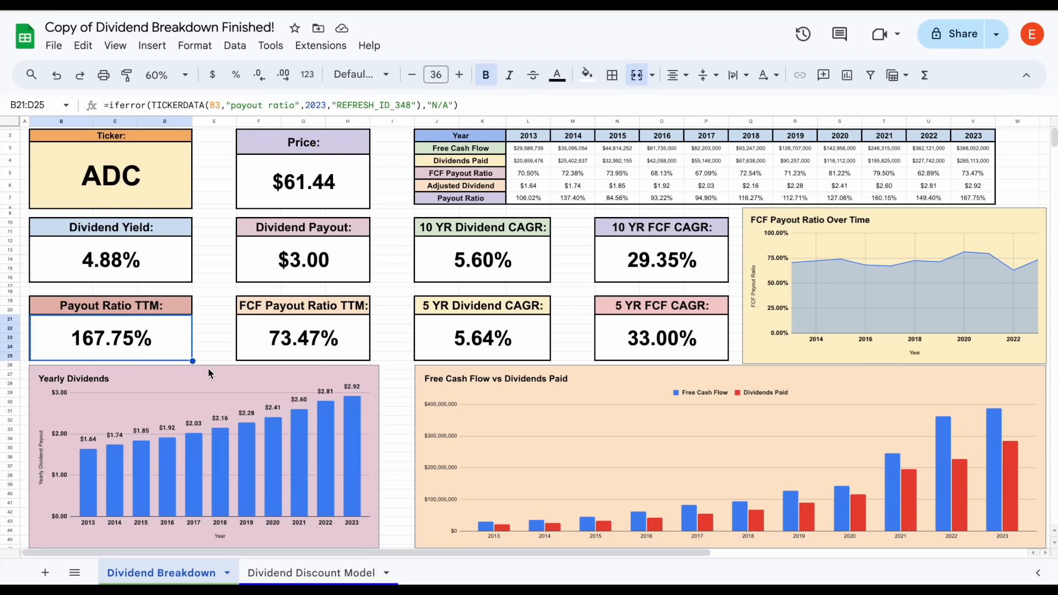
mouse_move(210, 305)
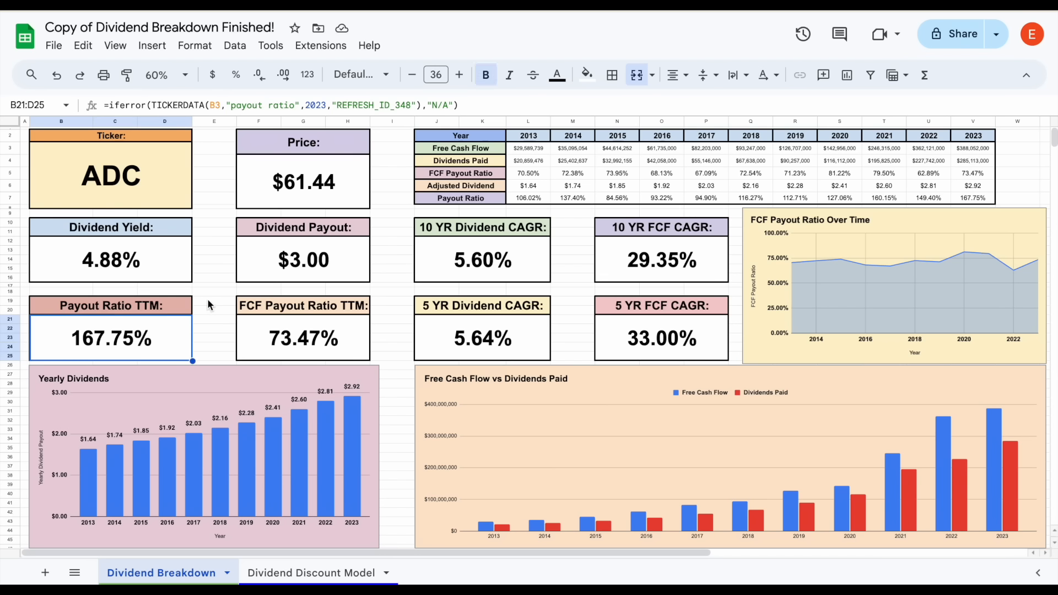
mouse_move(53, 285)
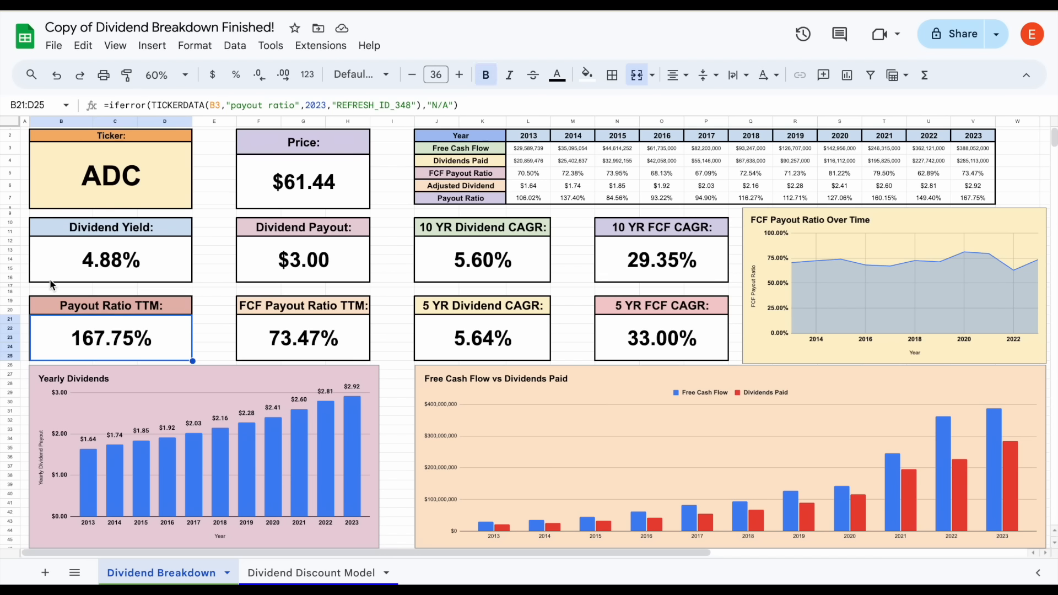
mouse_move(205, 293)
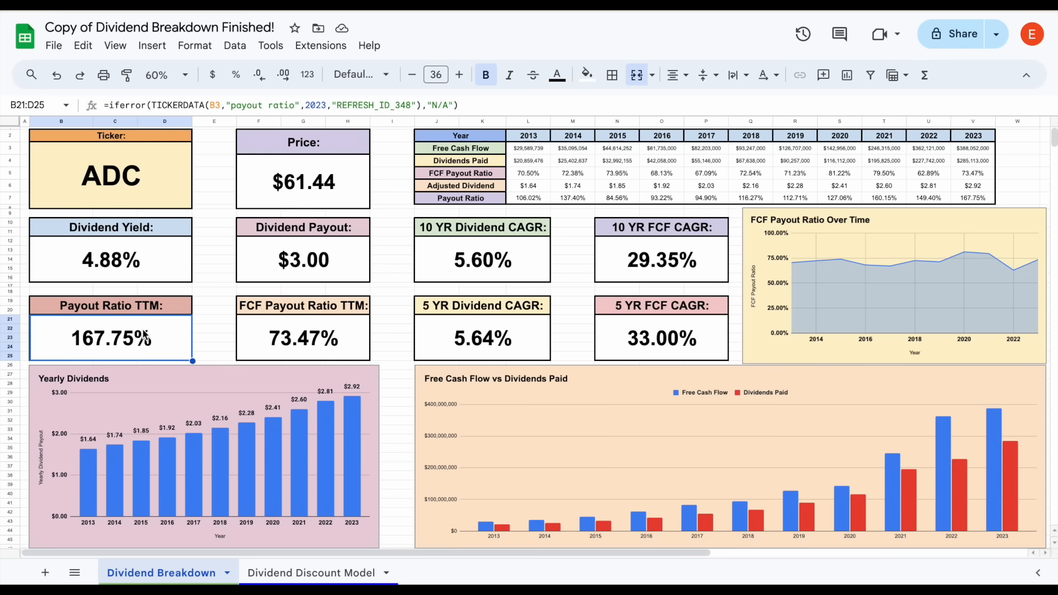
mouse_move(307, 352)
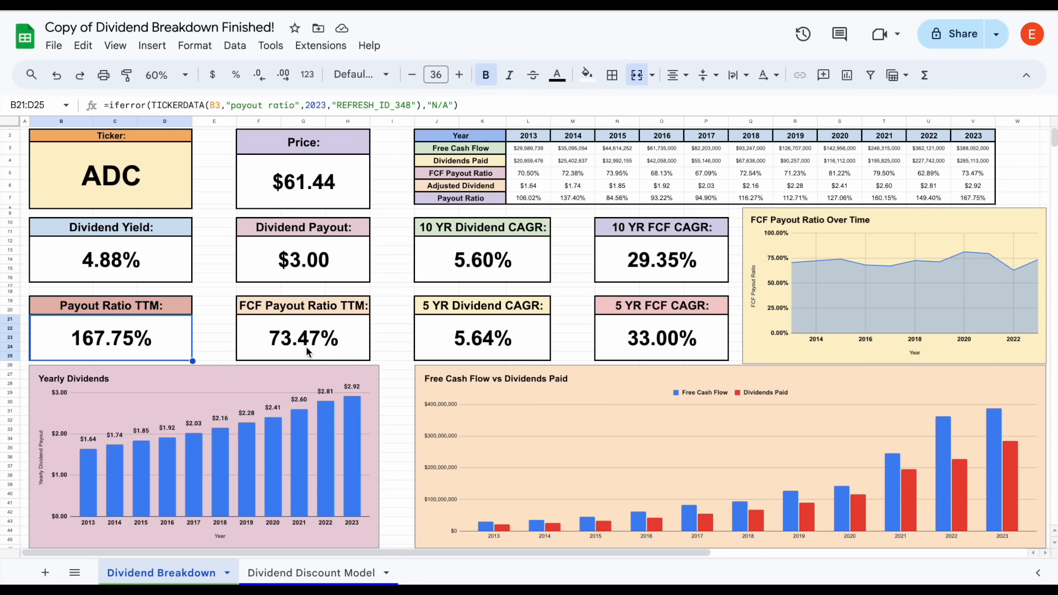
mouse_move(199, 334)
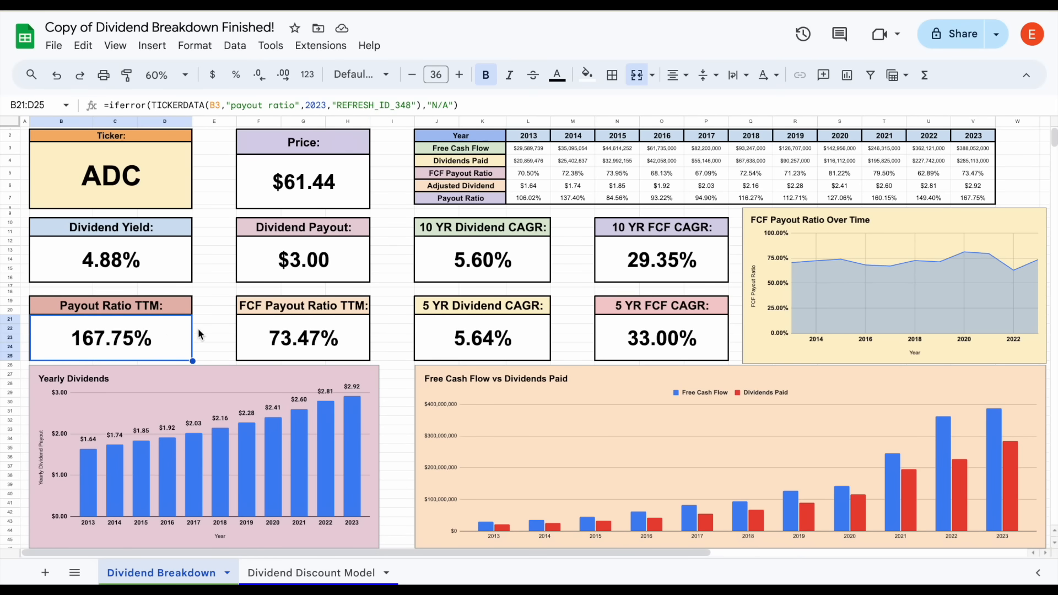
mouse_move(355, 86)
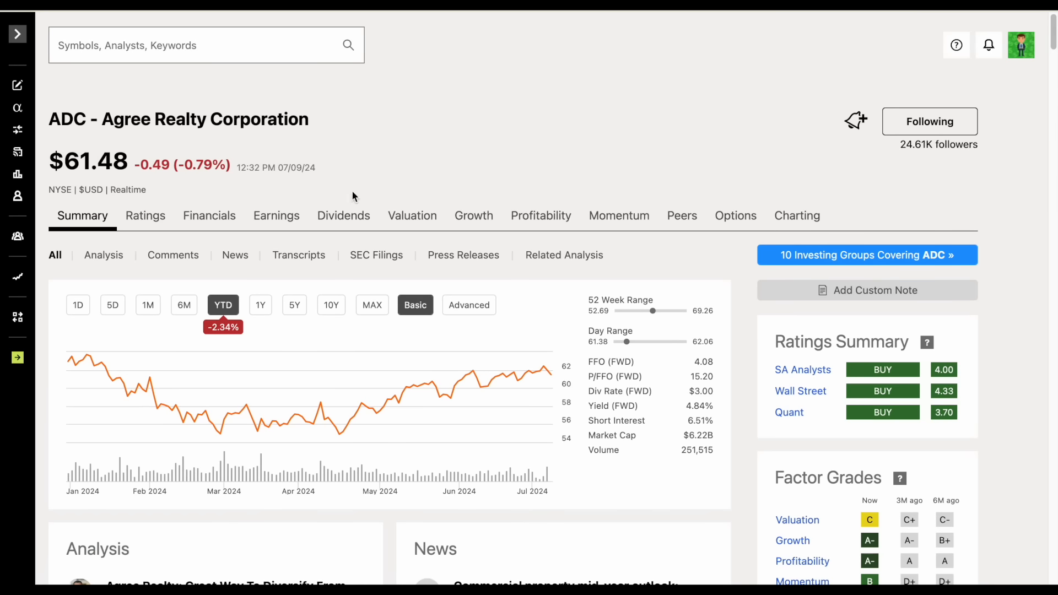
Step: Open ADC's Dividend Safety grades and scroll to the debt and payout ratio rows
left_click(343, 216)
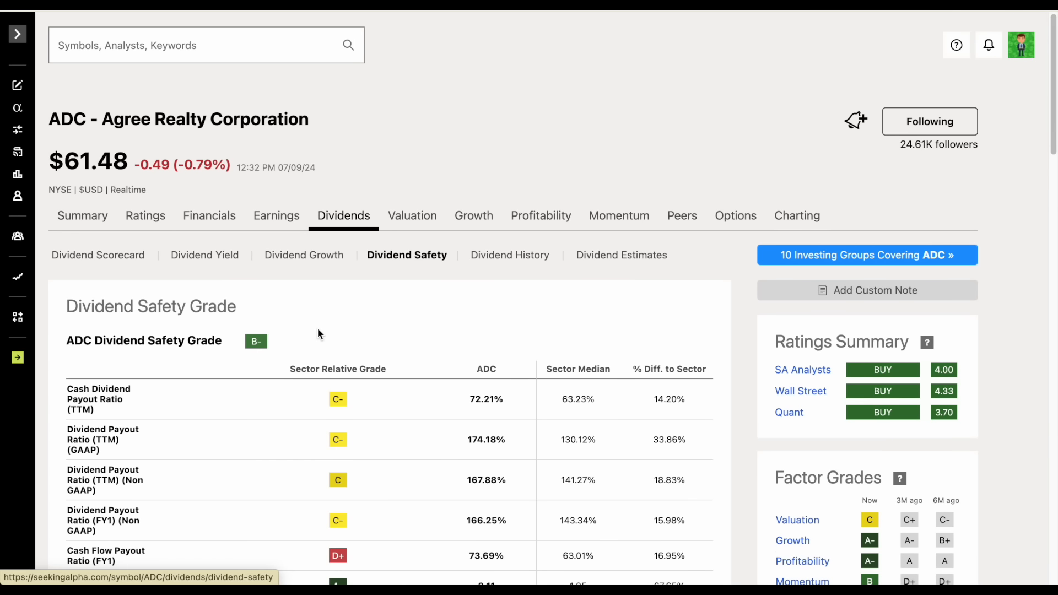
scroll("down", 3)
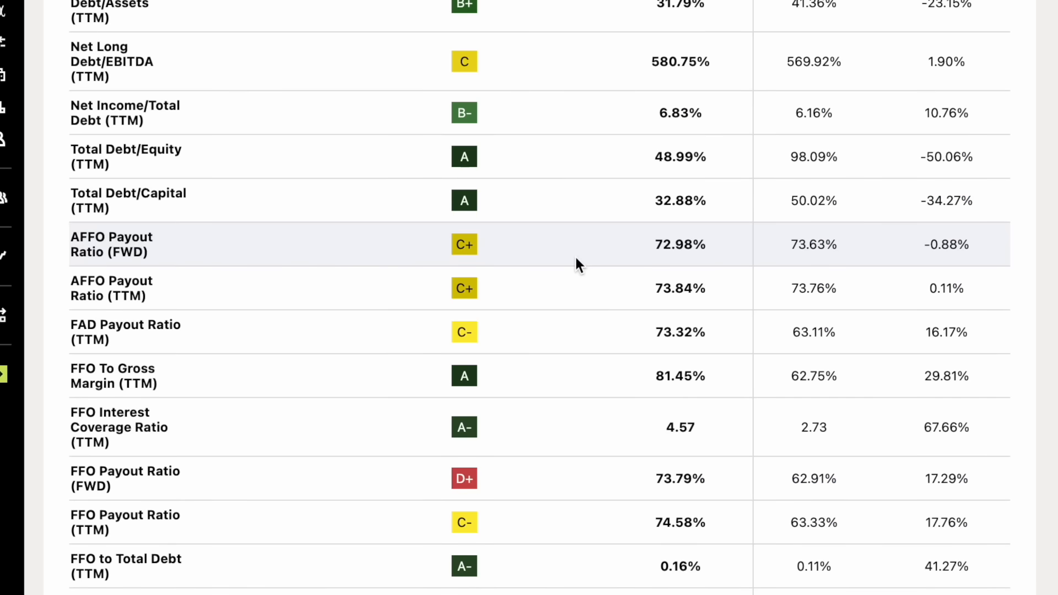
mouse_move(541, 258)
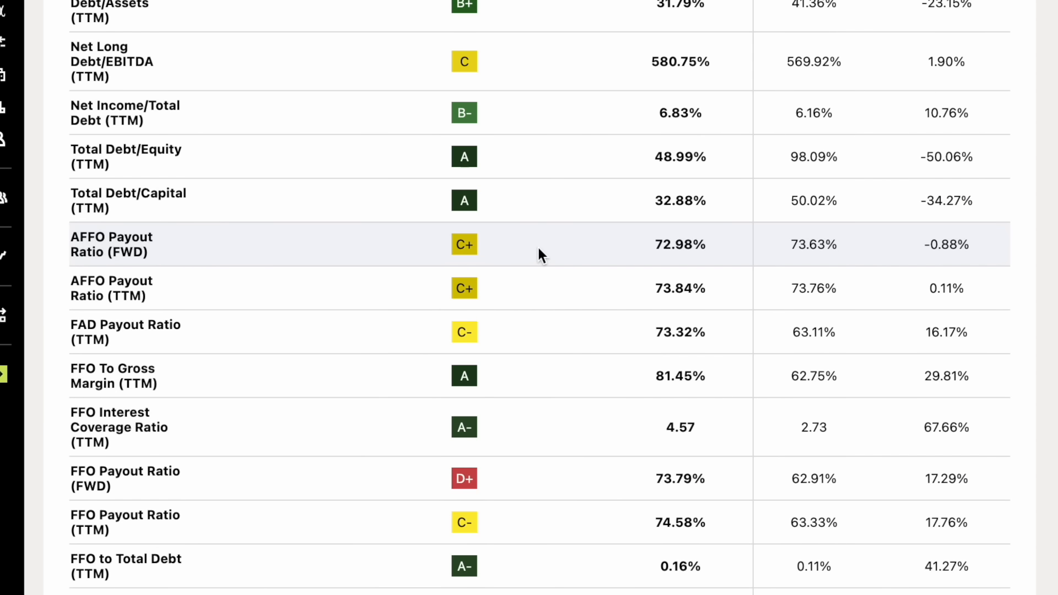
mouse_move(691, 265)
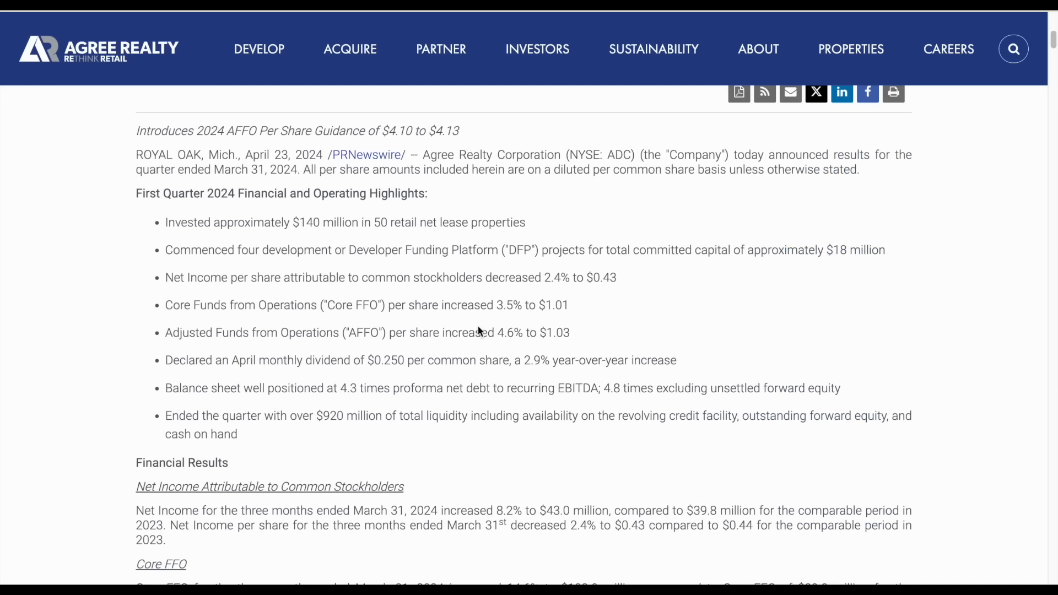
mouse_move(224, 348)
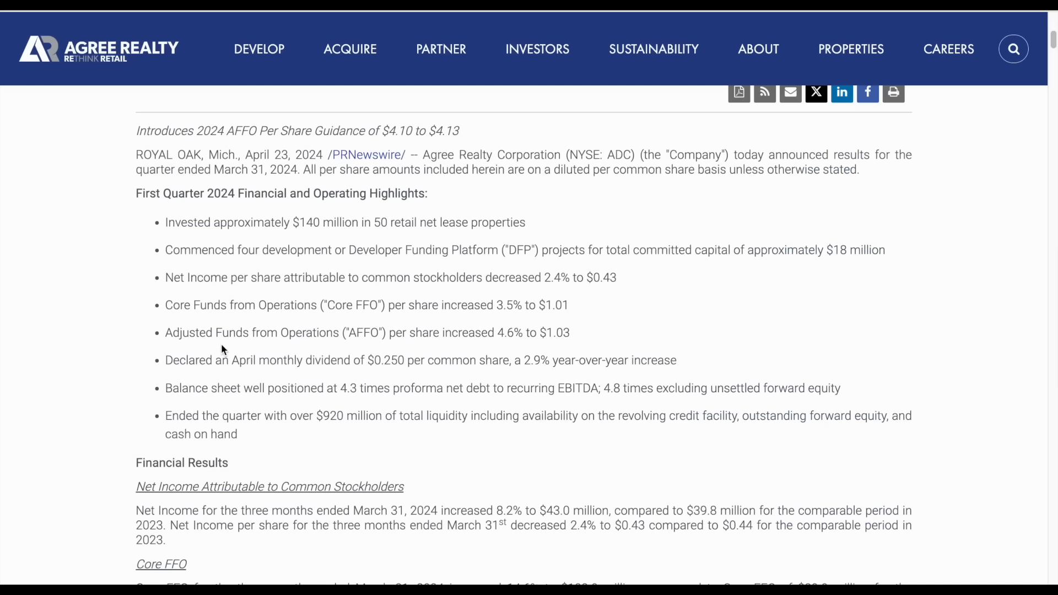
mouse_move(595, 334)
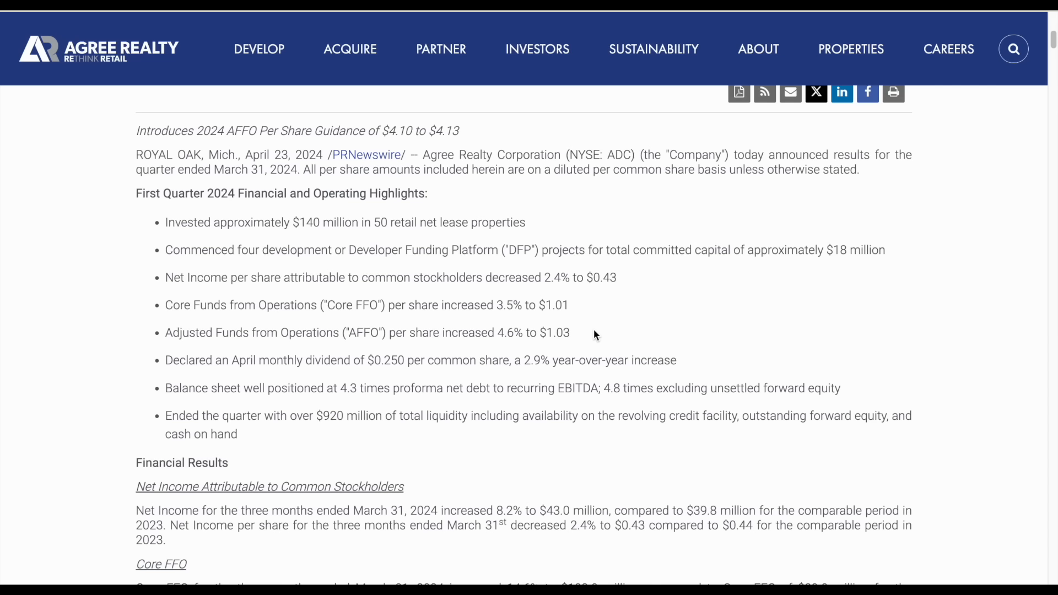
mouse_move(589, 340)
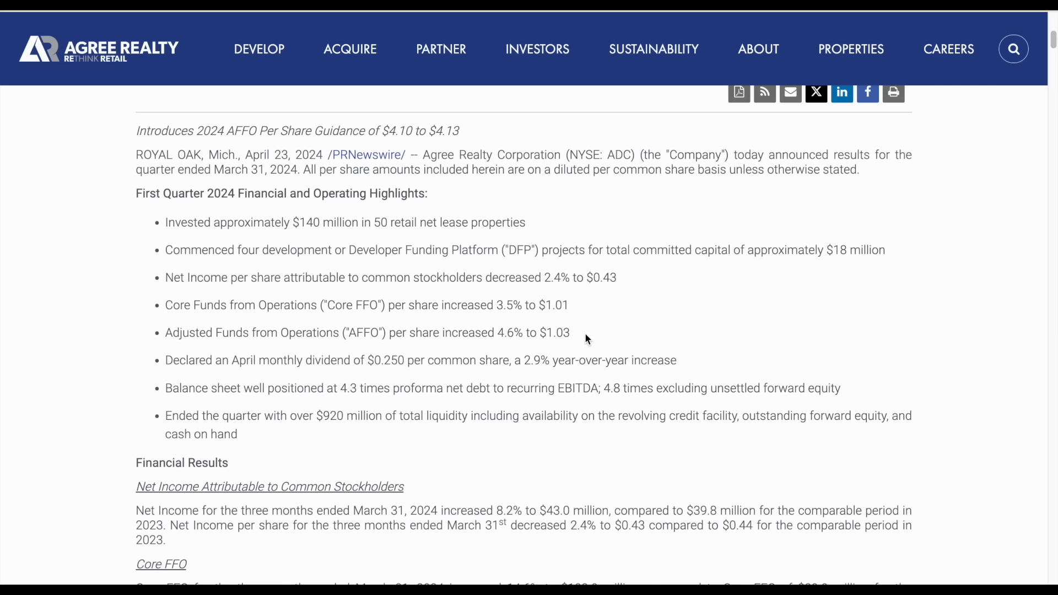
mouse_move(315, 346)
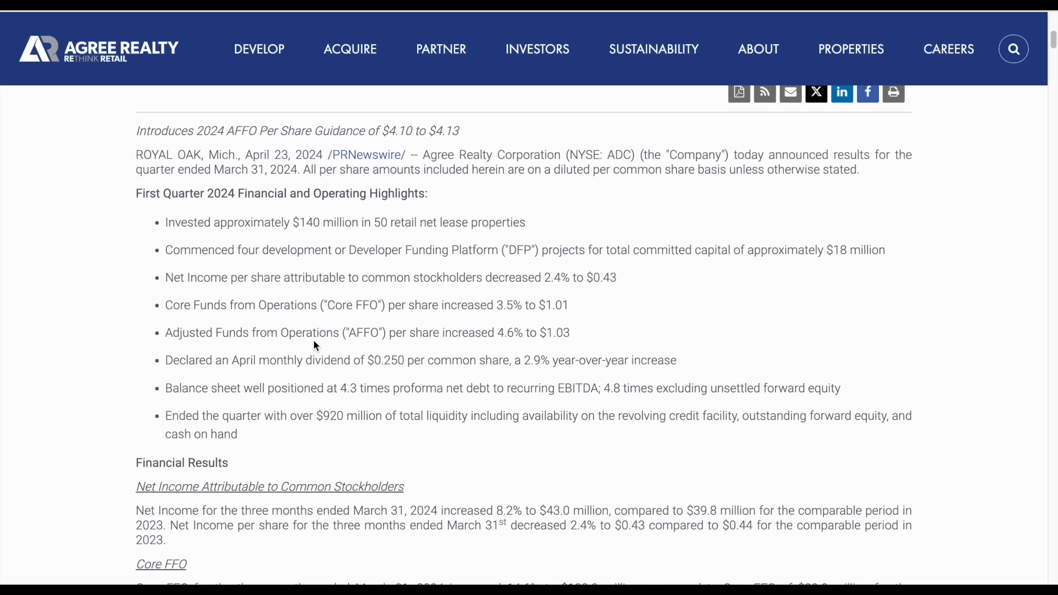
mouse_move(496, 334)
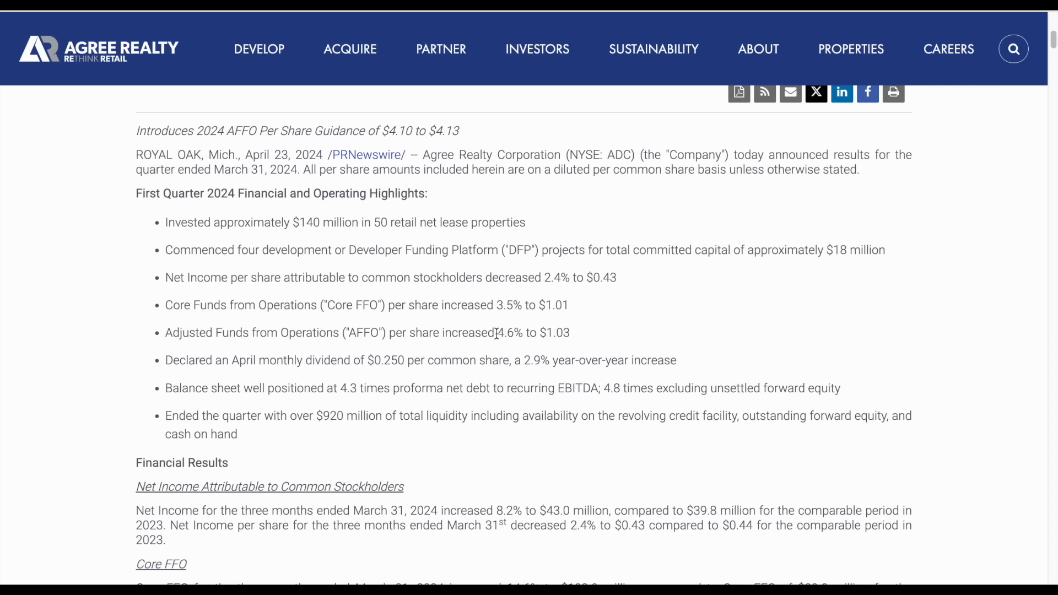
mouse_move(536, 347)
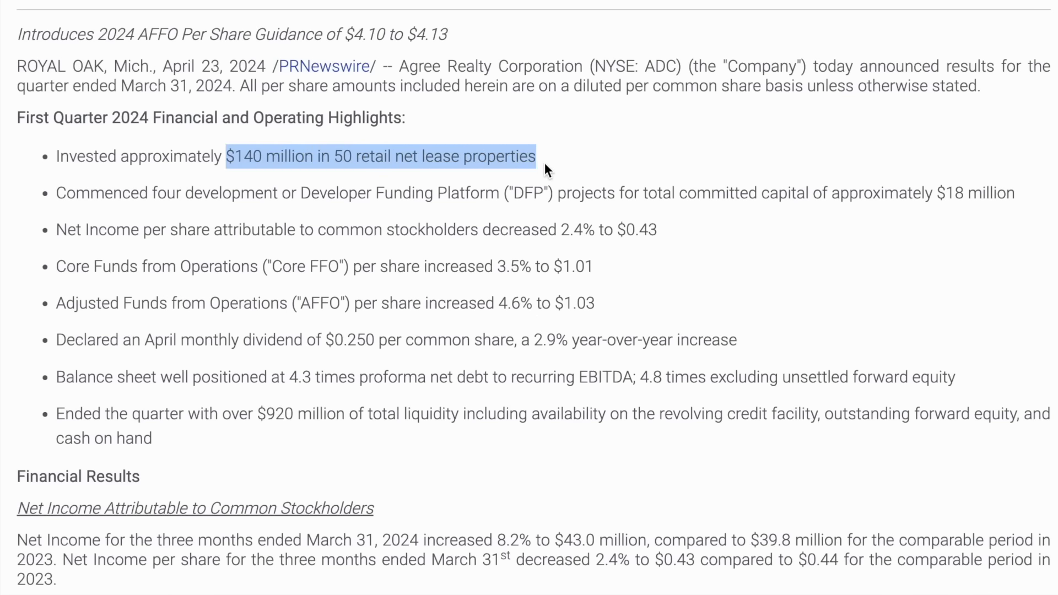
Step: Deselect the highlighted $140 million investment figure in the Q1 2024 release
left_click(439, 189)
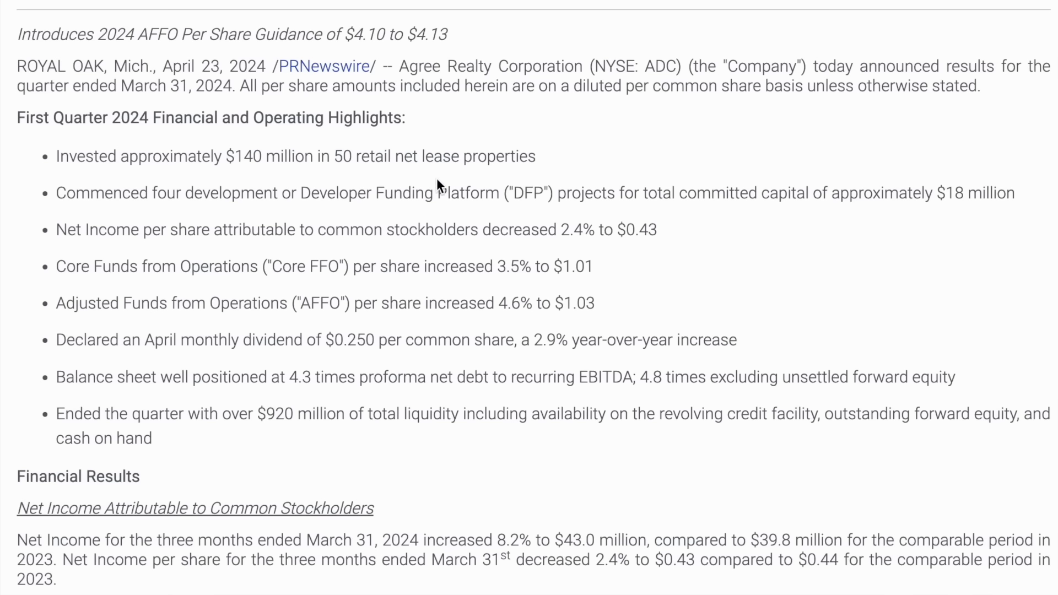
mouse_move(424, 234)
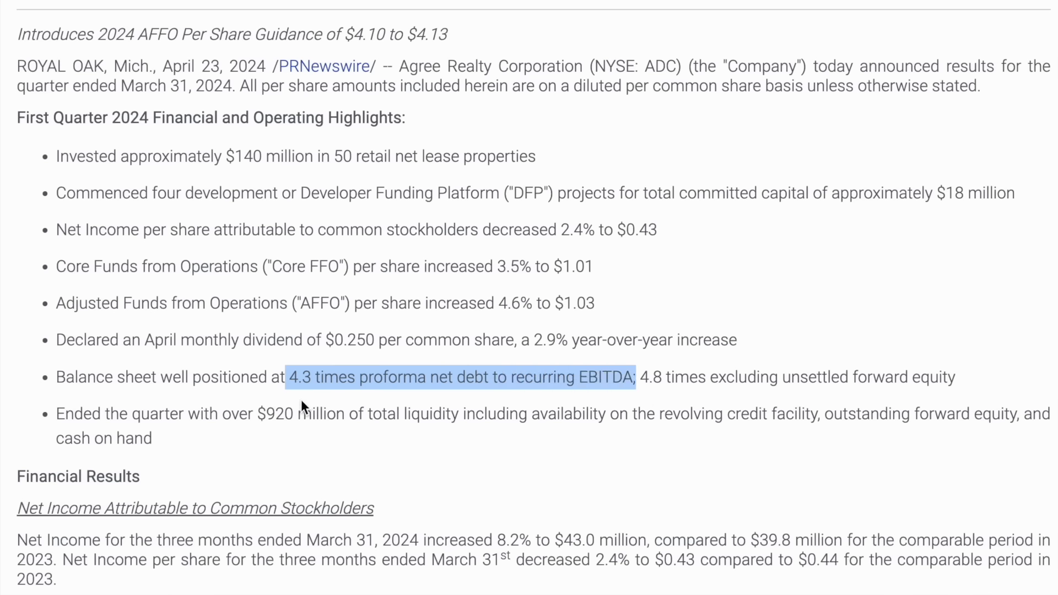
mouse_move(692, 321)
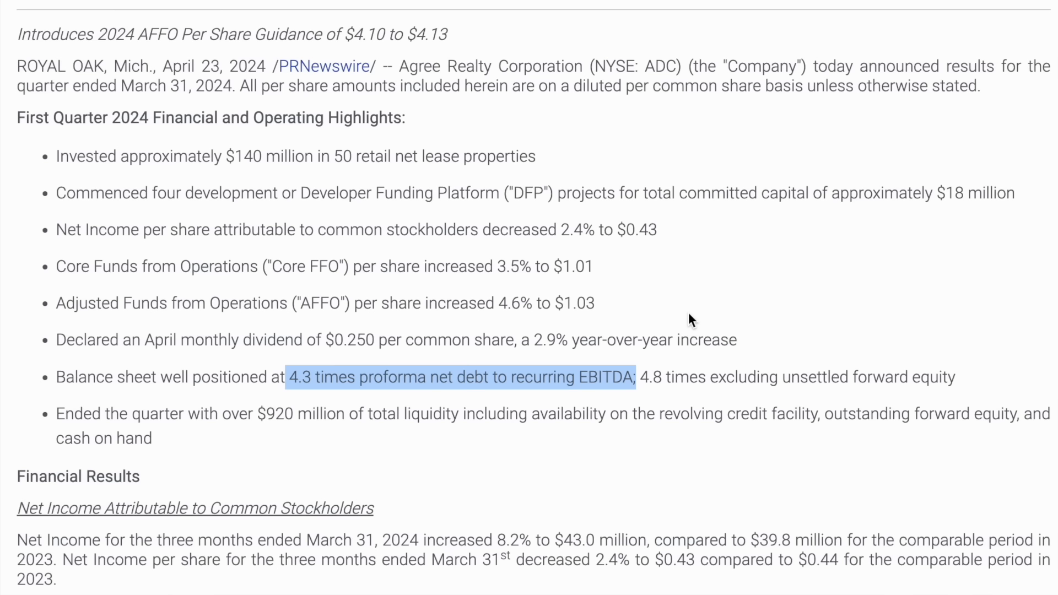
mouse_move(684, 72)
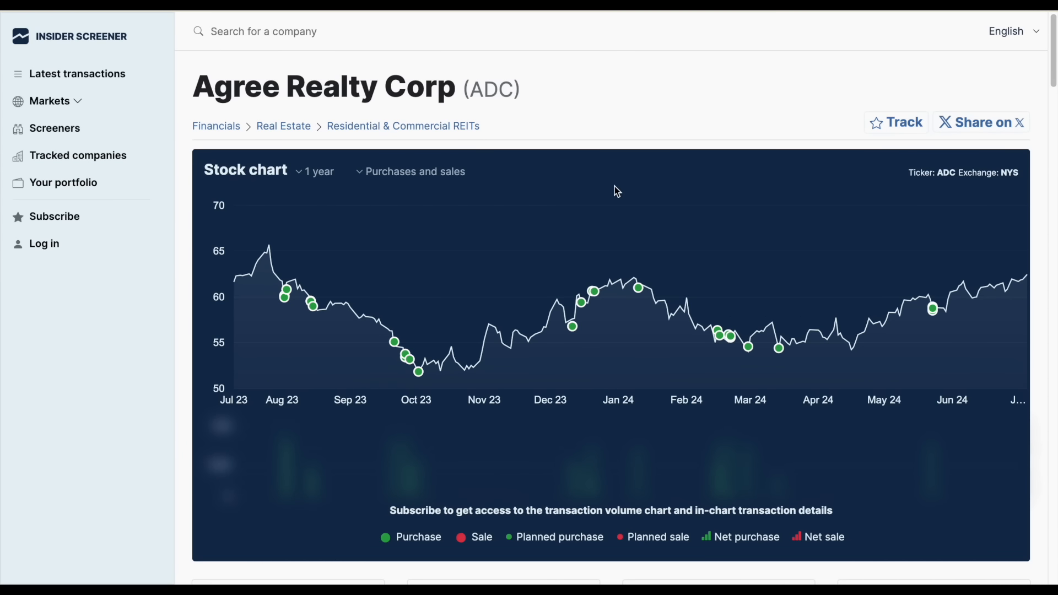
mouse_move(603, 197)
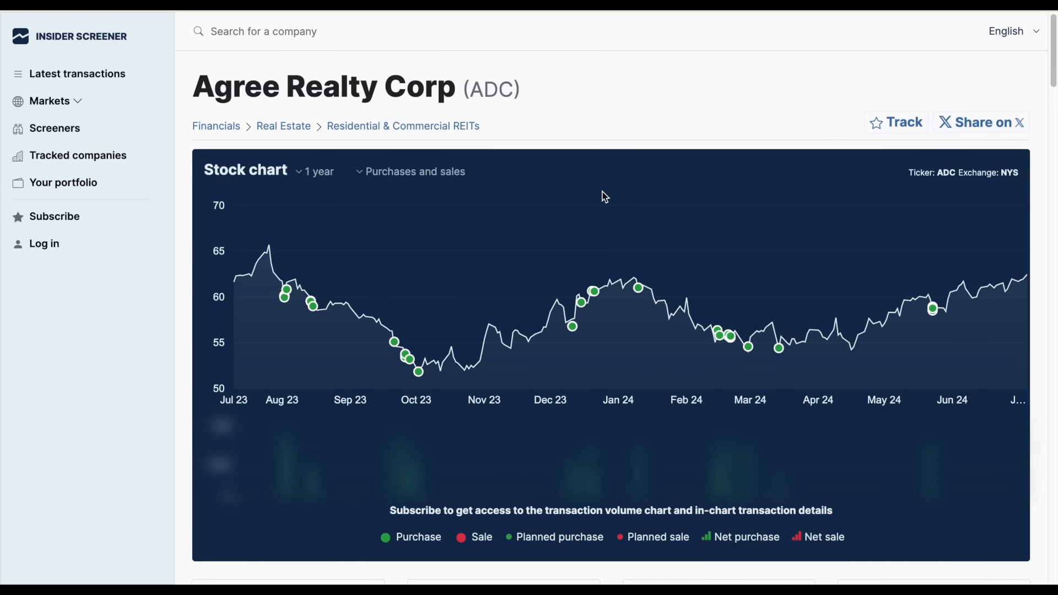
Step: Scroll down to Agree Realty's one-year chart with insider purchases marked
scroll("down", 3)
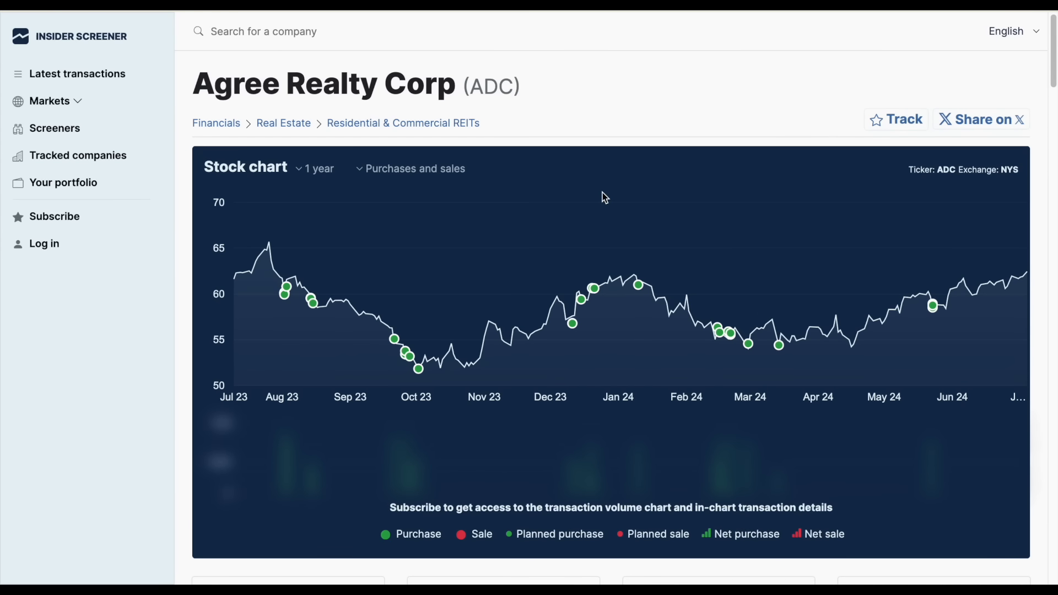
mouse_move(394, 251)
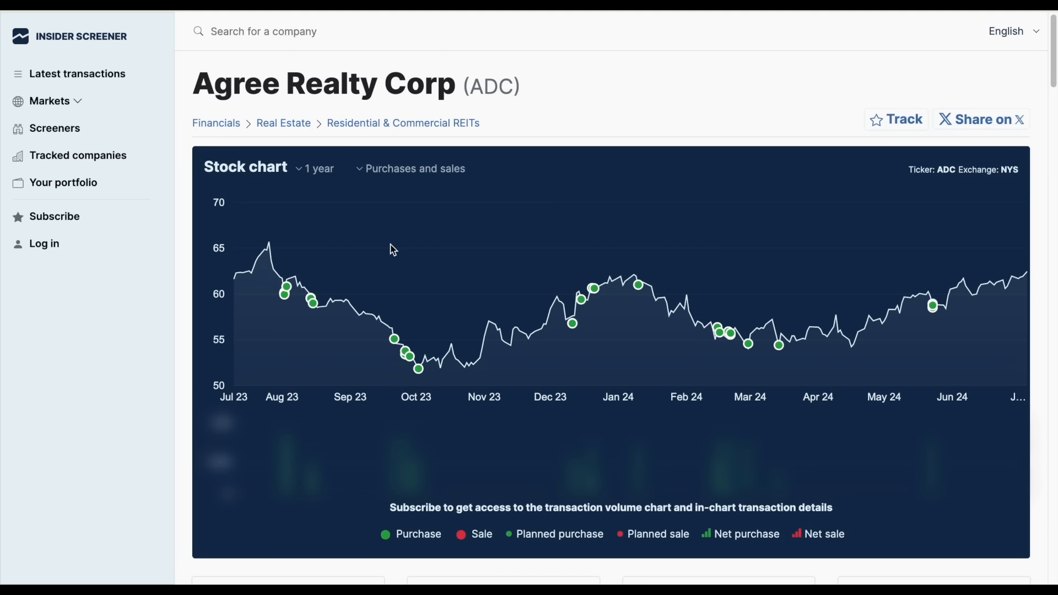
mouse_move(616, 123)
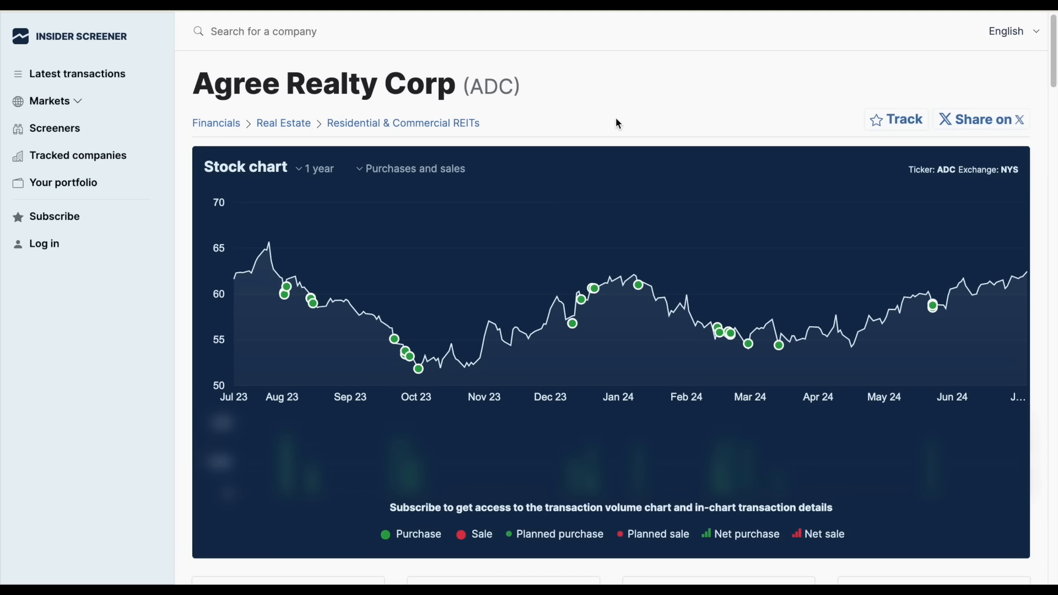
mouse_move(229, 226)
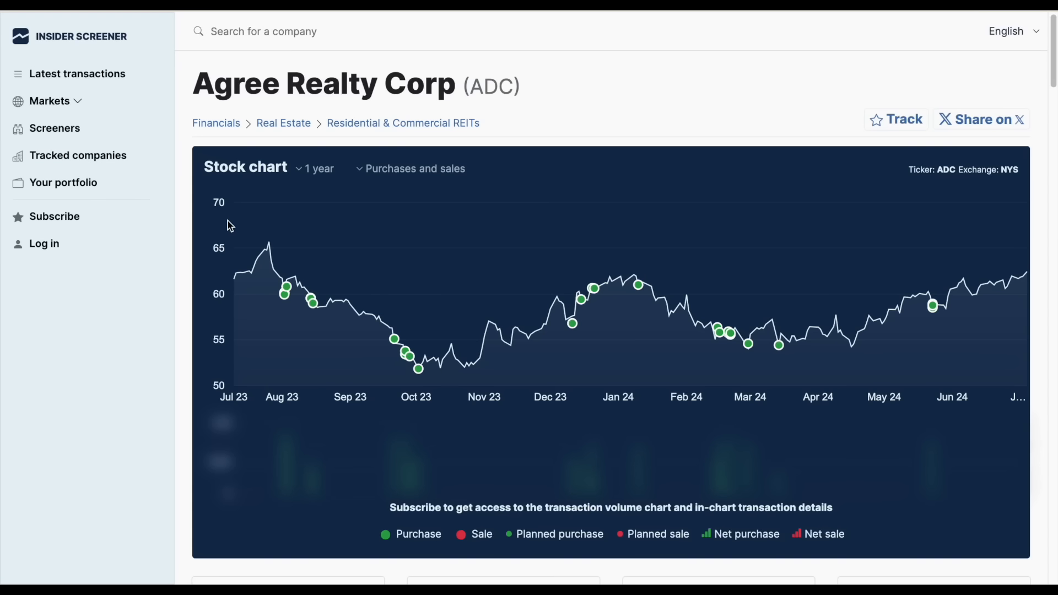
mouse_move(646, 440)
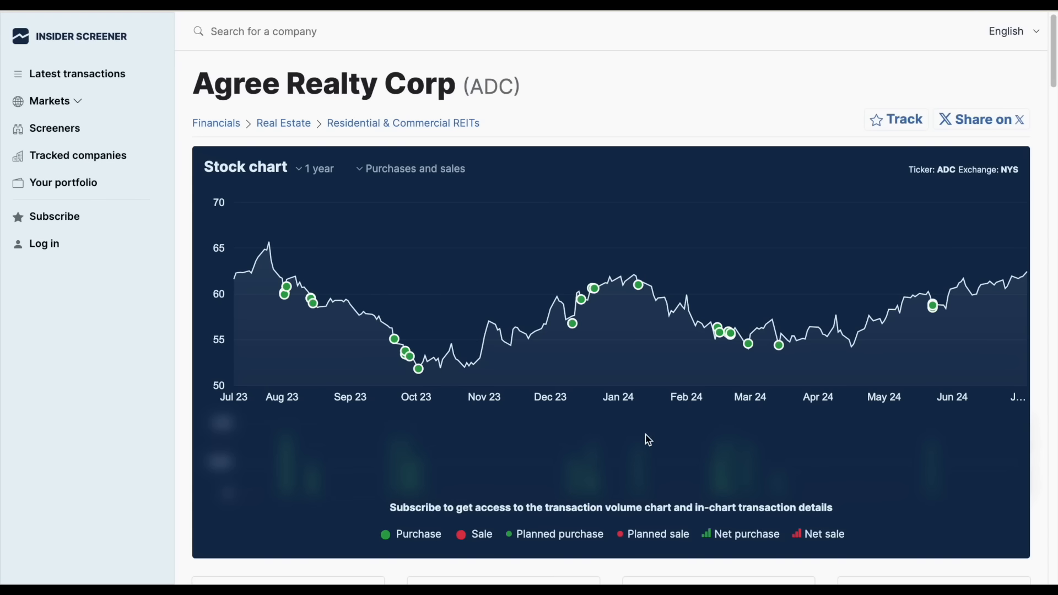
mouse_move(295, 141)
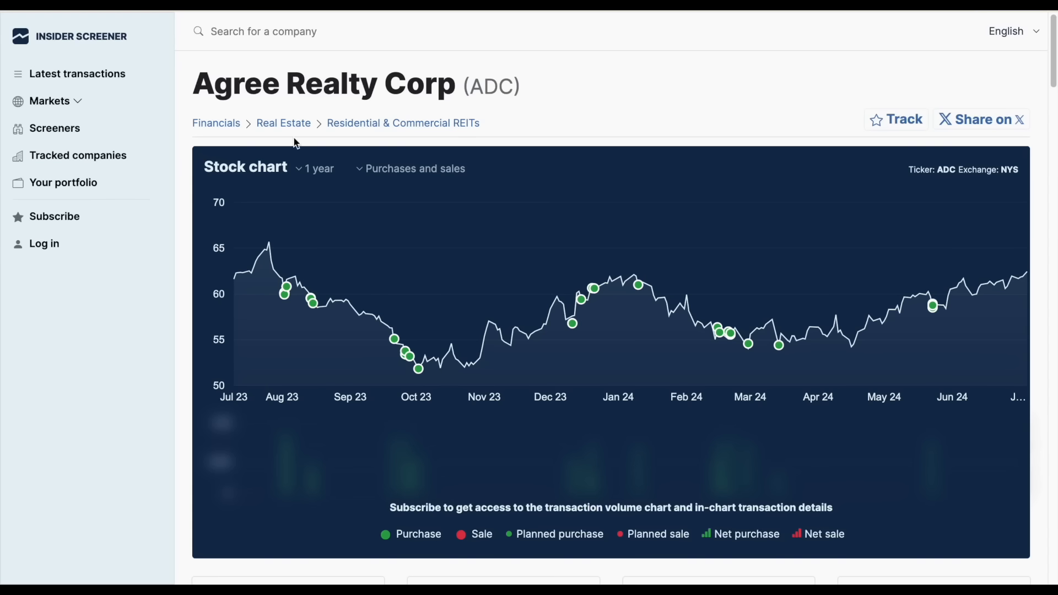
mouse_move(1023, 435)
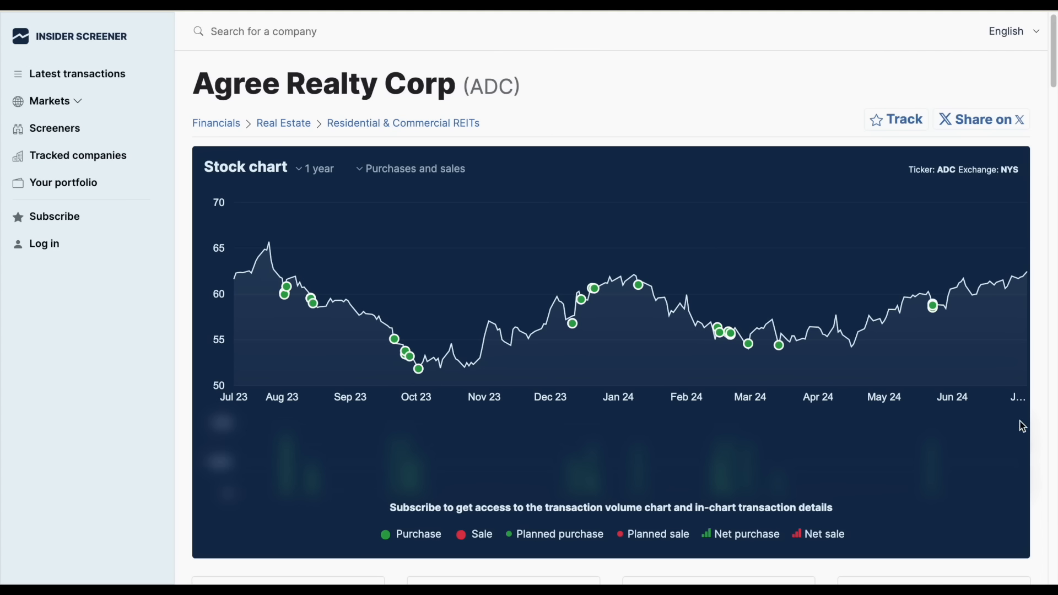
mouse_move(476, 173)
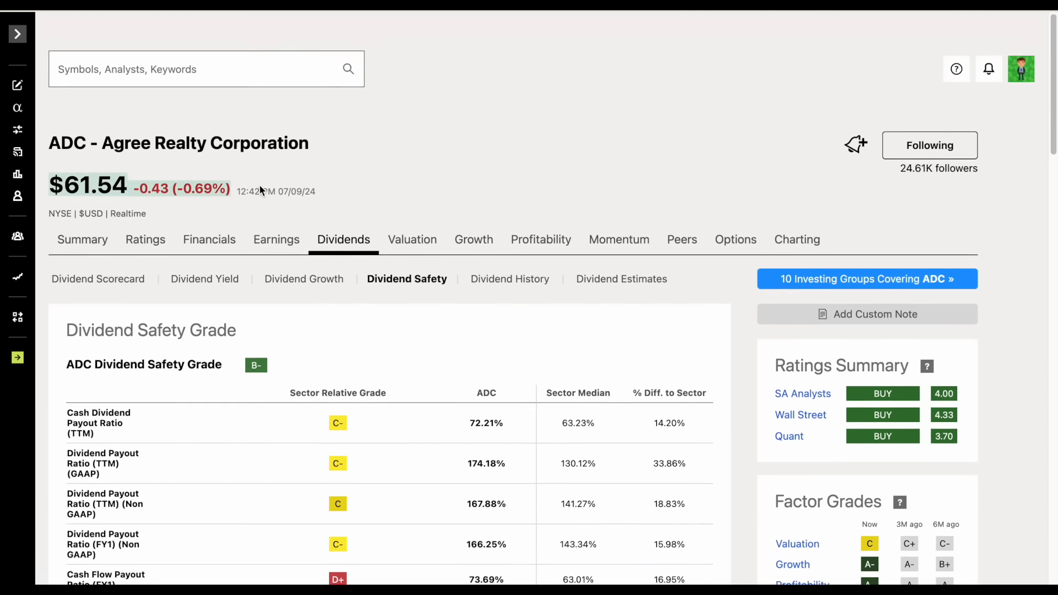
Step: Return to ADC's Summary tab showing FFO, dividend rate and 4.84% yield
left_click(82, 239)
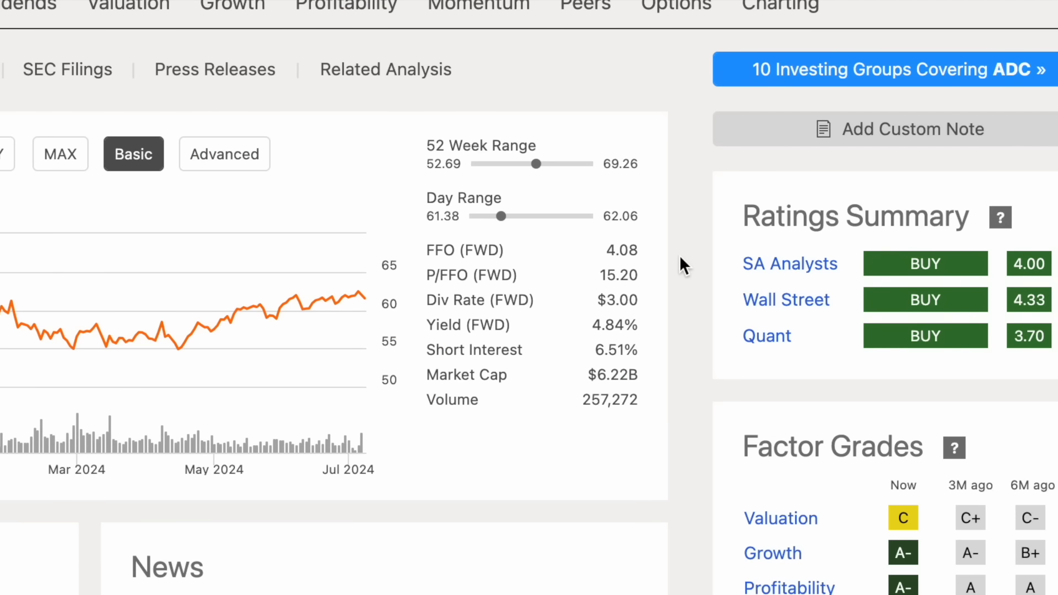
mouse_move(617, 368)
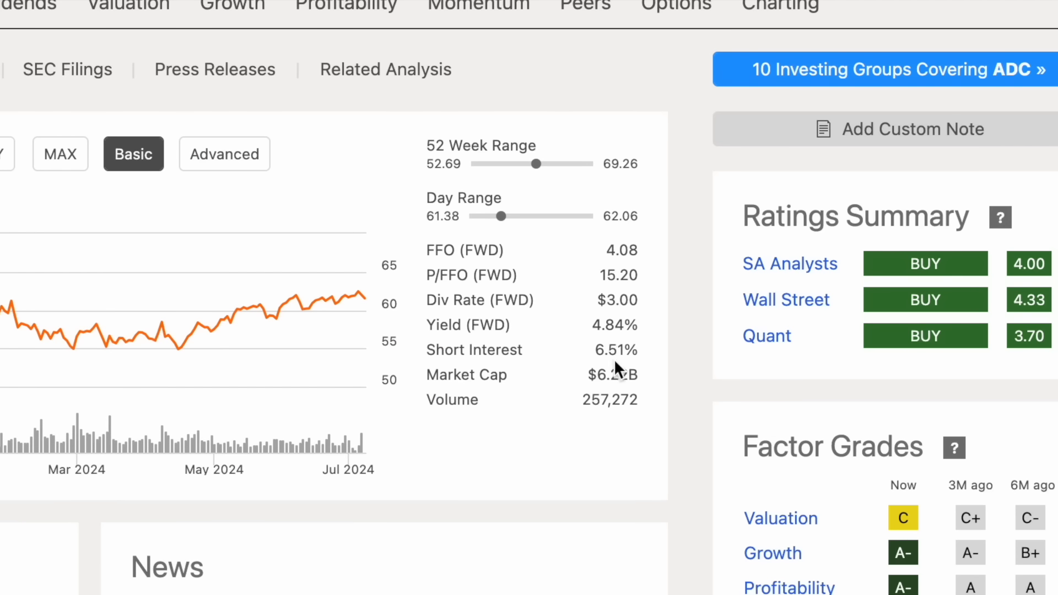
mouse_move(648, 359)
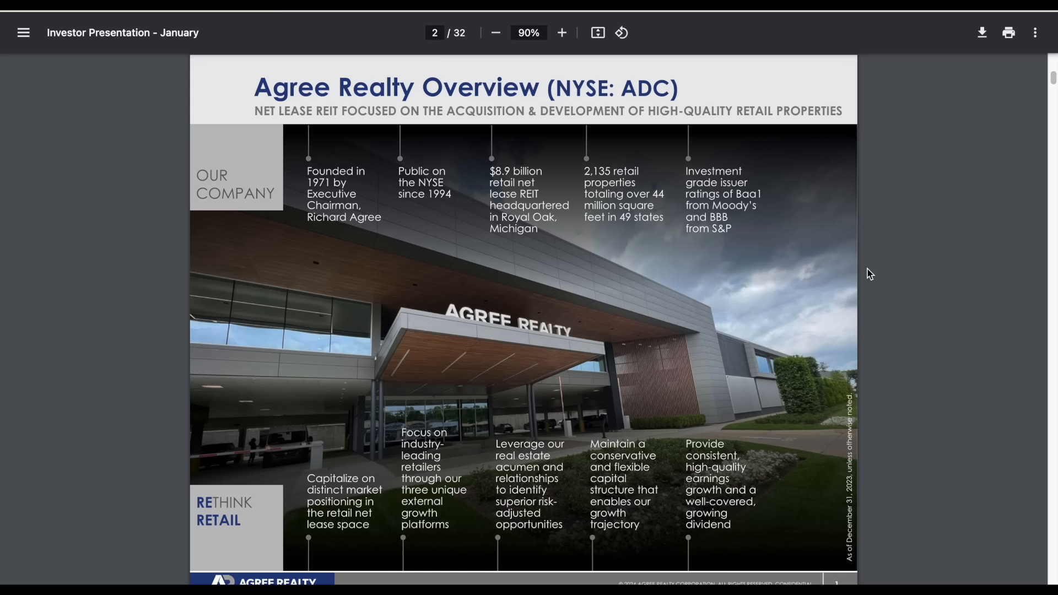
mouse_move(345, 121)
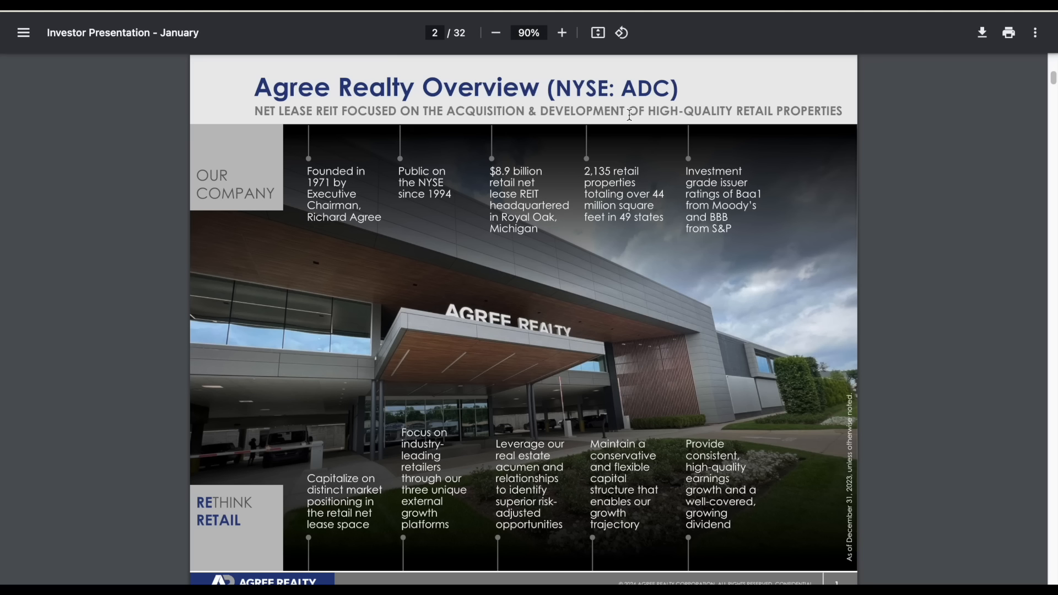
mouse_move(774, 122)
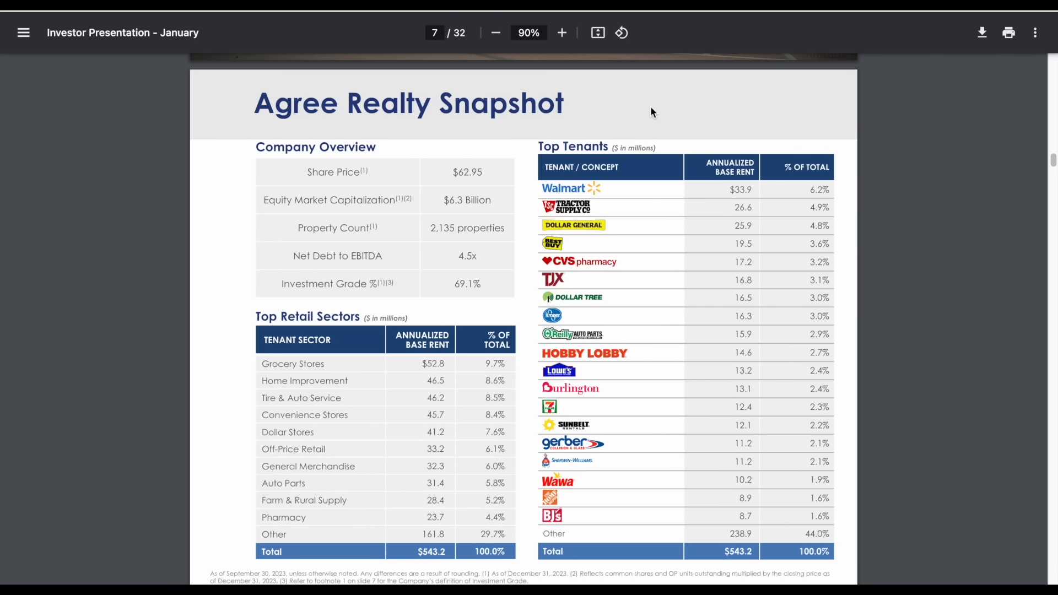
mouse_move(626, 192)
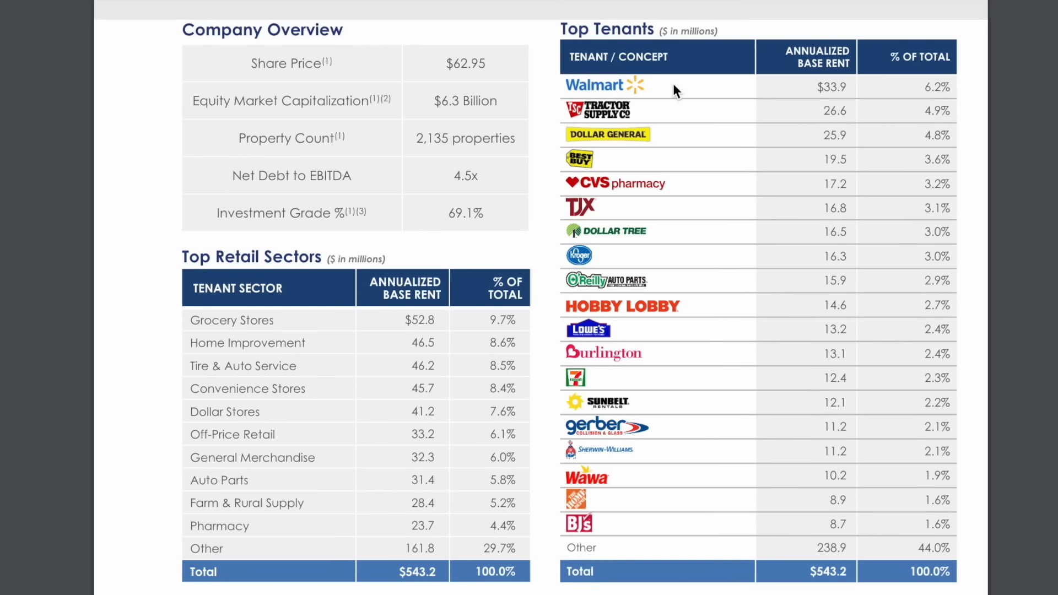
mouse_move(666, 120)
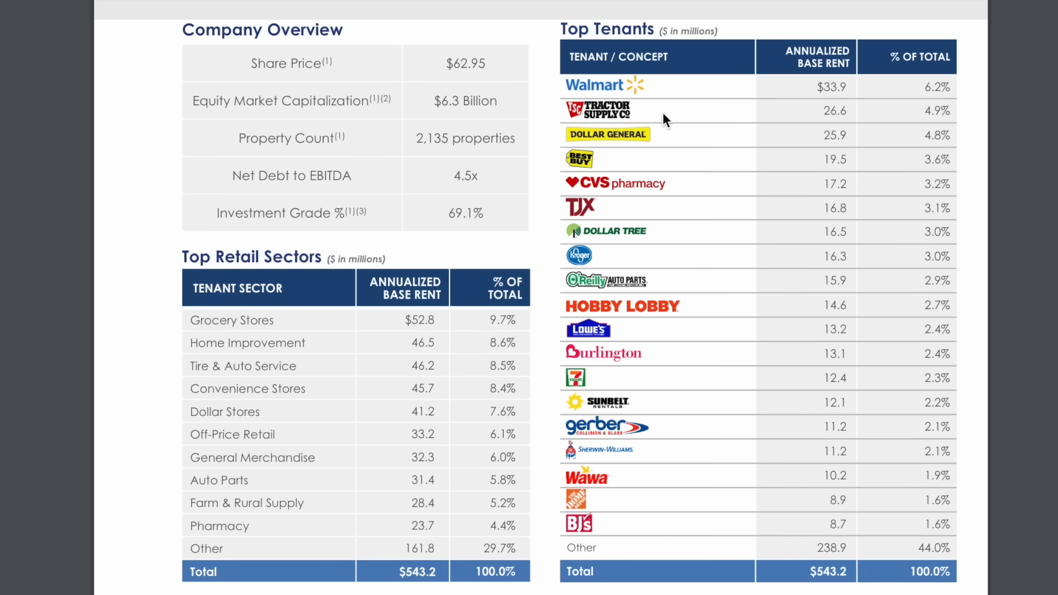
mouse_move(697, 194)
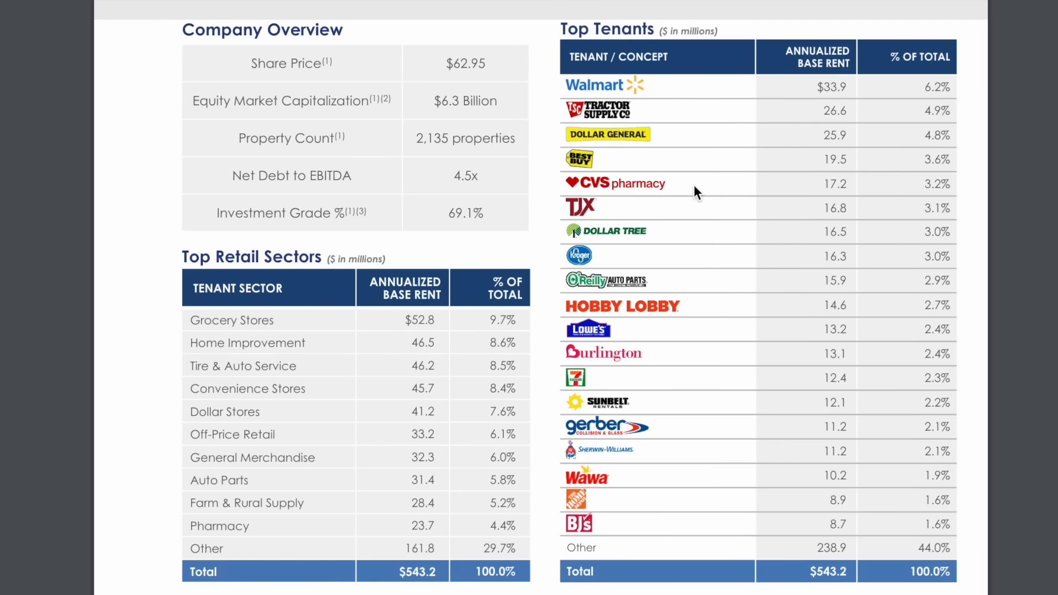
mouse_move(535, 560)
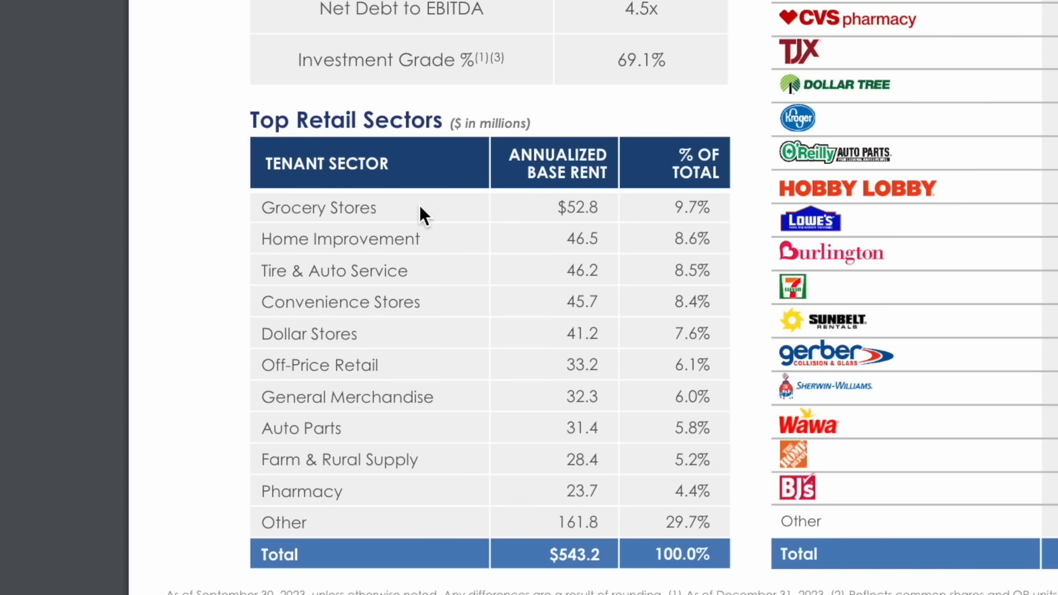
mouse_move(668, 205)
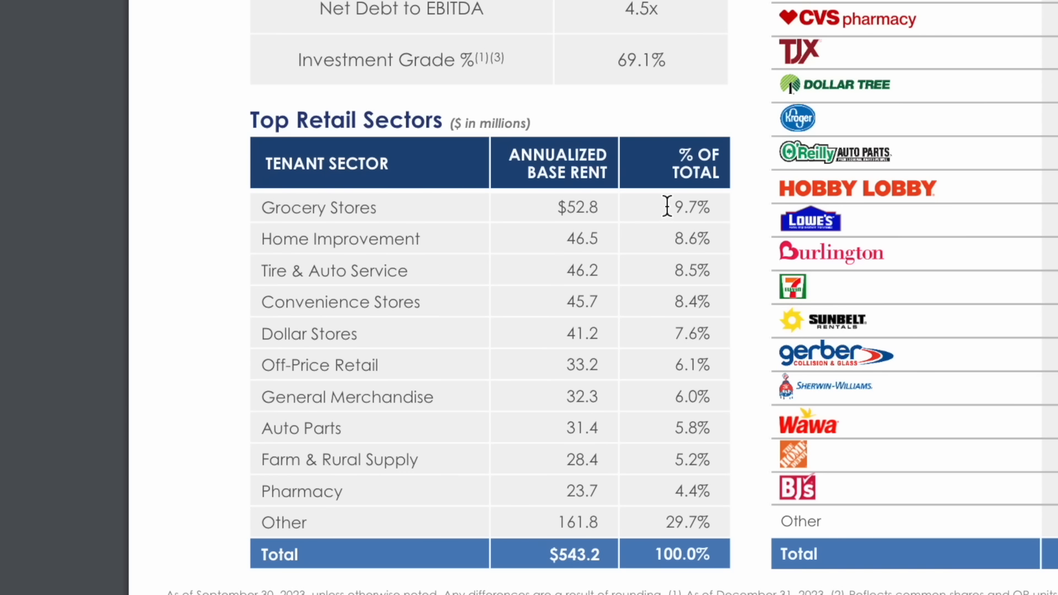
mouse_move(649, 253)
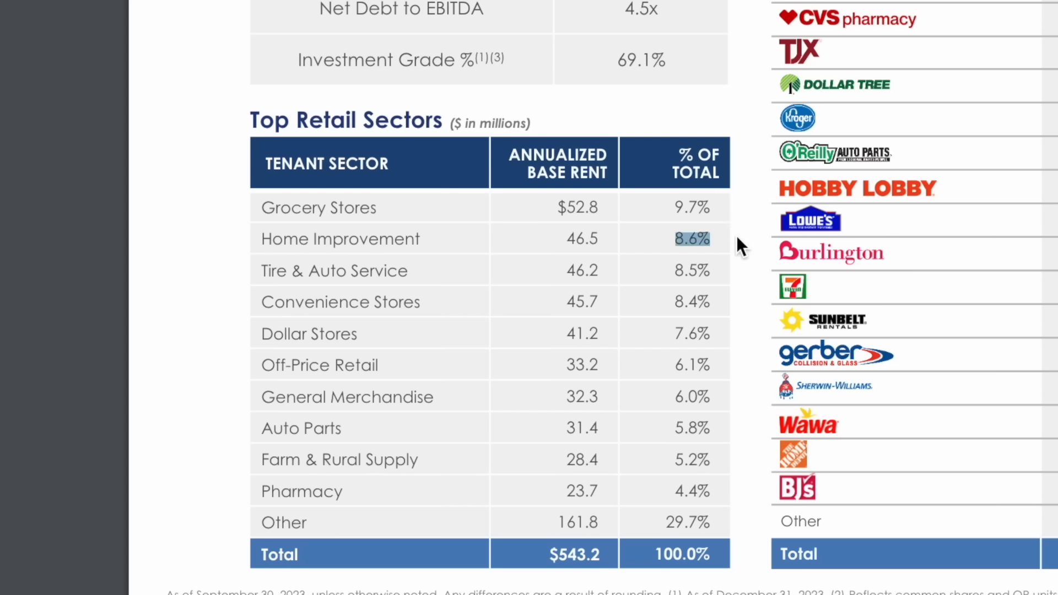
mouse_move(725, 283)
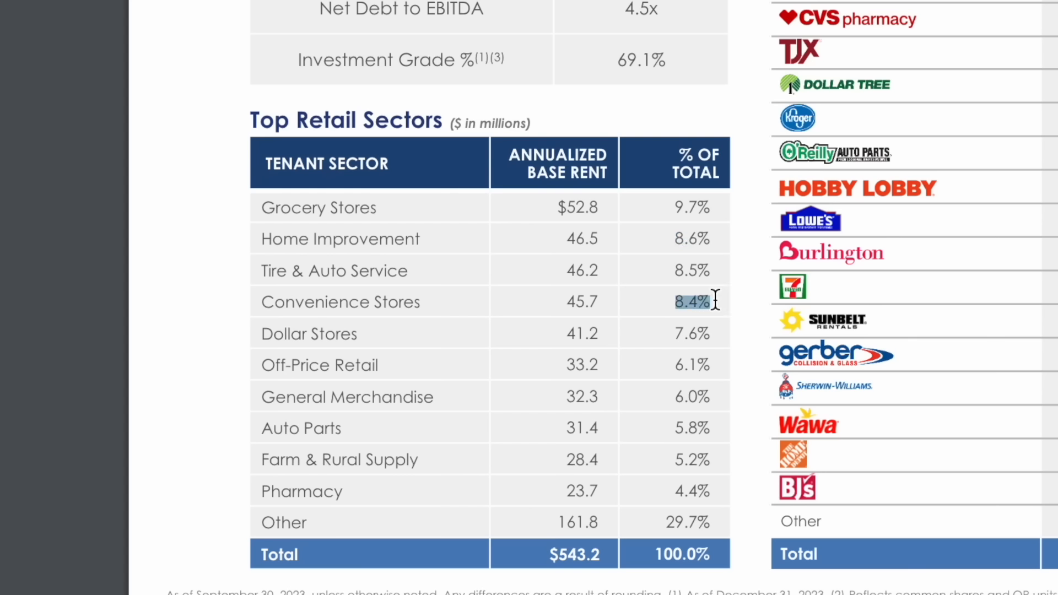
mouse_move(668, 334)
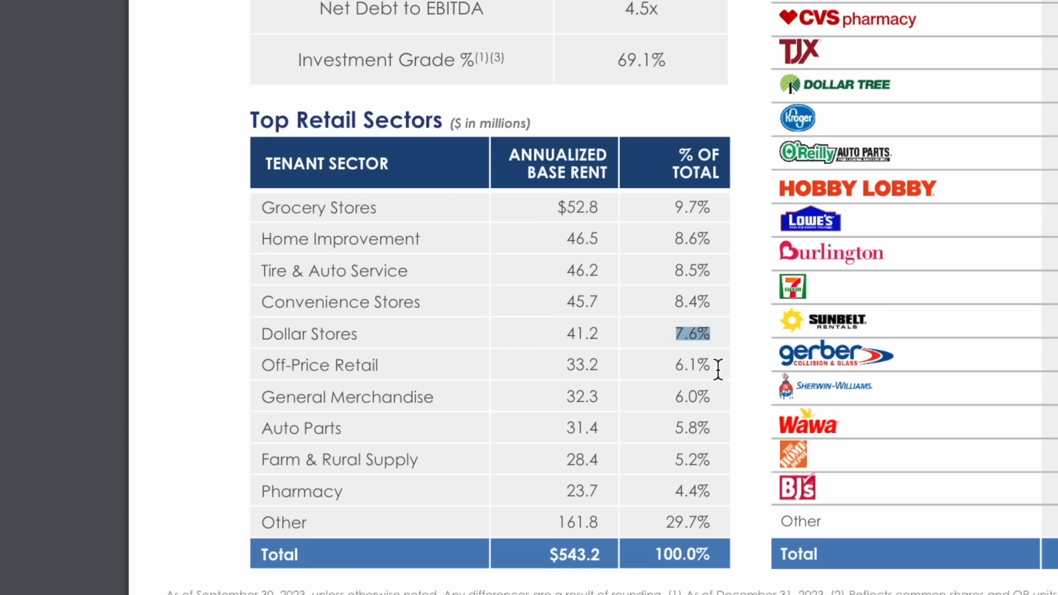
mouse_move(717, 397)
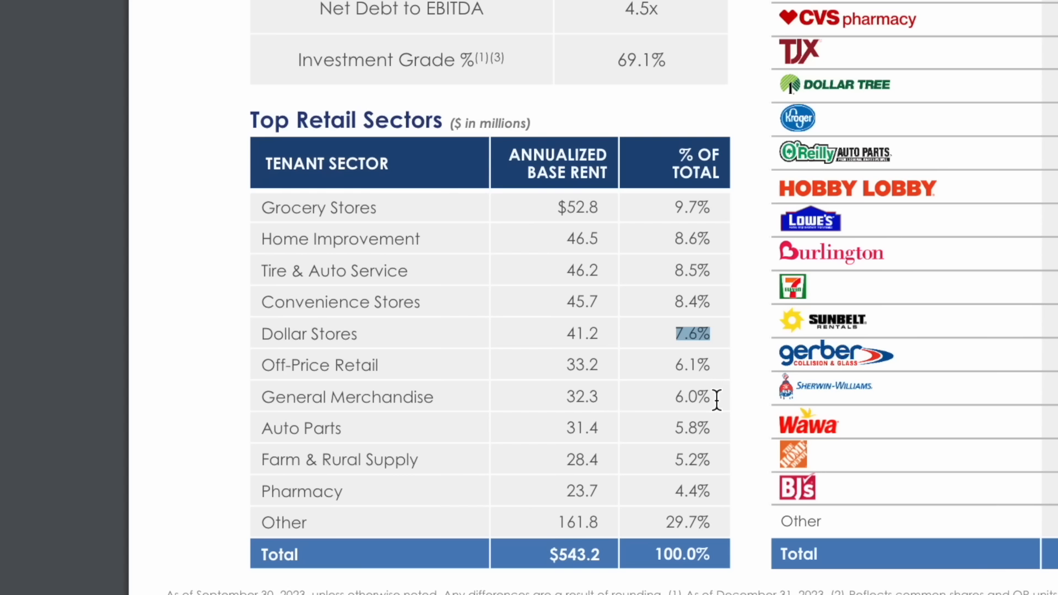
mouse_move(712, 412)
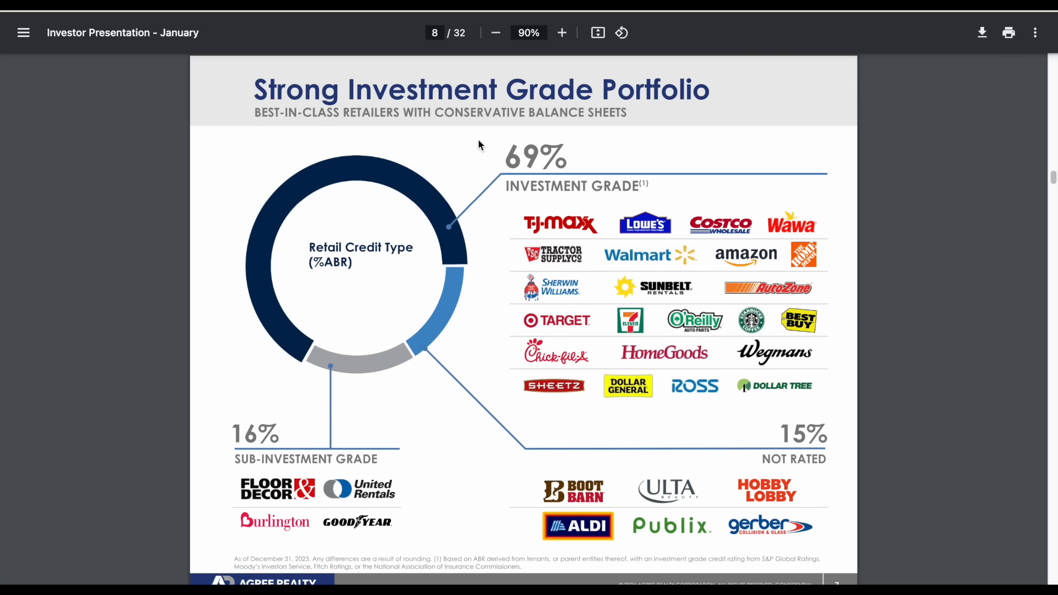
mouse_move(489, 130)
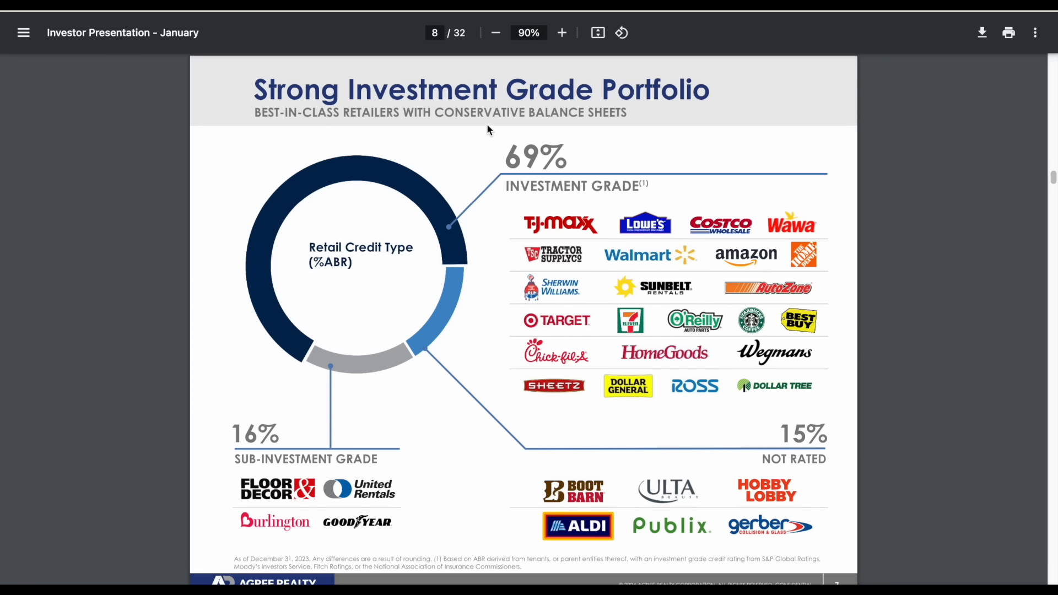
mouse_move(474, 215)
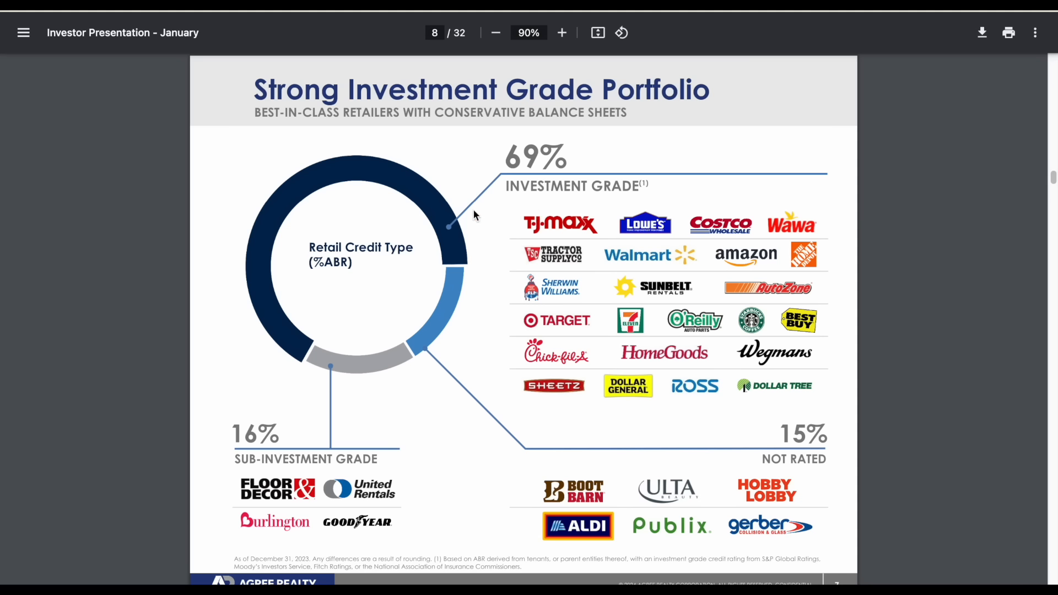
mouse_move(501, 211)
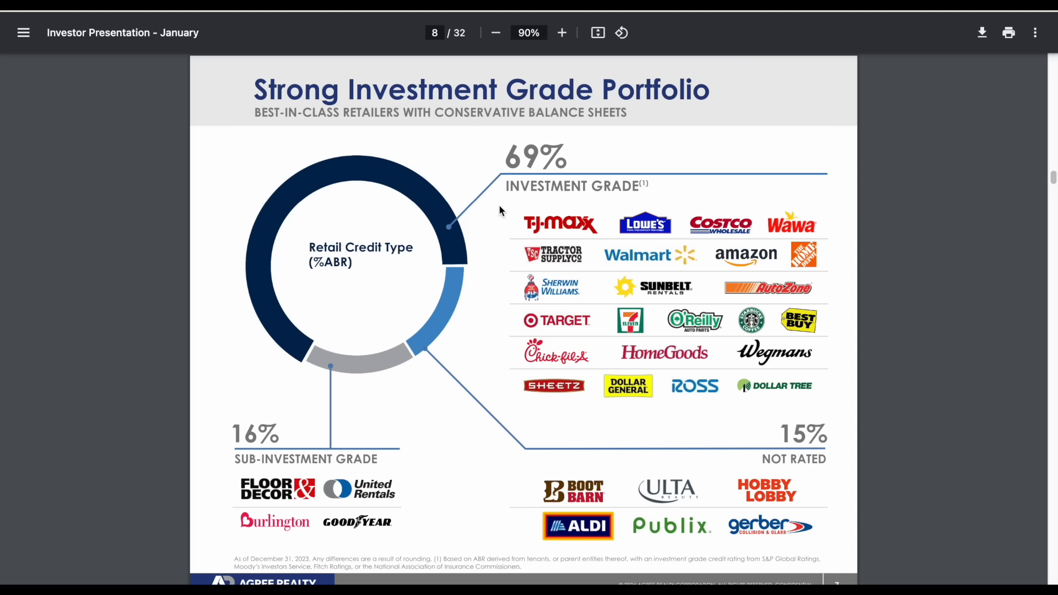
mouse_move(588, 207)
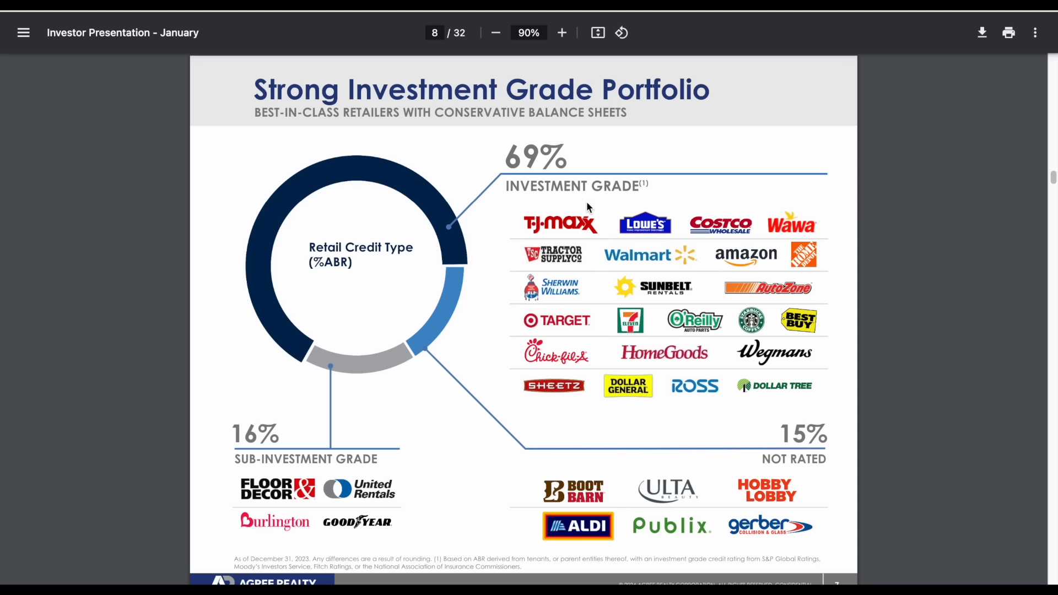
mouse_move(689, 157)
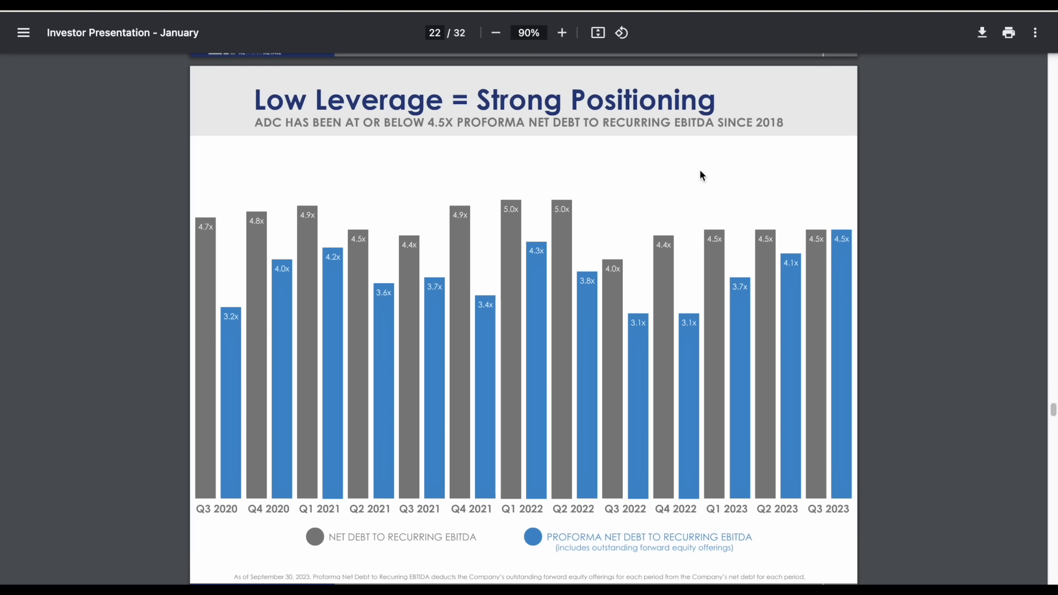
mouse_move(437, 155)
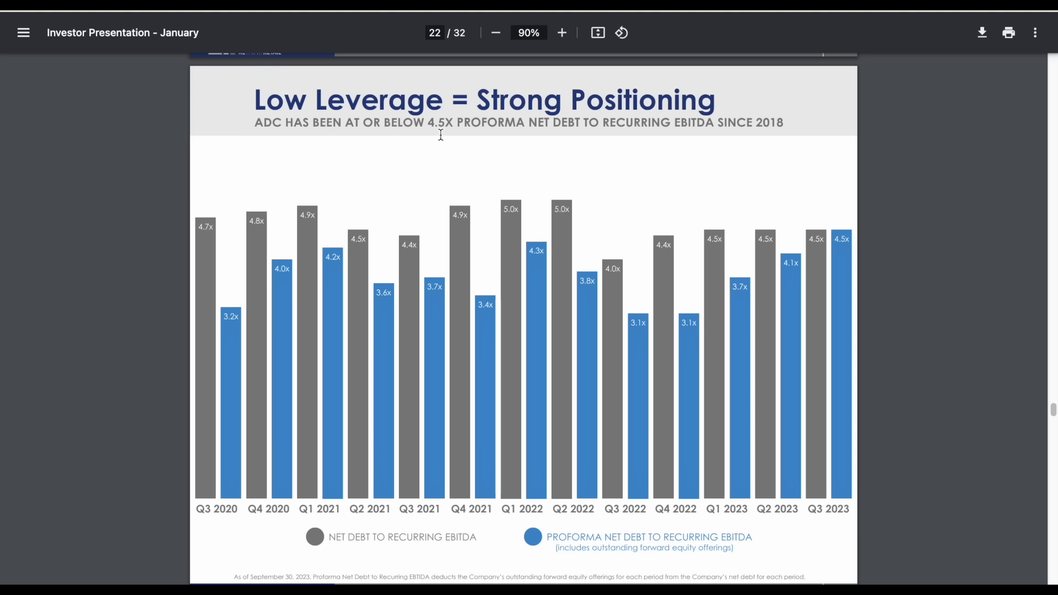
mouse_move(593, 144)
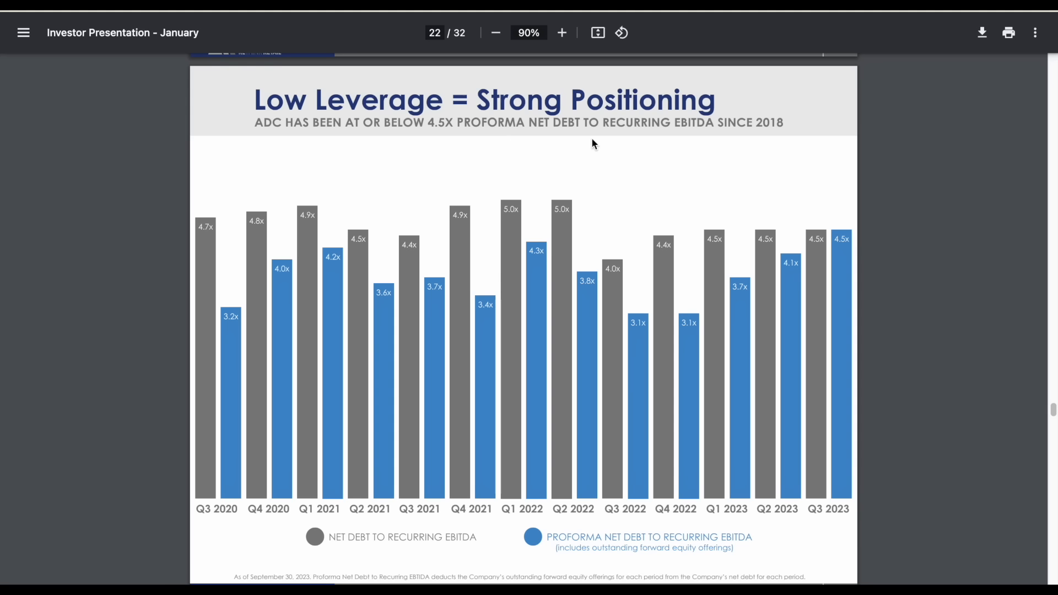
mouse_move(778, 135)
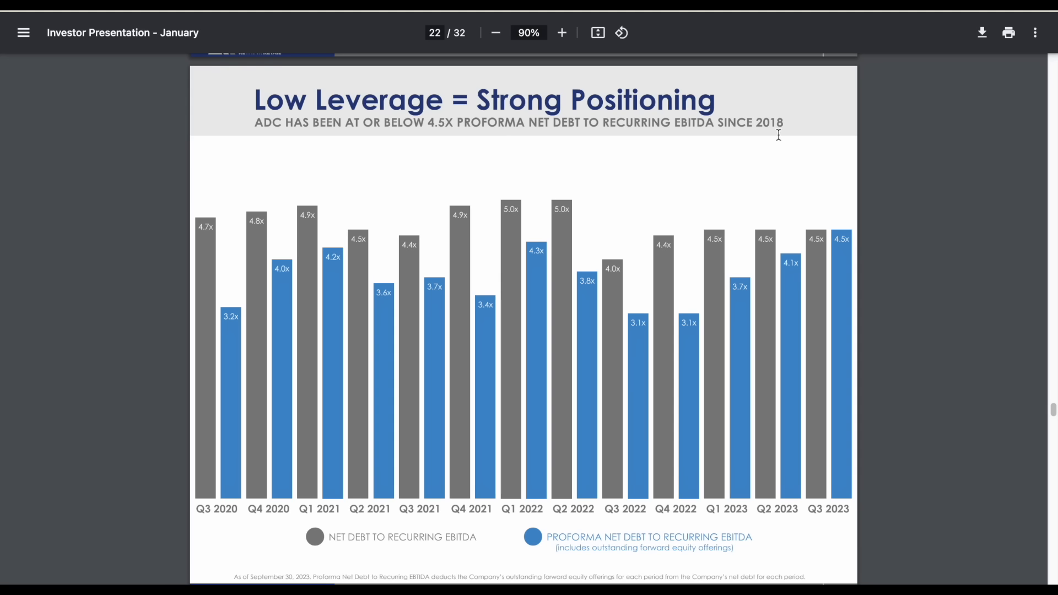
mouse_move(385, 151)
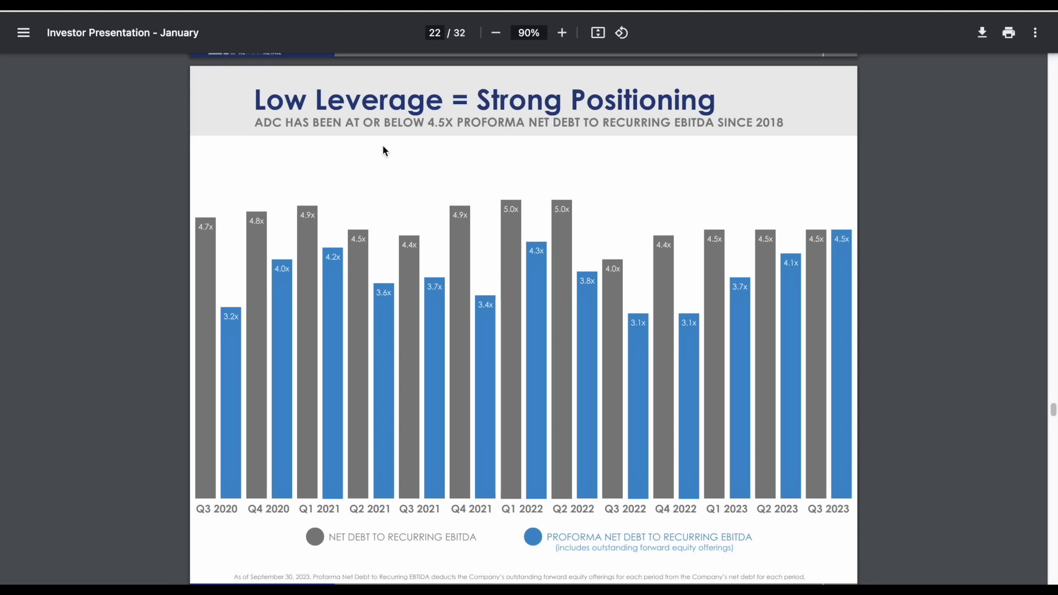
mouse_move(641, 165)
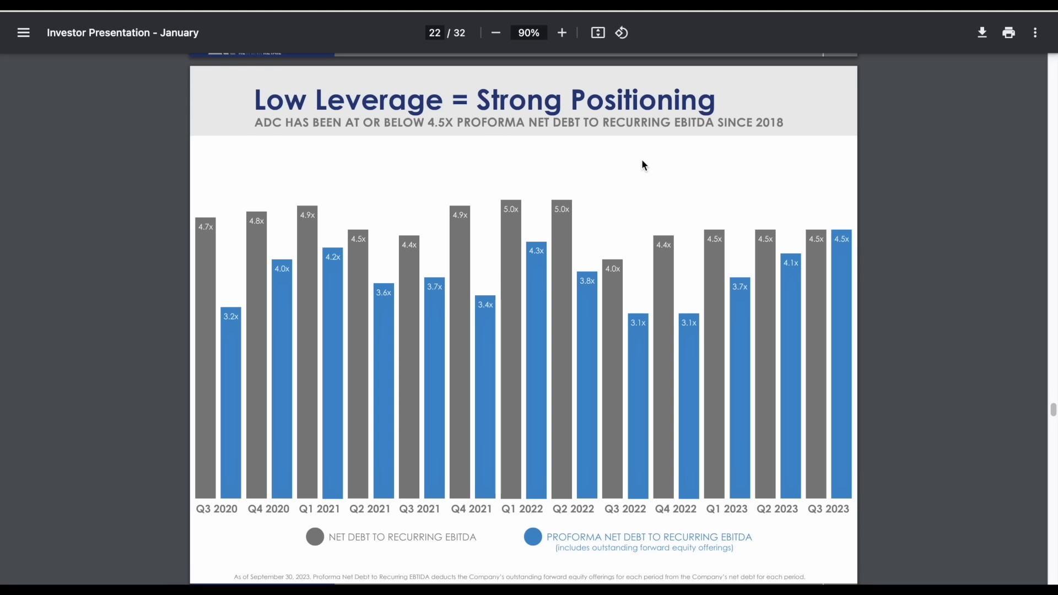
mouse_move(662, 145)
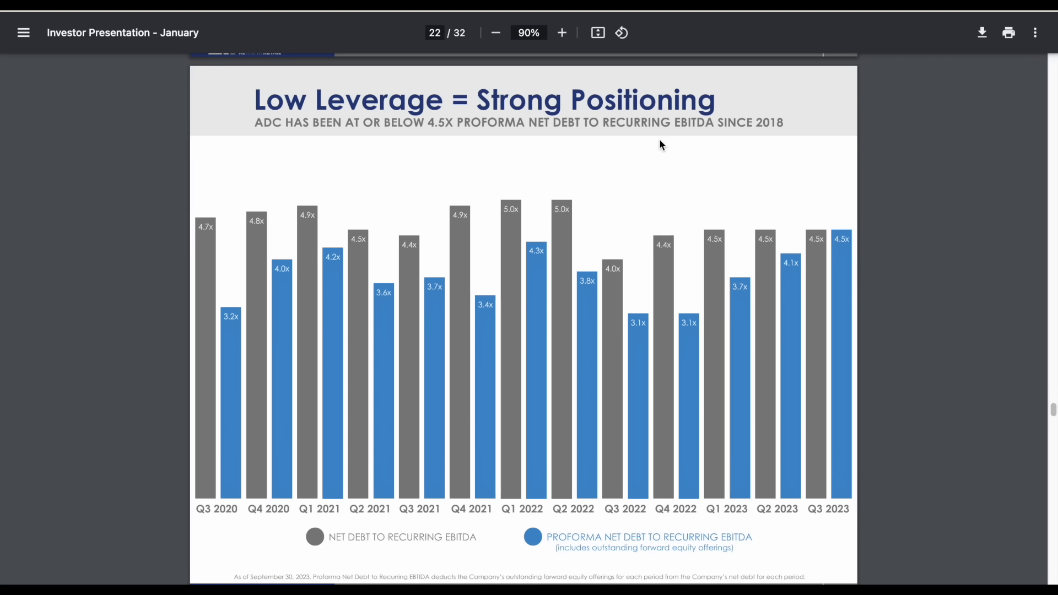
mouse_move(629, 146)
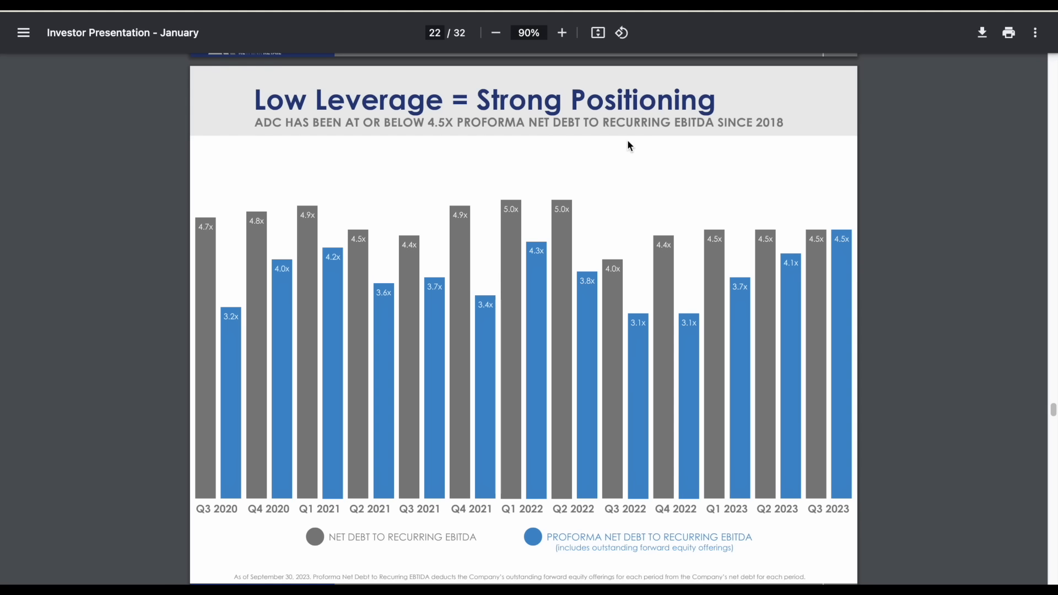
mouse_move(697, 142)
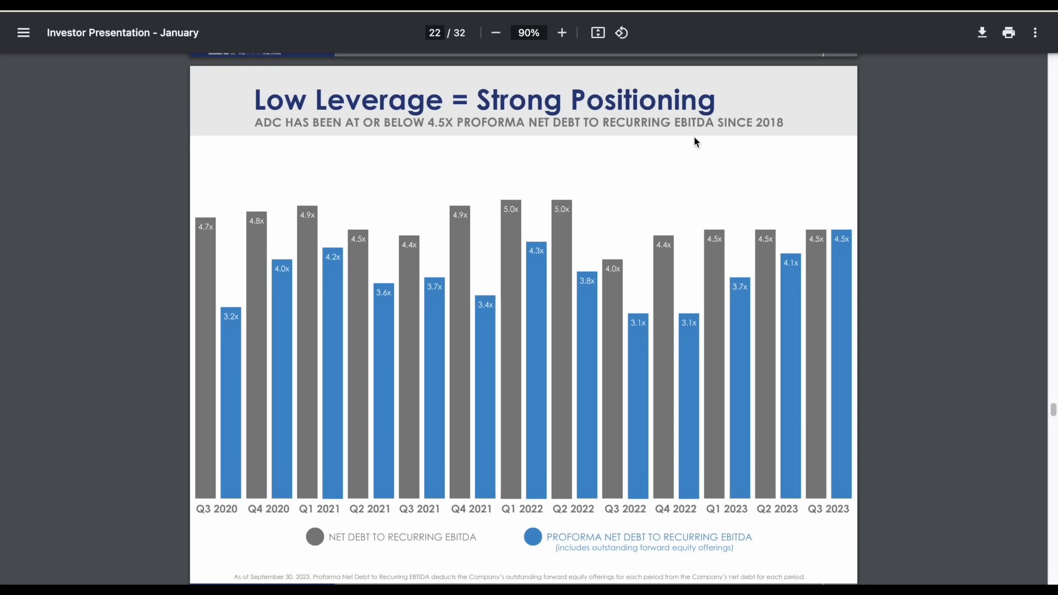
mouse_move(520, 150)
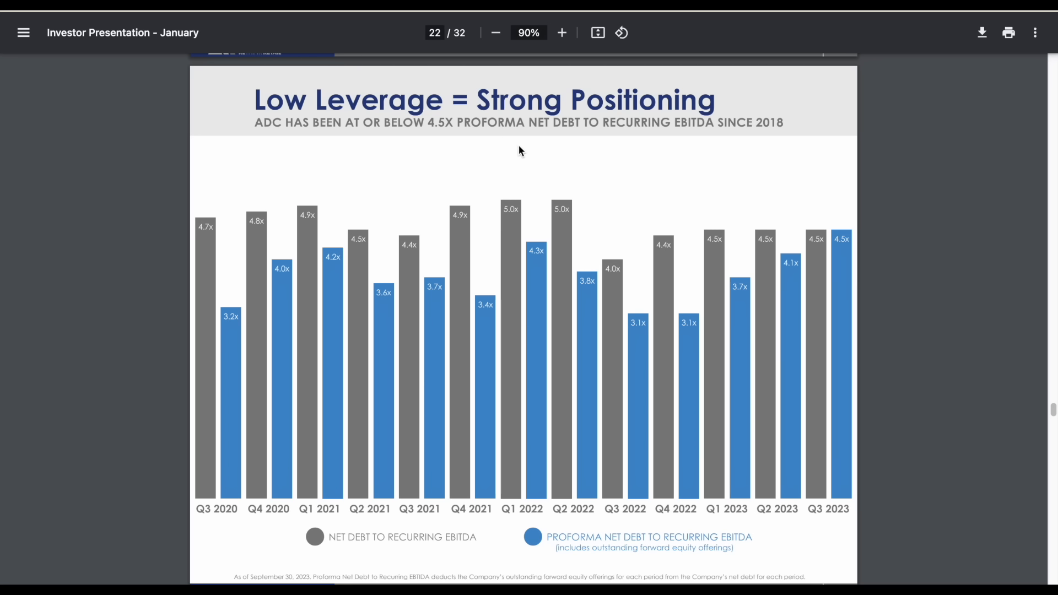
mouse_move(652, 153)
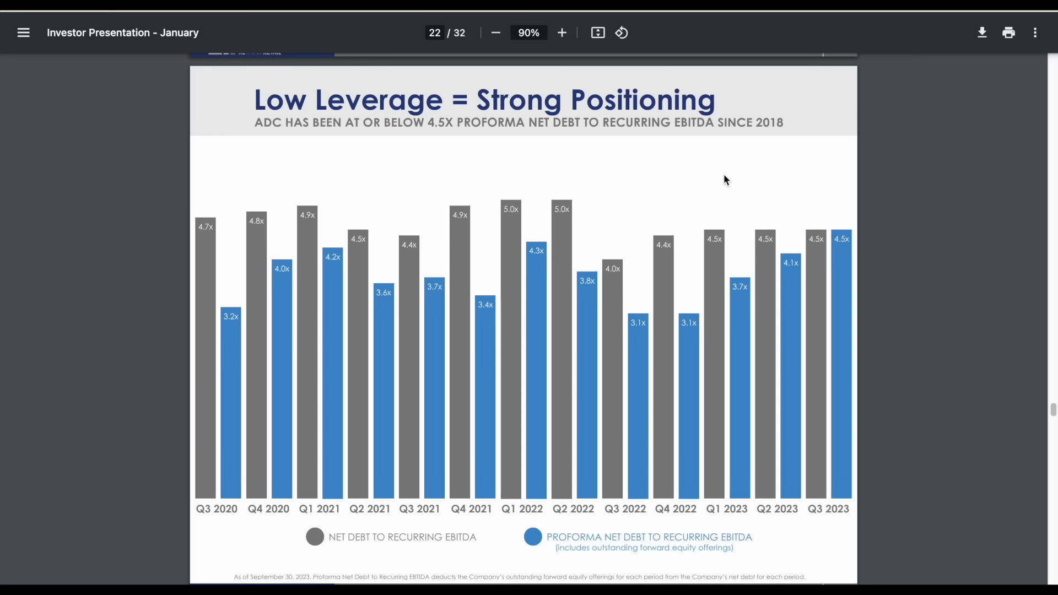
Step: Scroll on to slide 23, charting 142 consecutive monthly dividend payments
scroll("down", 3)
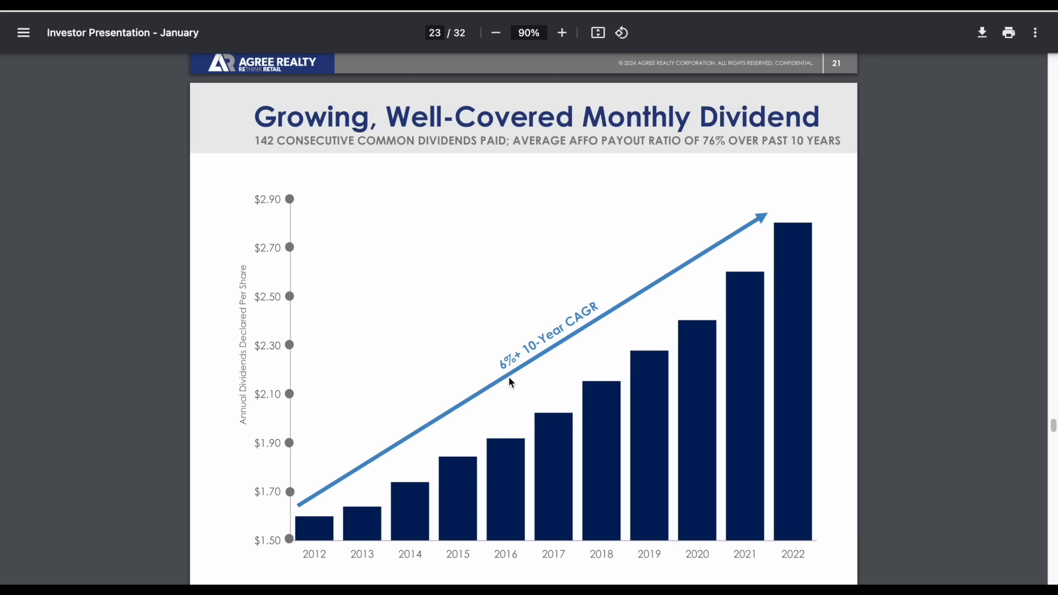
mouse_move(568, 340)
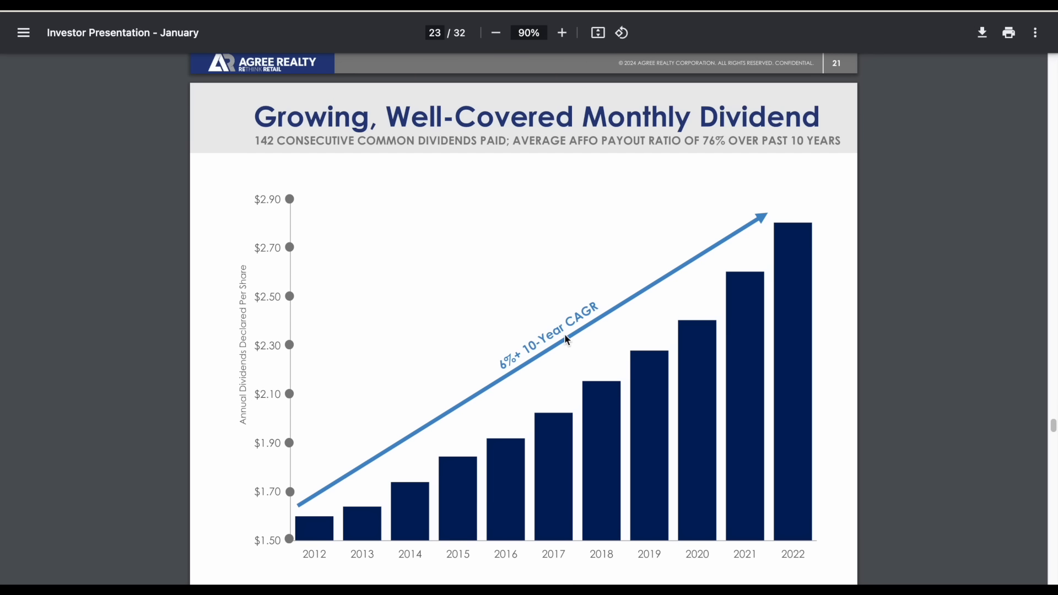
mouse_move(389, 490)
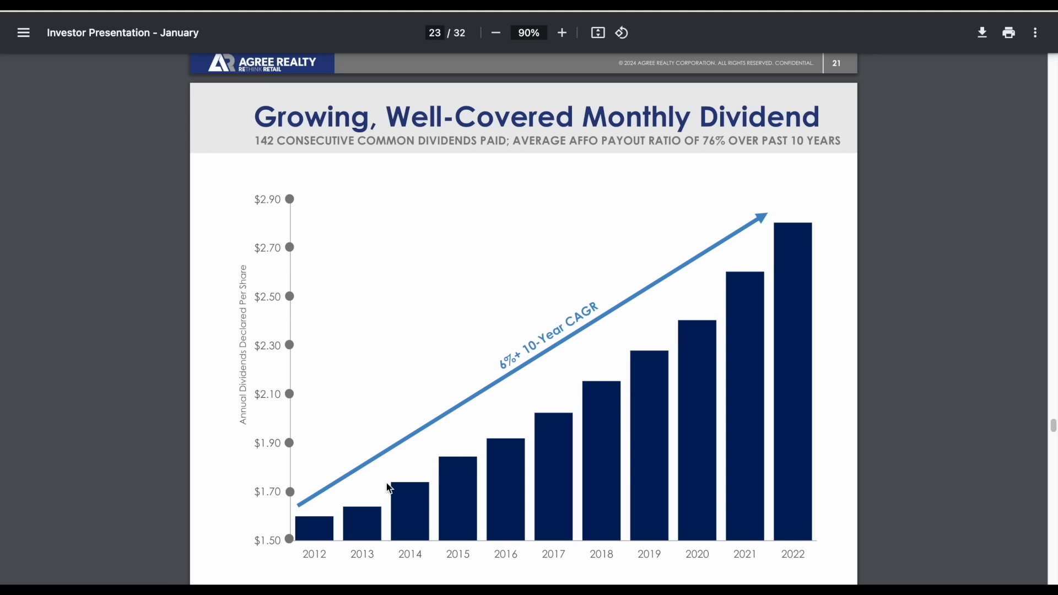
mouse_move(829, 232)
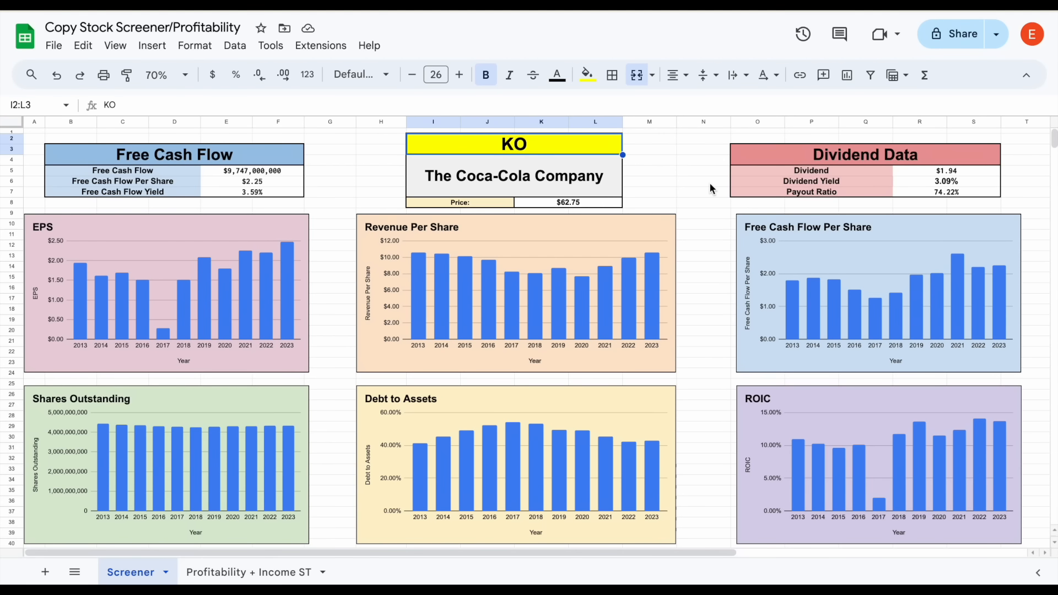
mouse_move(545, 147)
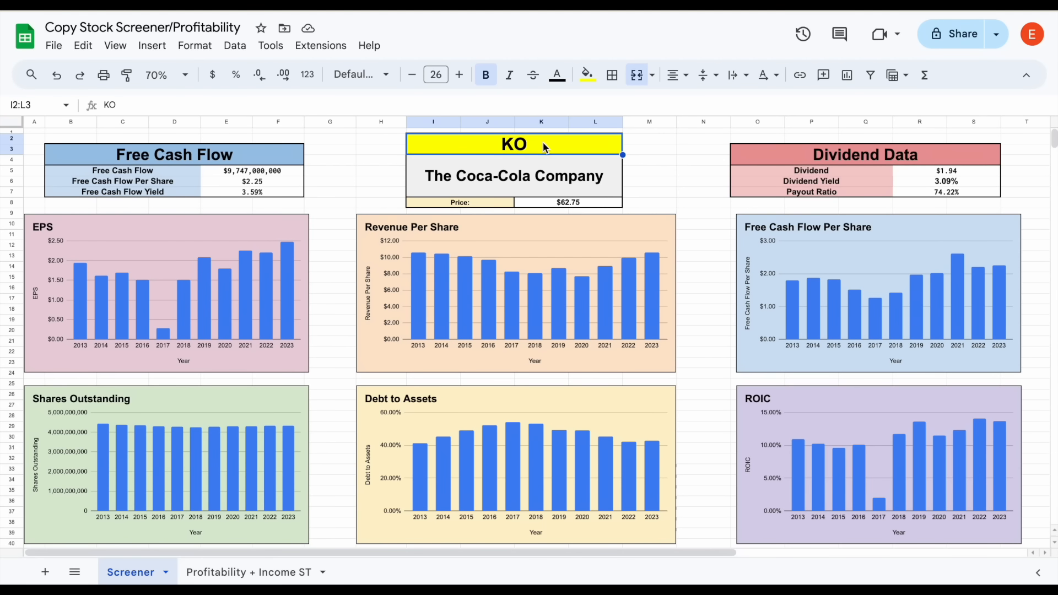
type("ADC")
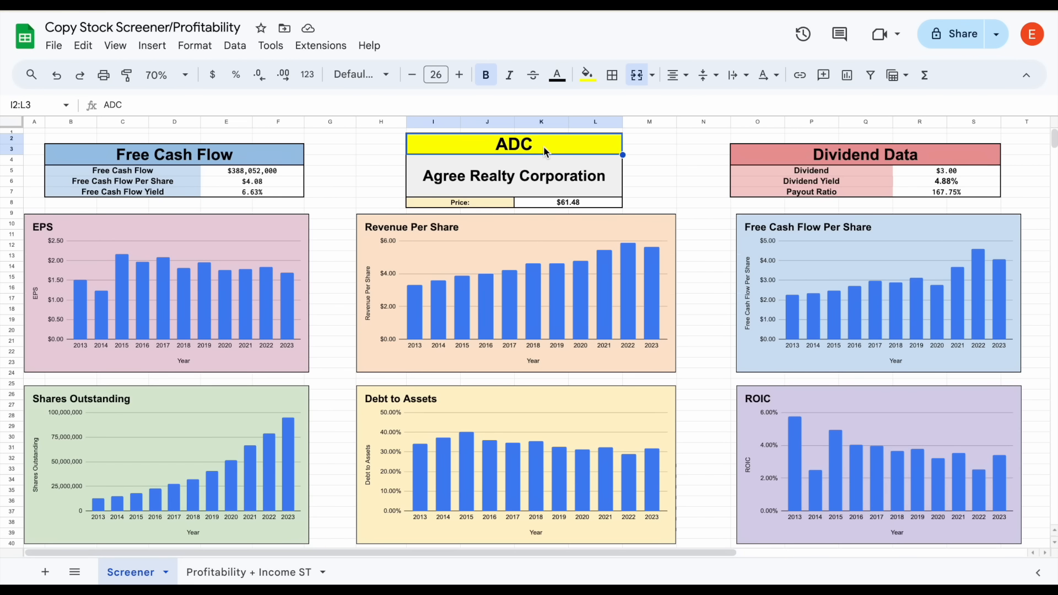
mouse_move(121, 488)
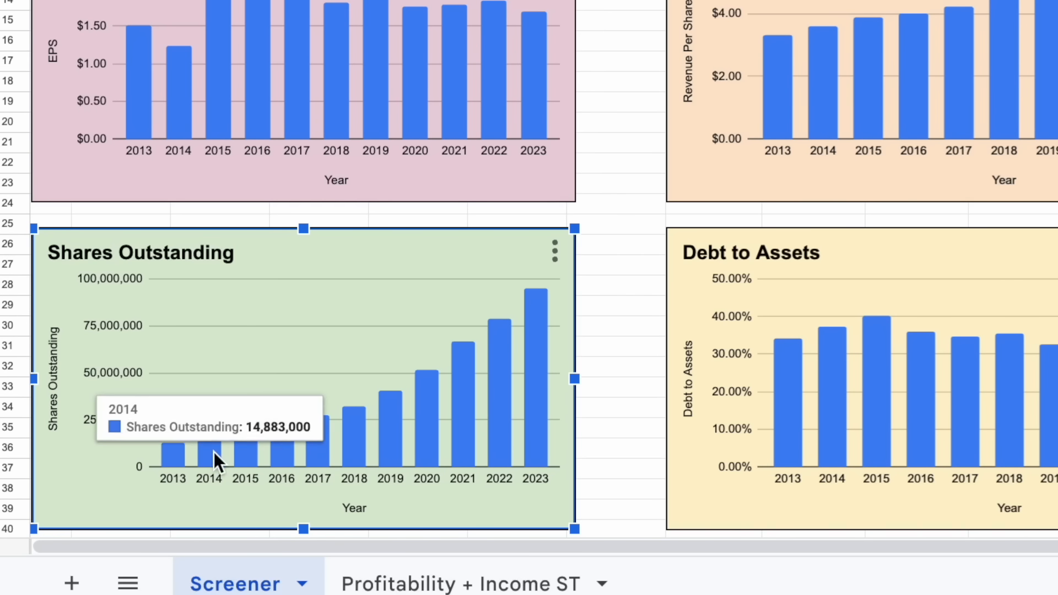
mouse_move(553, 339)
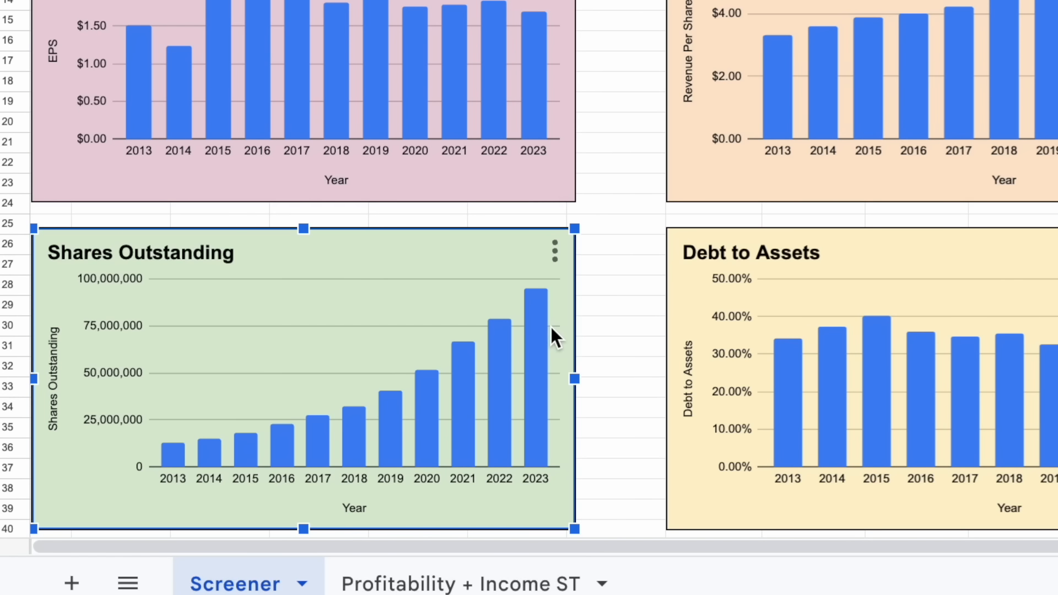
mouse_move(171, 466)
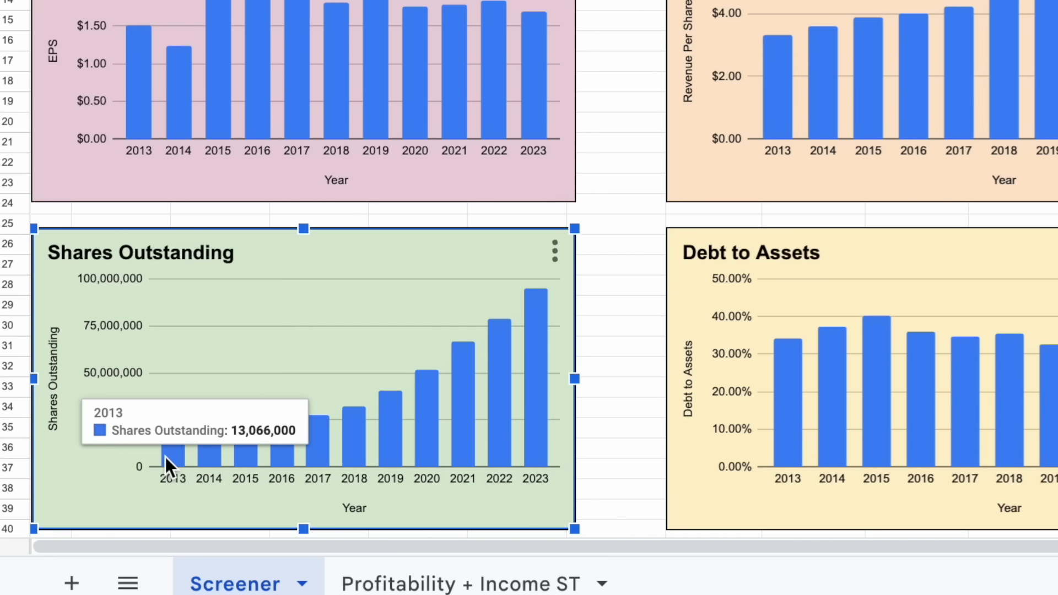
mouse_move(541, 307)
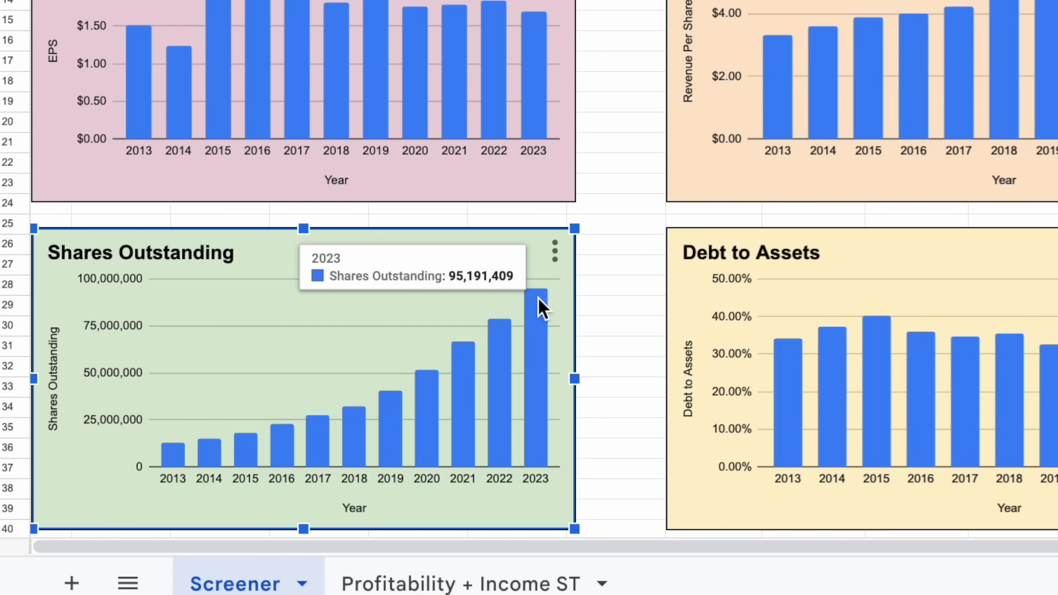
mouse_move(572, 253)
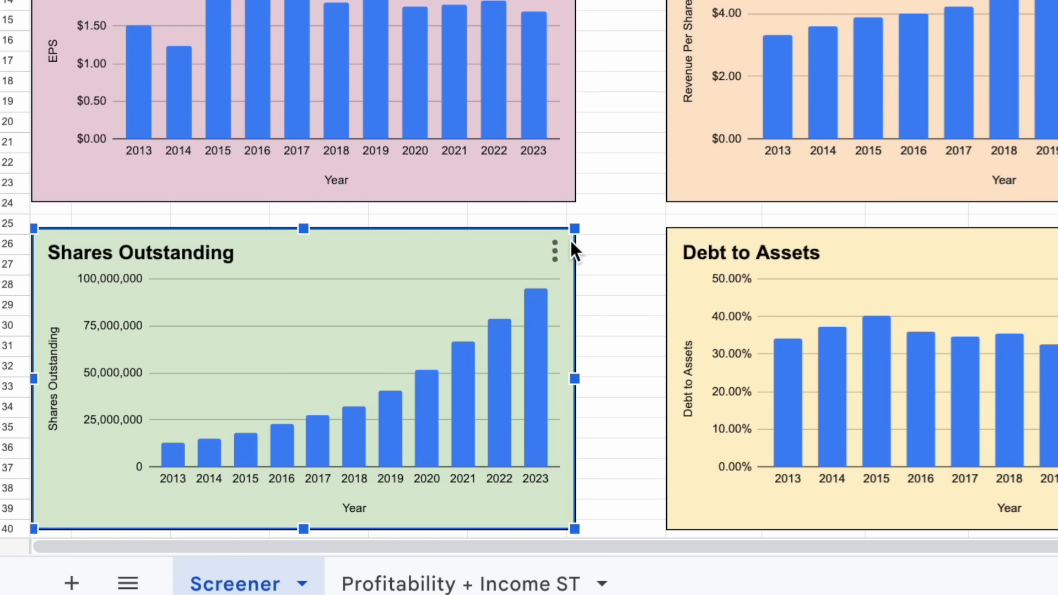
mouse_move(547, 518)
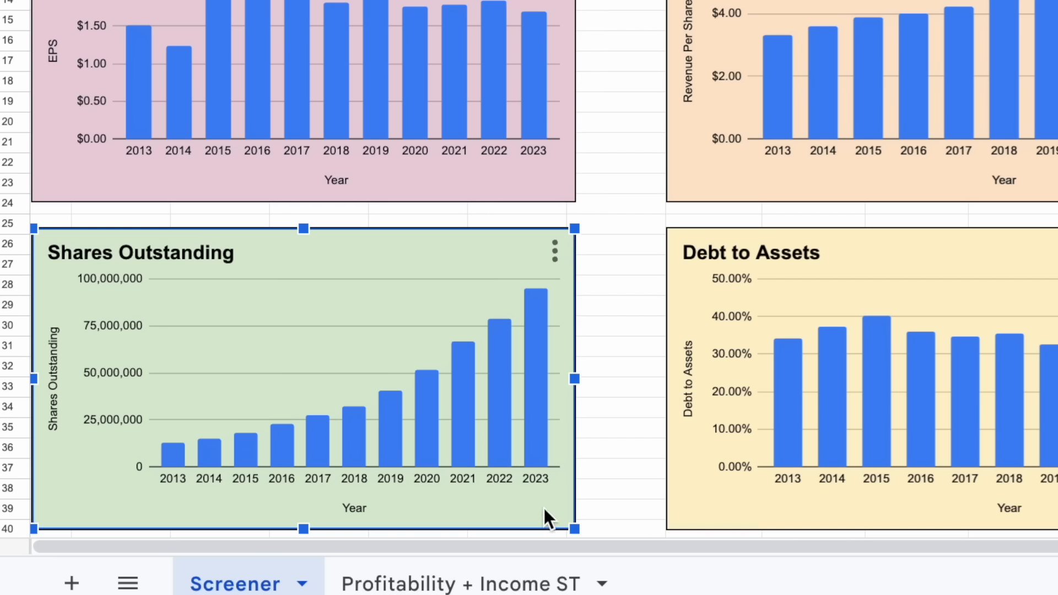
mouse_move(42, 513)
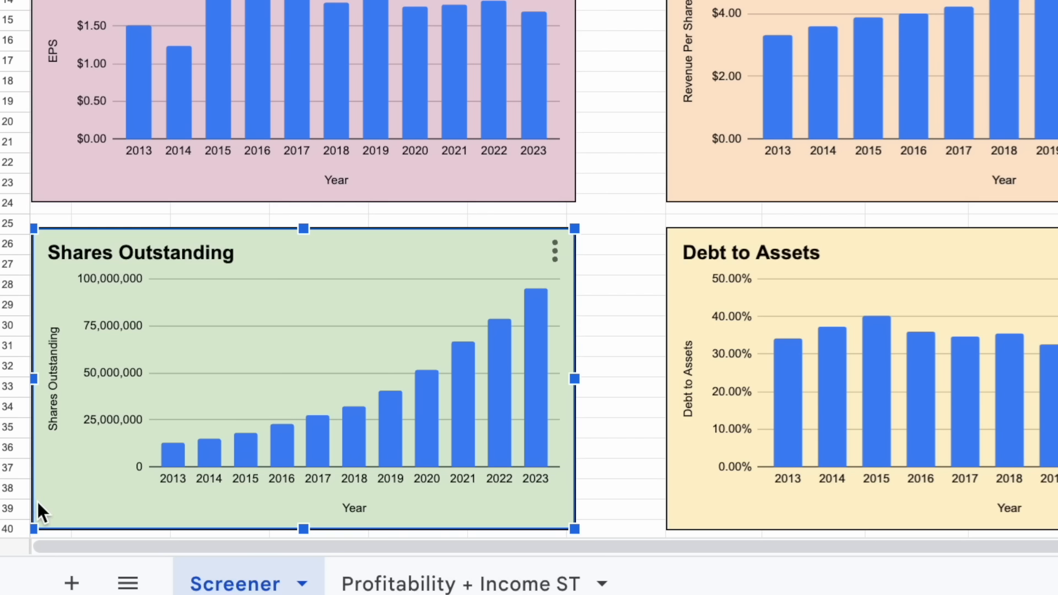
mouse_move(37, 283)
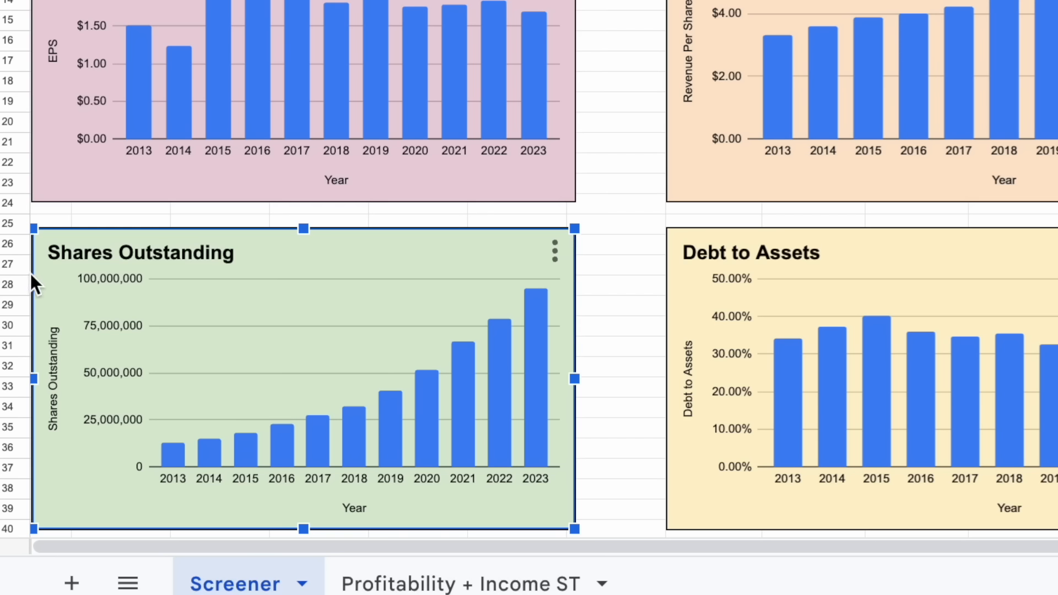
mouse_move(571, 243)
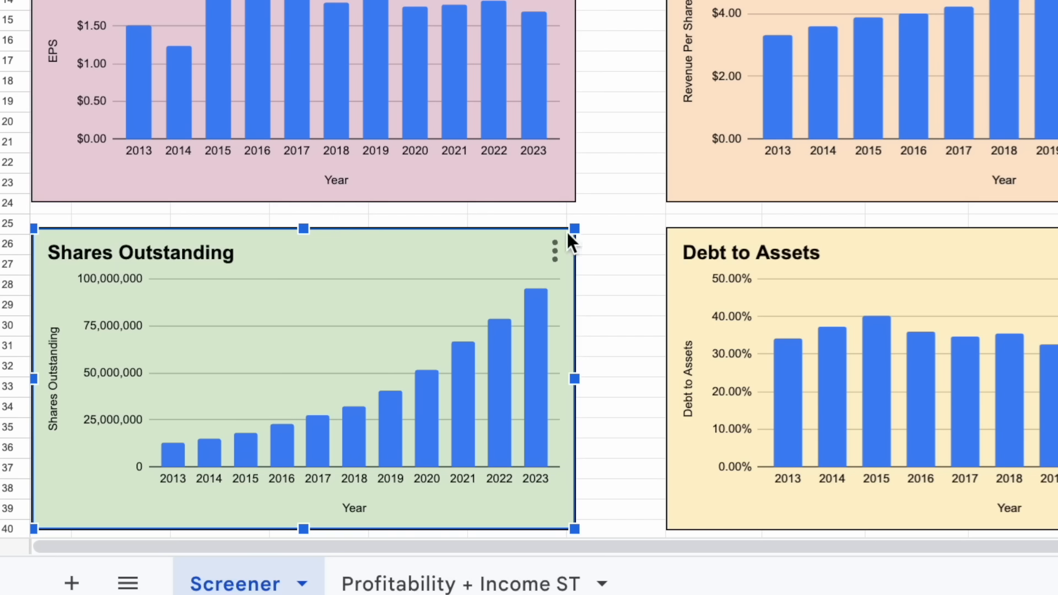
mouse_move(587, 246)
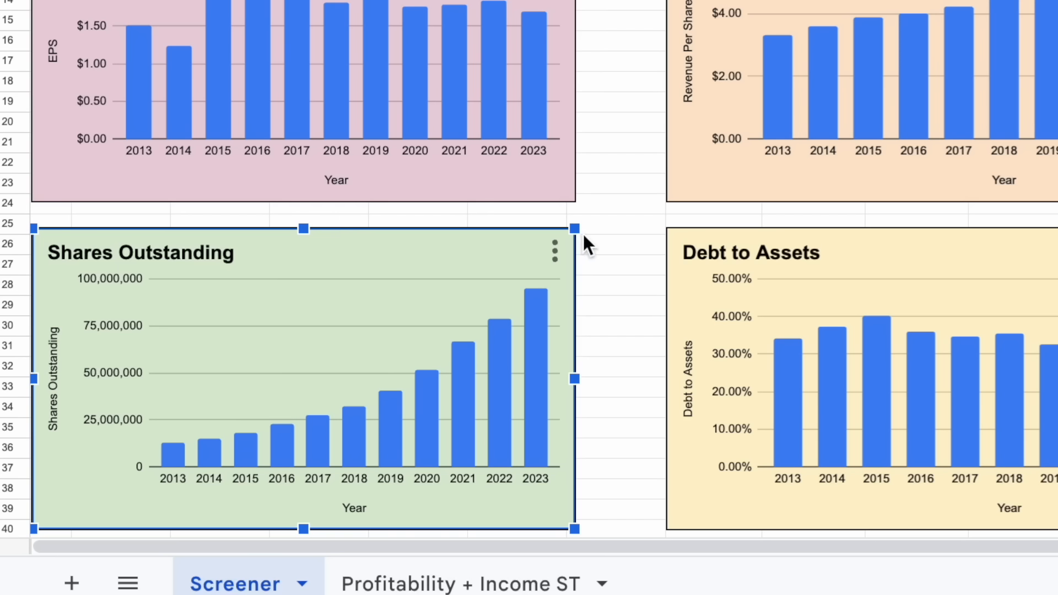
mouse_move(560, 520)
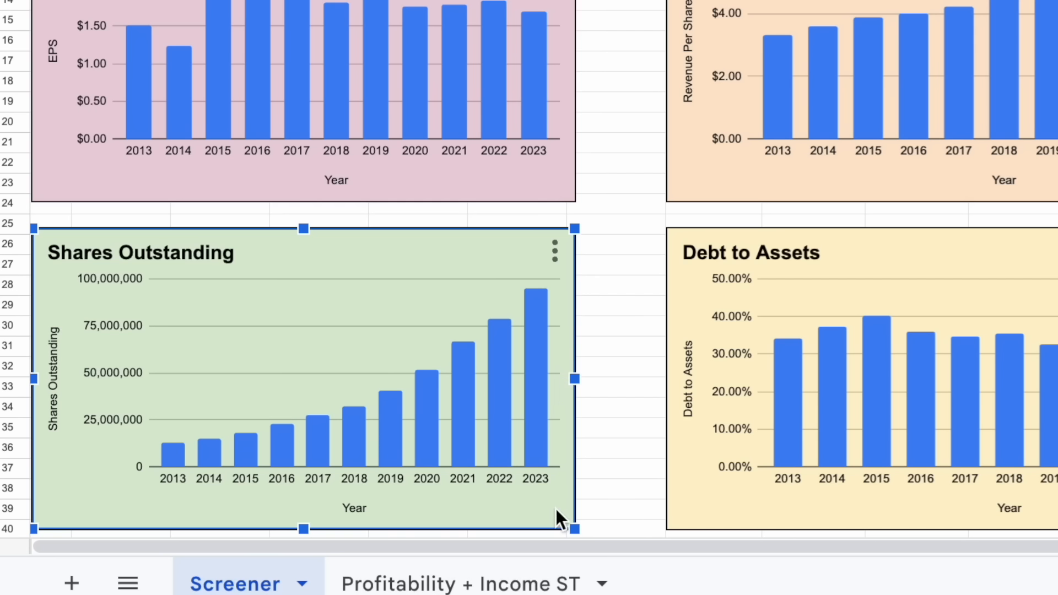
mouse_move(34, 523)
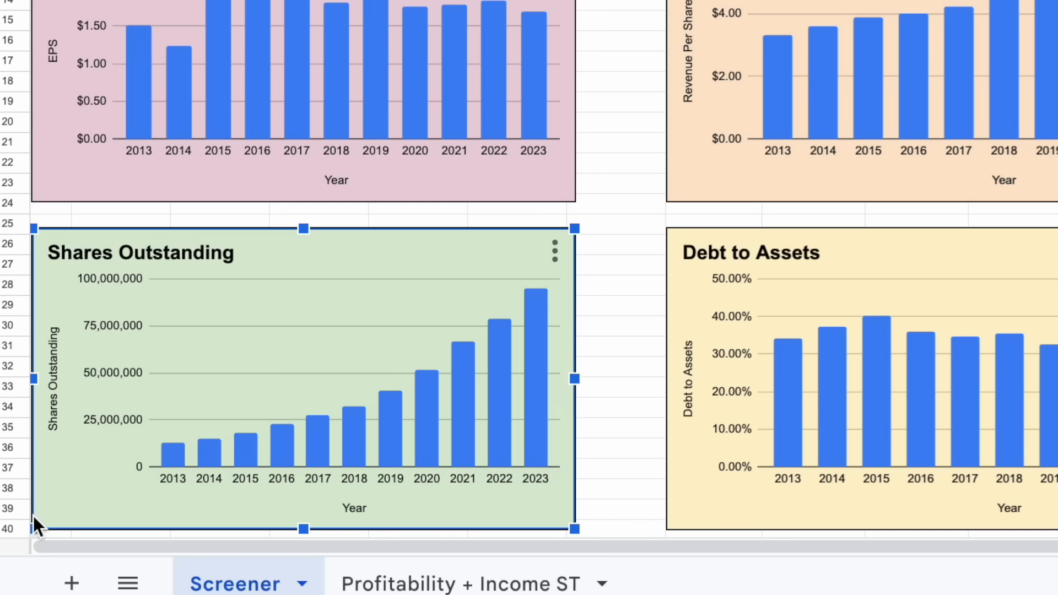
mouse_move(373, 233)
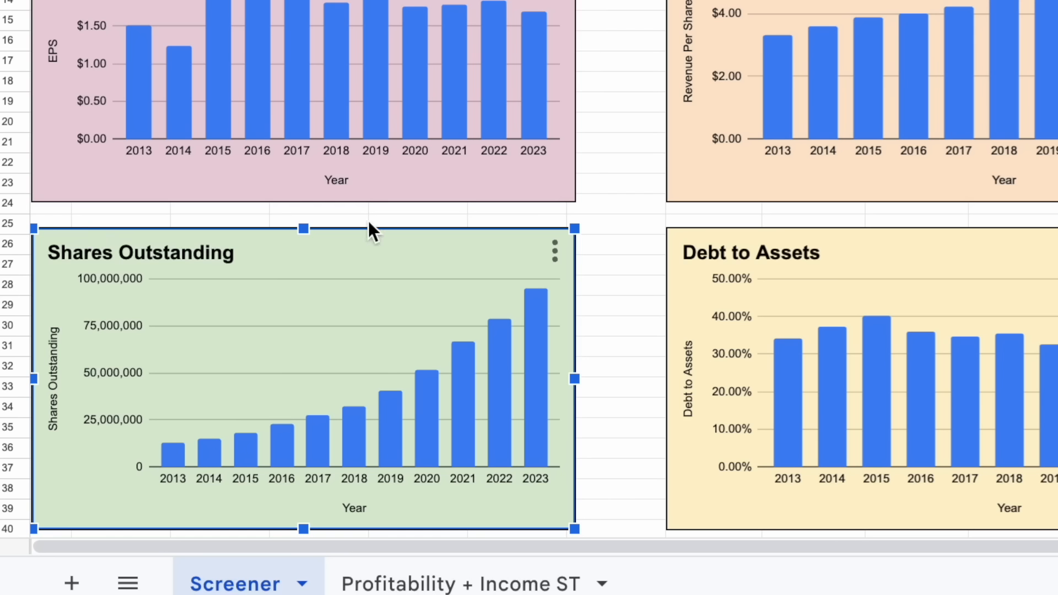
mouse_move(564, 230)
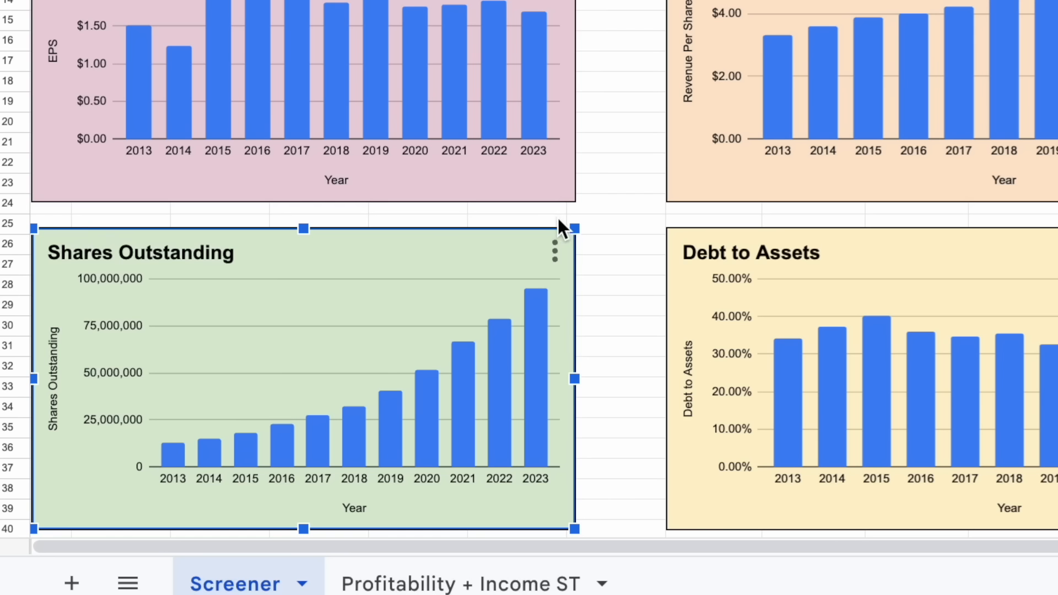
mouse_move(439, 243)
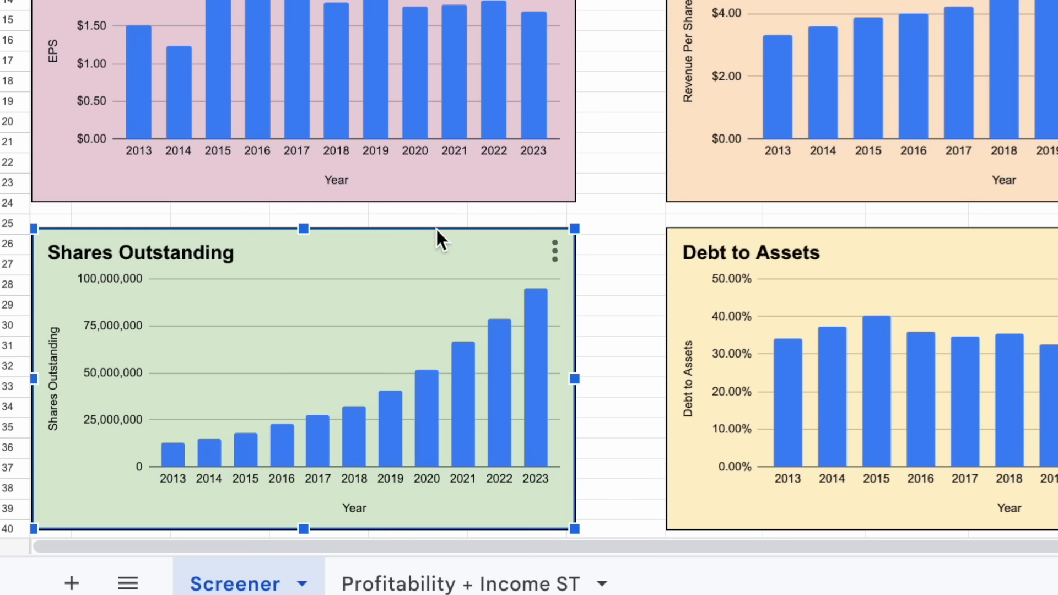
mouse_move(172, 459)
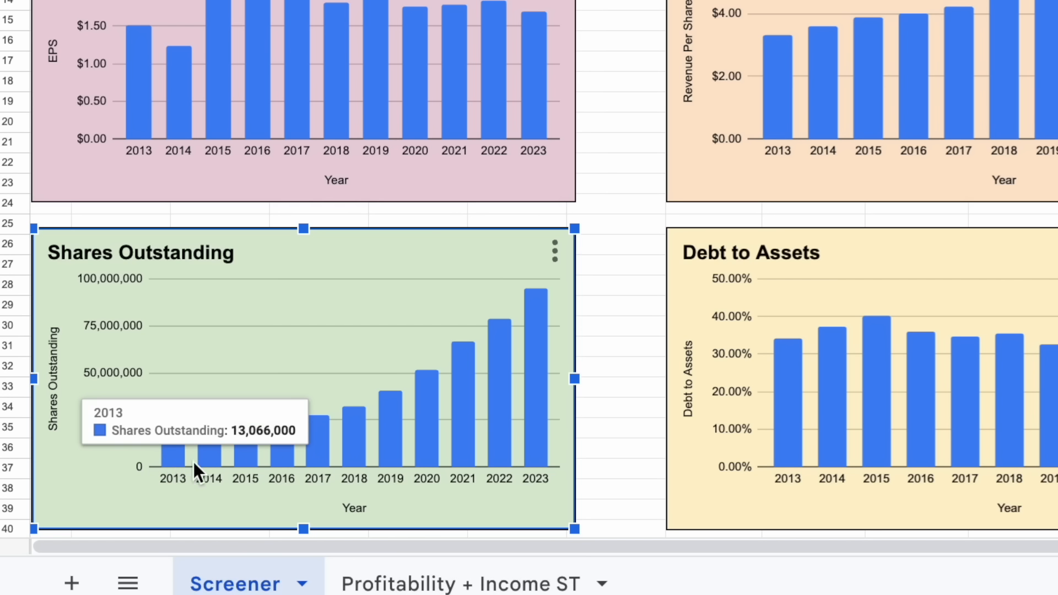
mouse_move(538, 322)
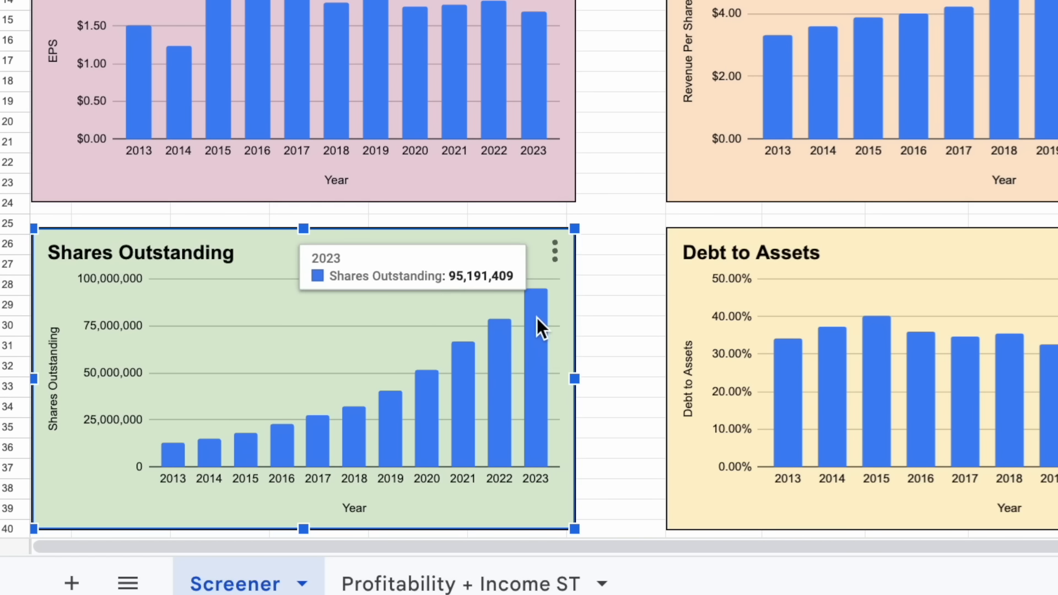
mouse_move(437, 390)
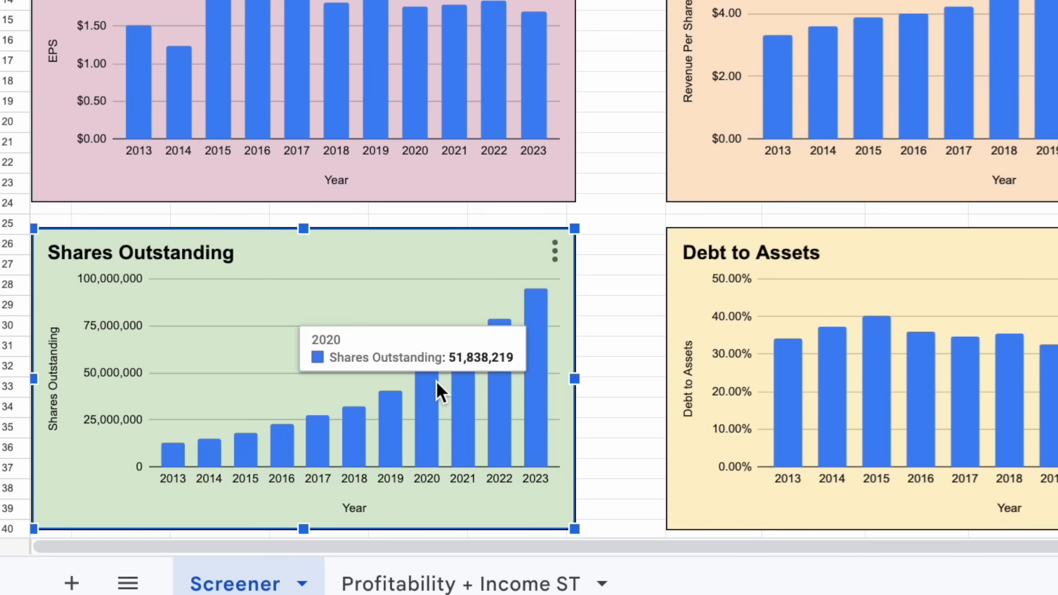
mouse_move(568, 267)
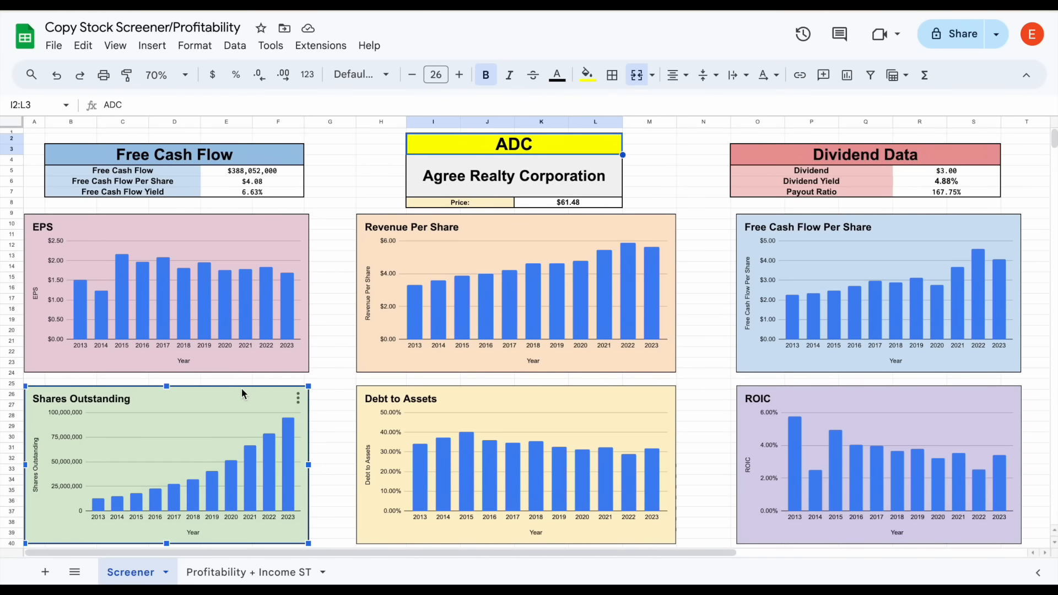
mouse_move(241, 530)
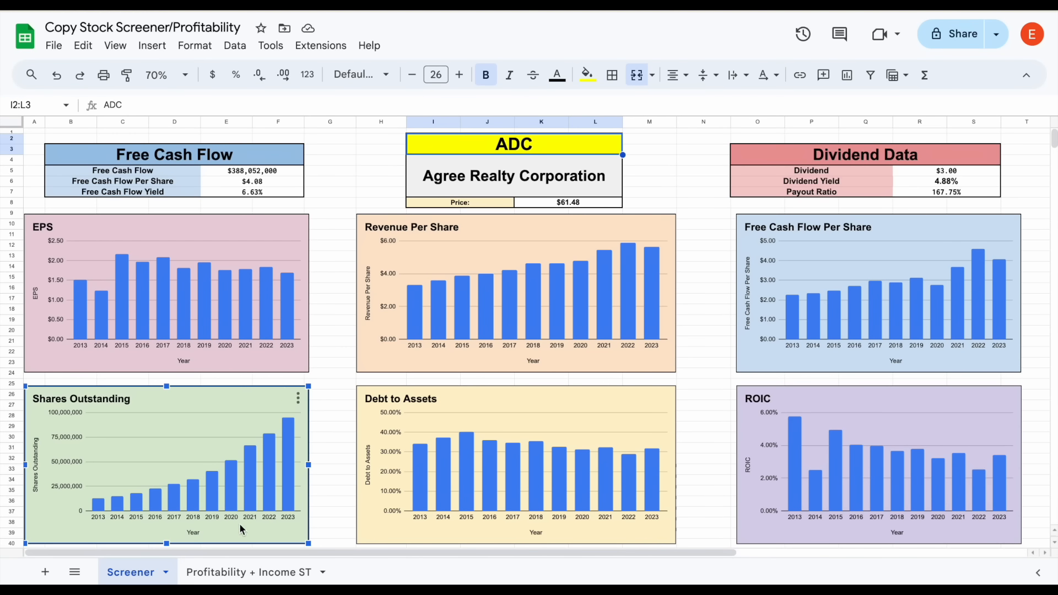
mouse_move(304, 495)
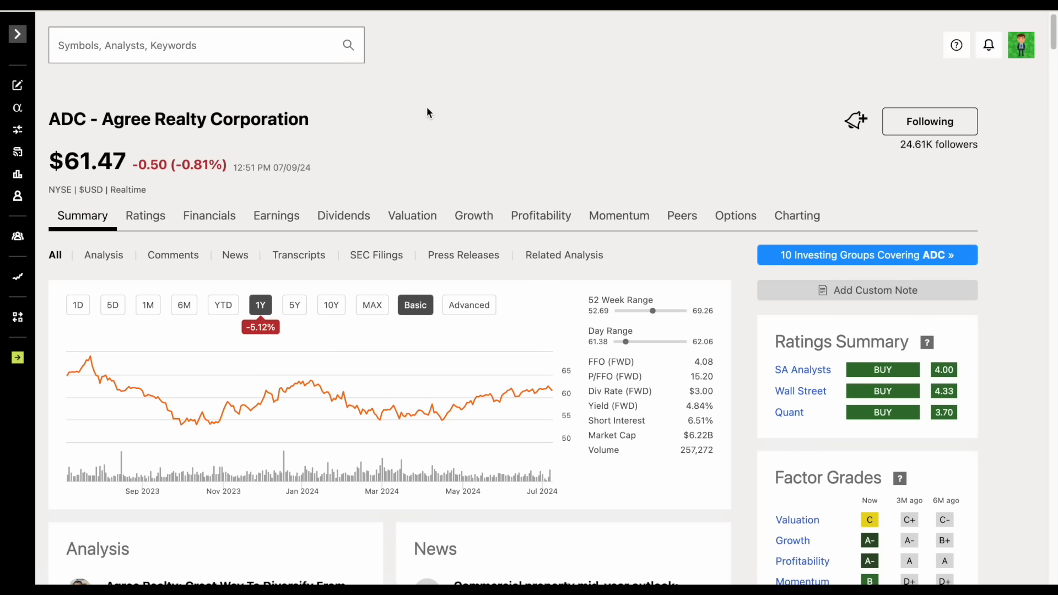
mouse_move(305, 146)
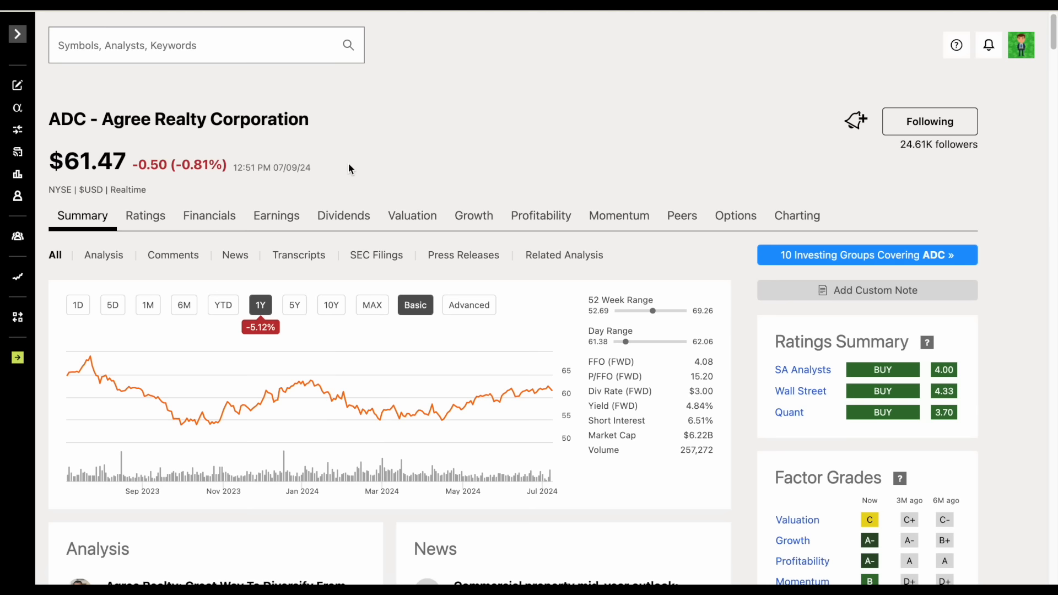
Step: Switch the ADC price chart range to 5Y, then 10Y
left_click(295, 305)
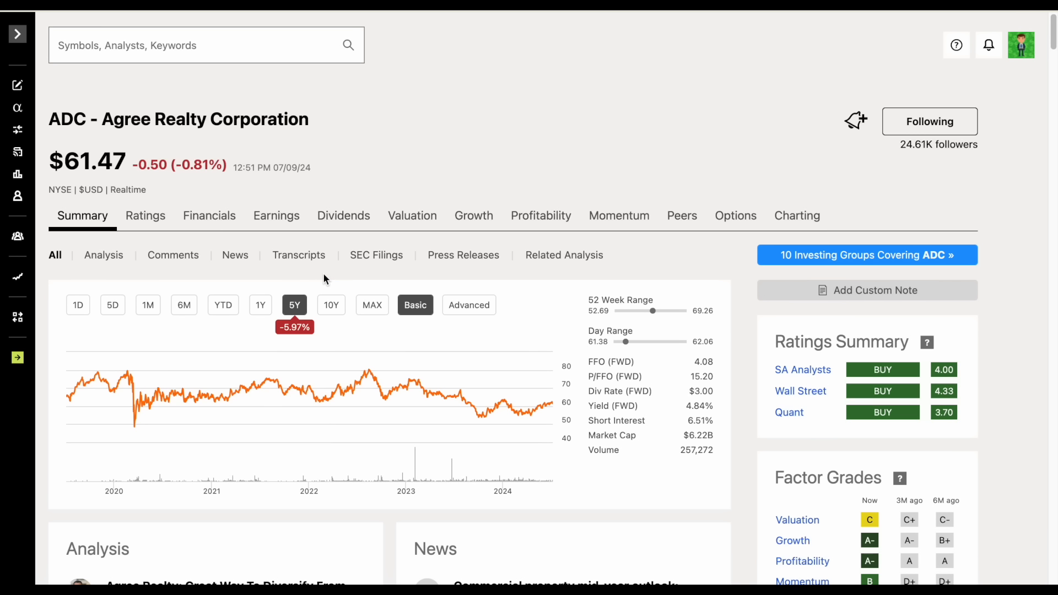
left_click(331, 305)
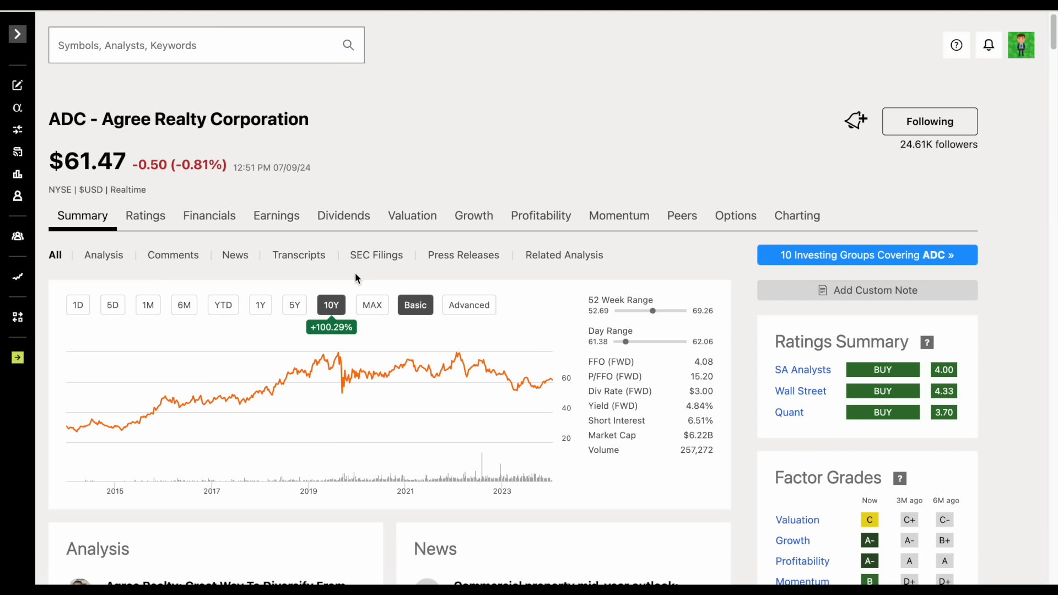
mouse_move(809, 29)
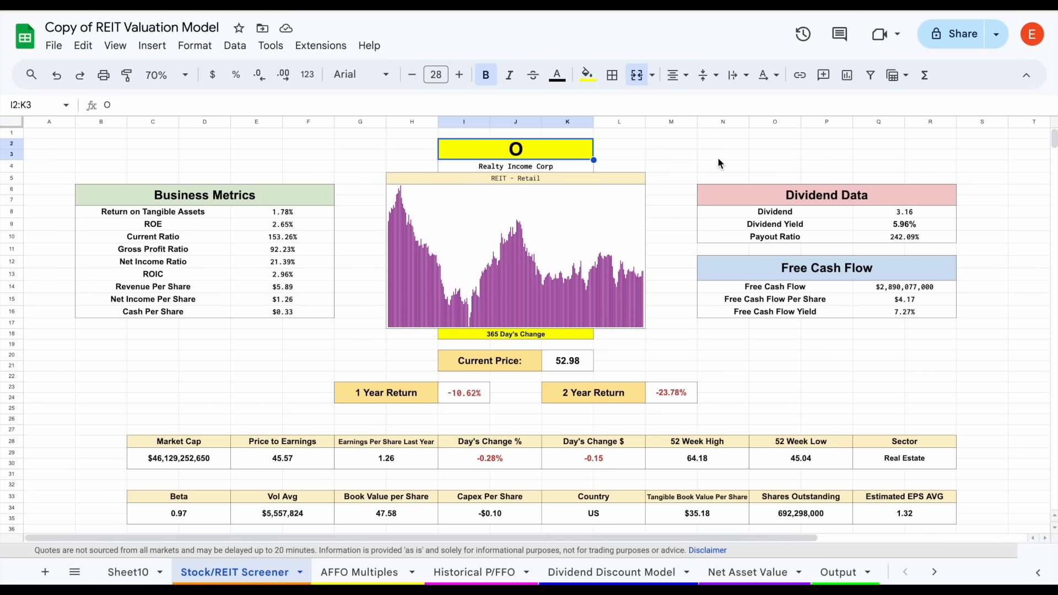
mouse_move(552, 156)
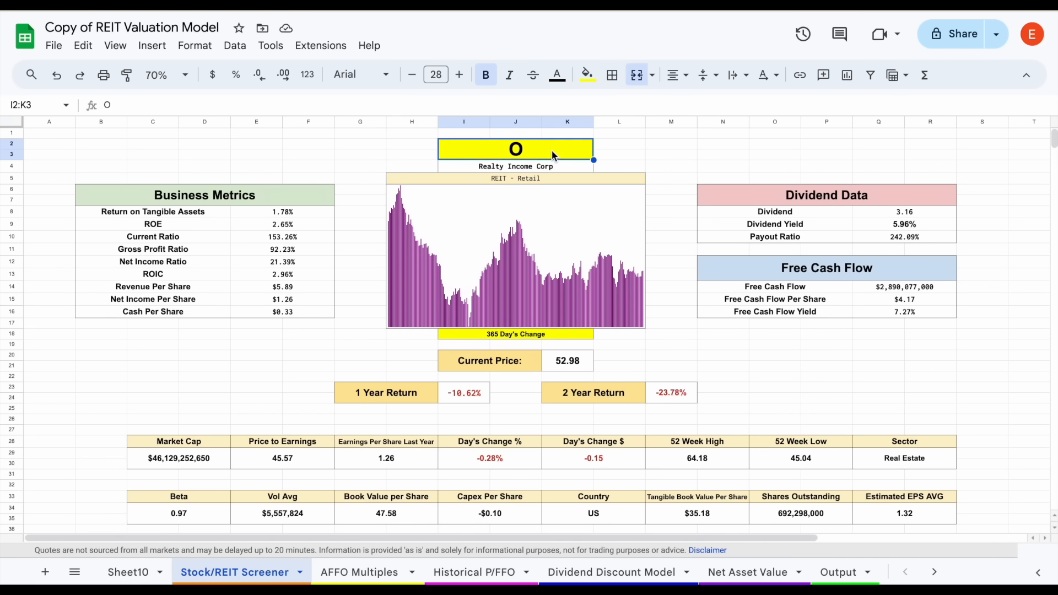
Step: Enter ADC as the screener ticker and inspect the 0.59 Beta formula
type("ADC")
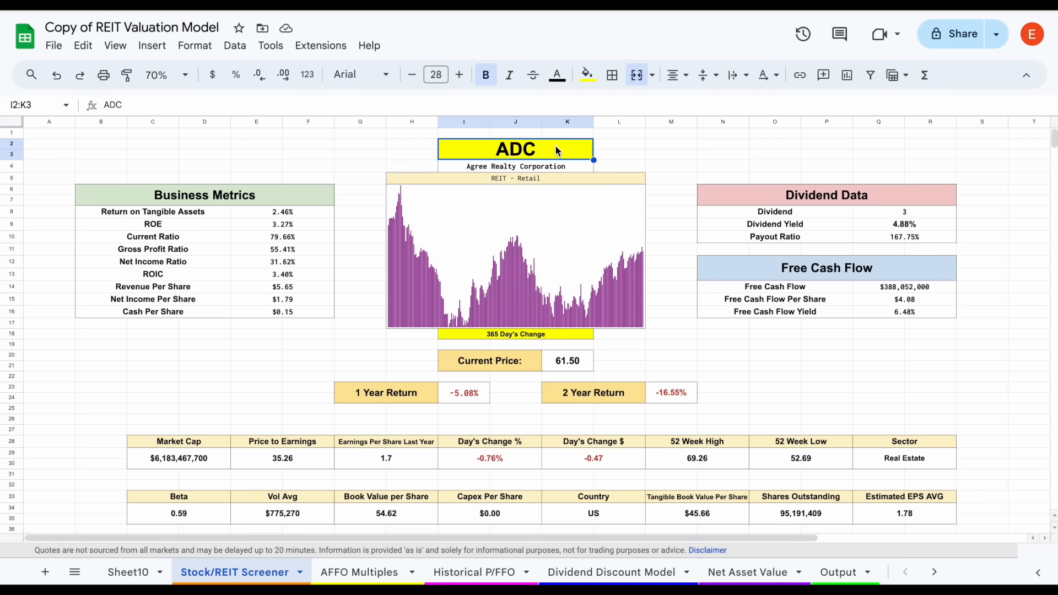
left_click(179, 513)
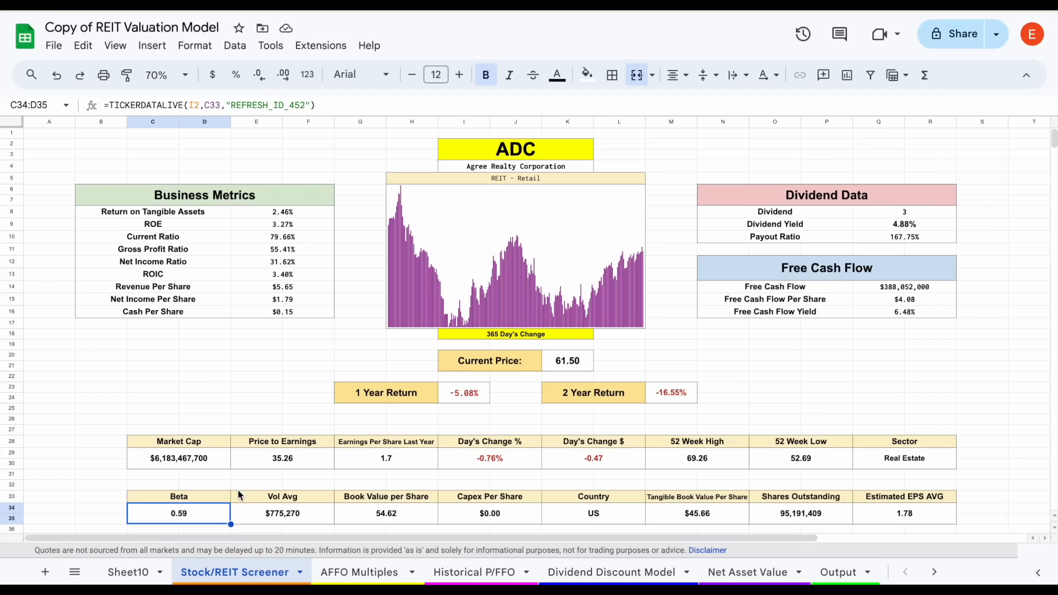
mouse_move(223, 482)
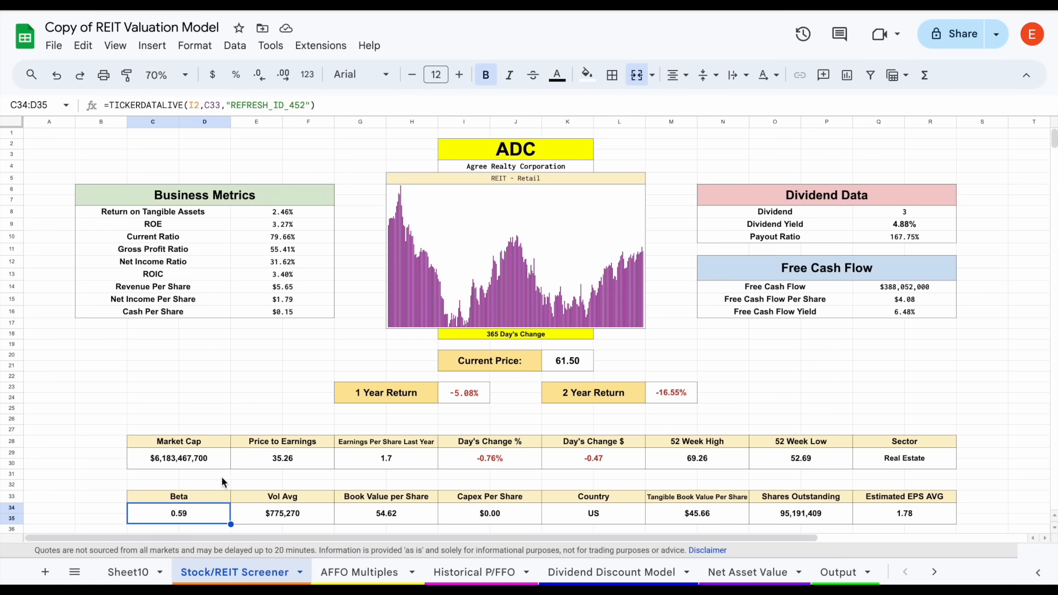
mouse_move(307, 496)
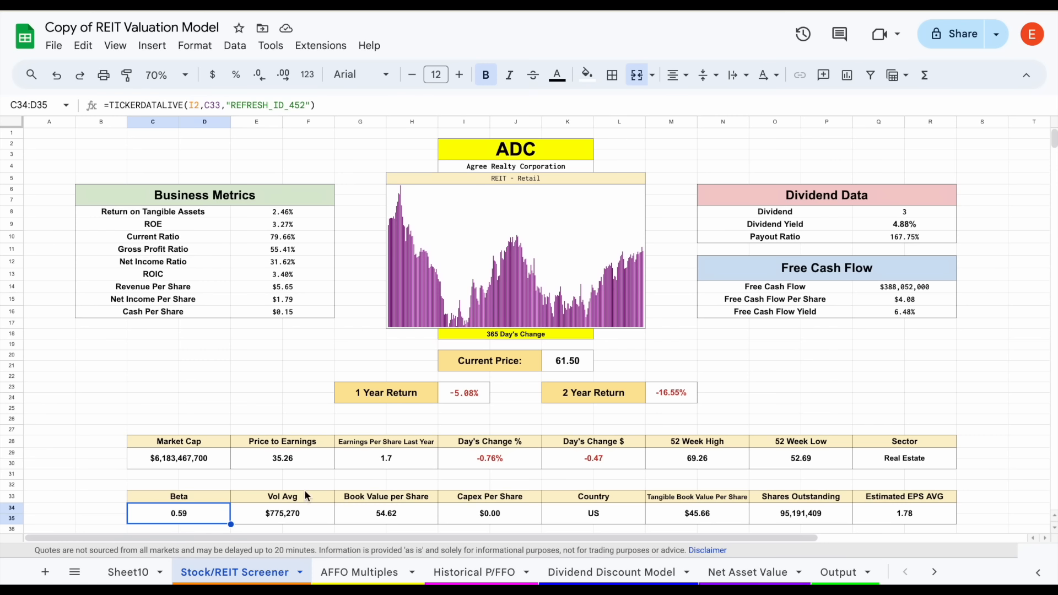
left_click(185, 75)
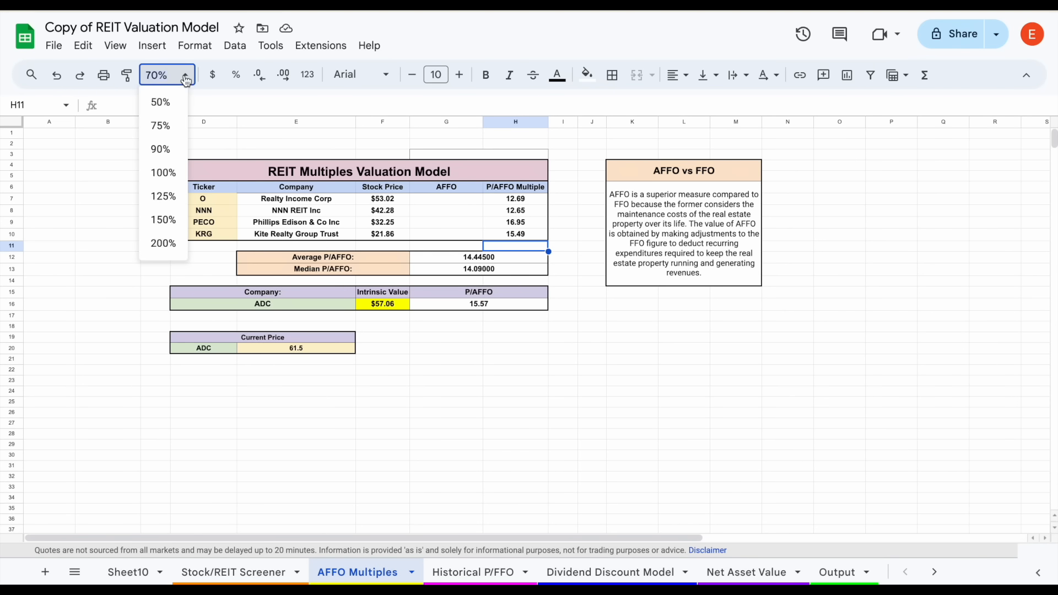
left_click(163, 172)
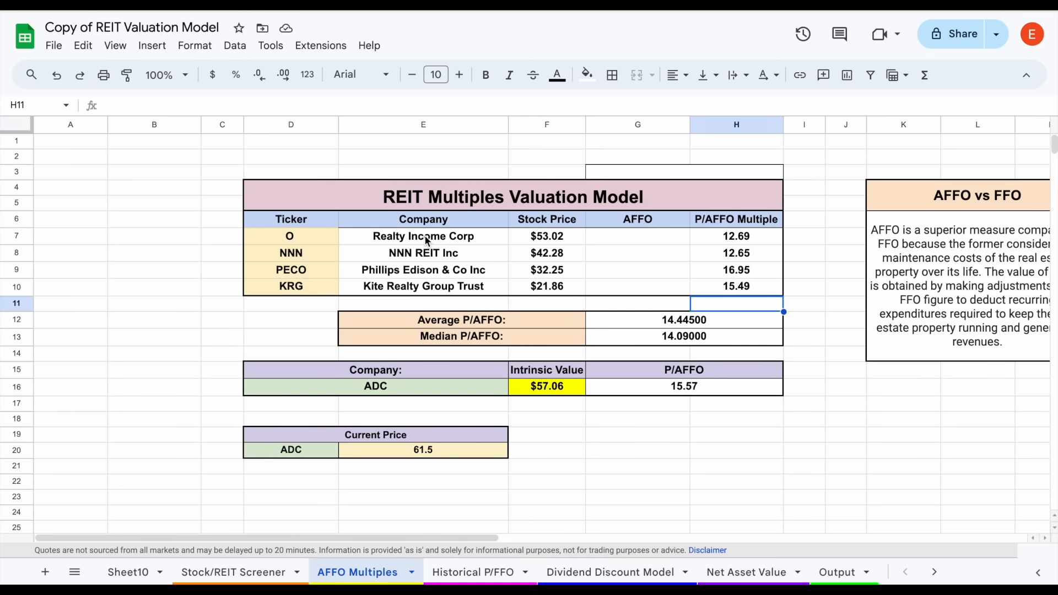
left_click(375, 386)
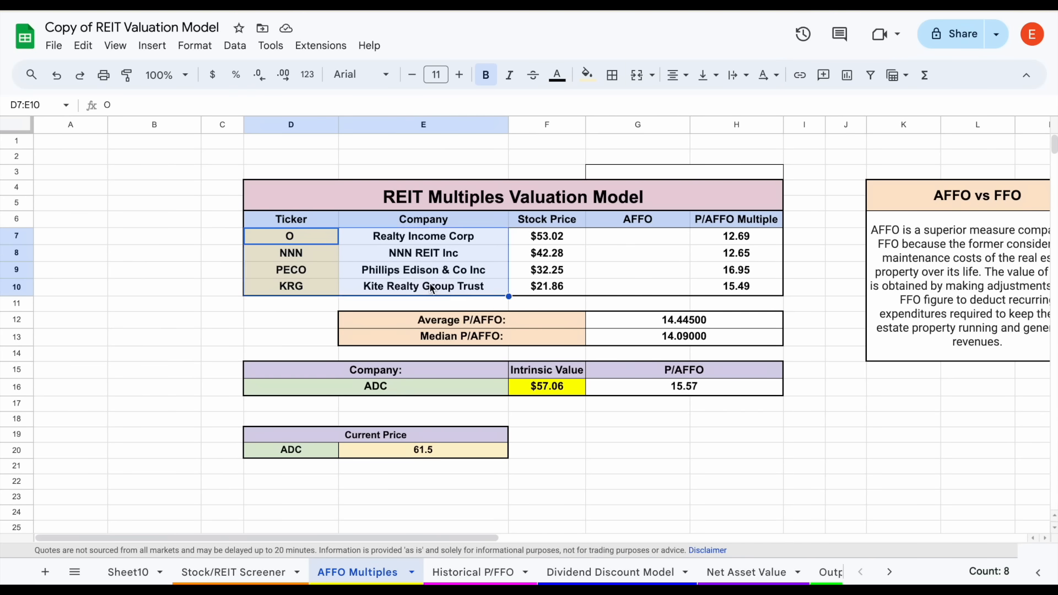
left_click(637, 219)
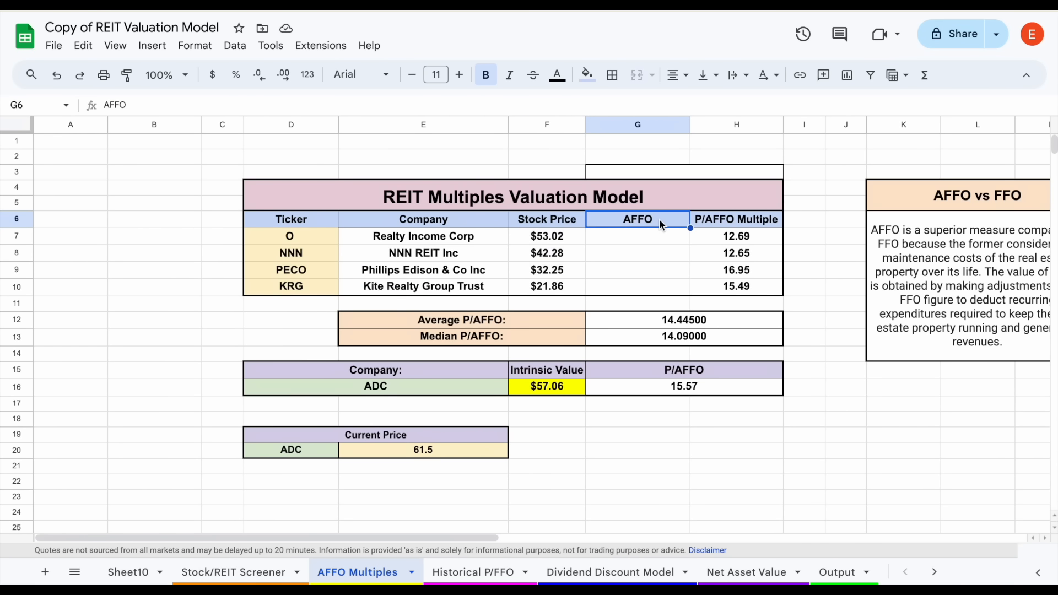
left_click(737, 219)
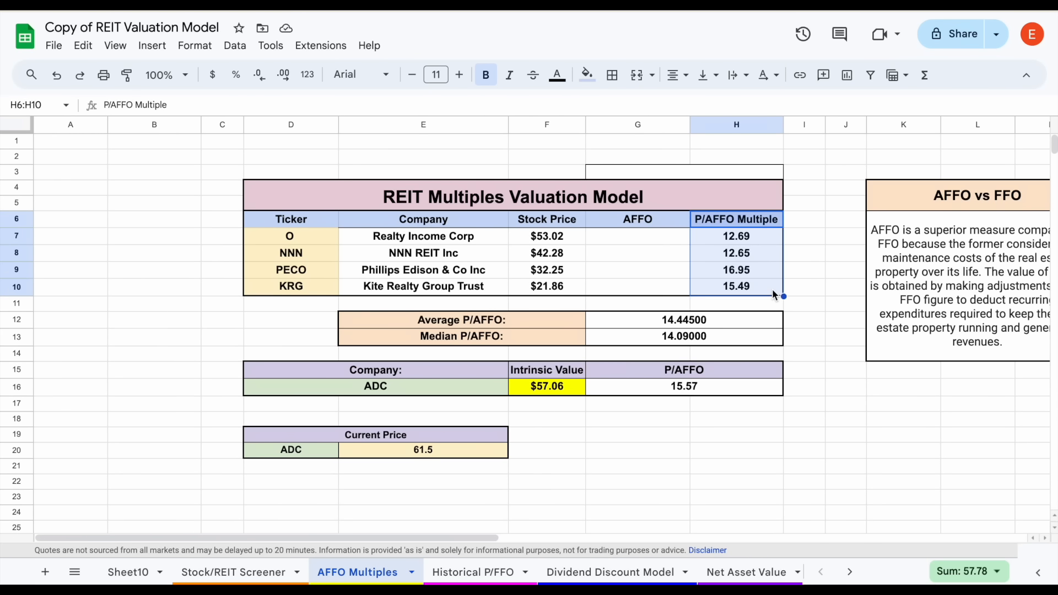
mouse_move(640, 329)
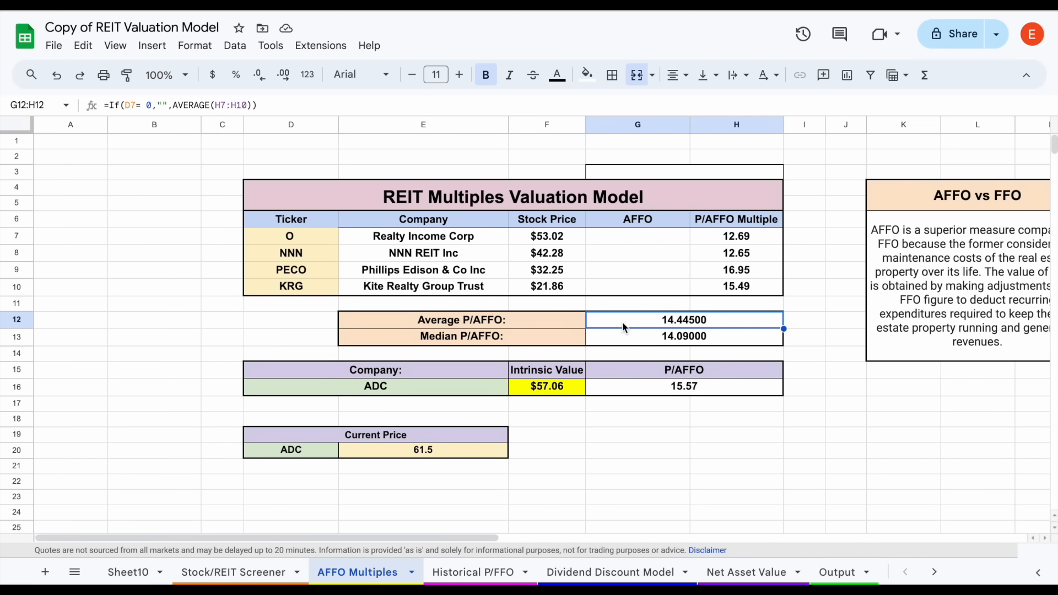
left_click(375, 386)
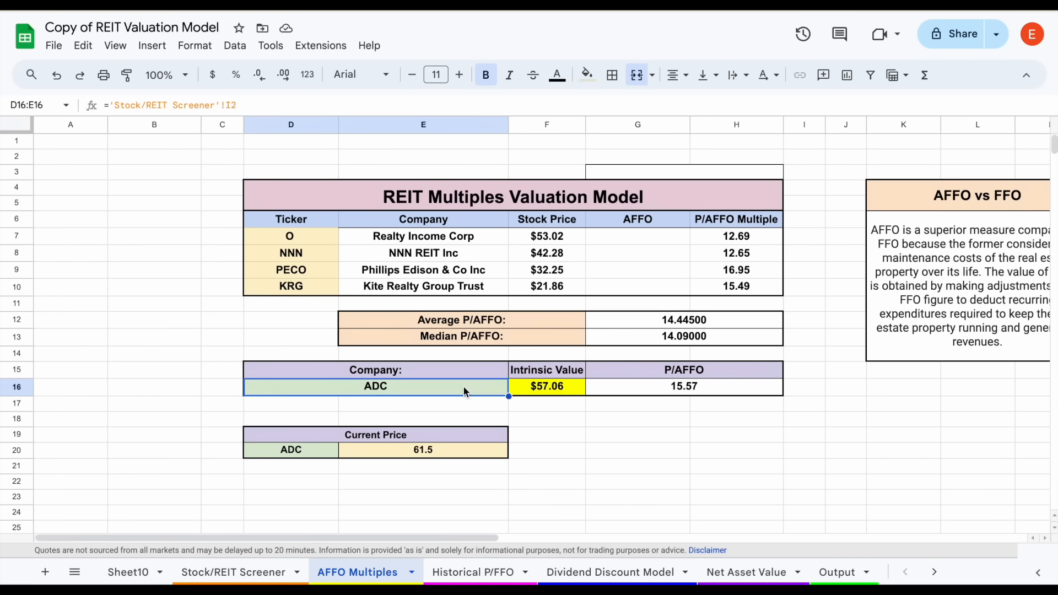
left_click(683, 386)
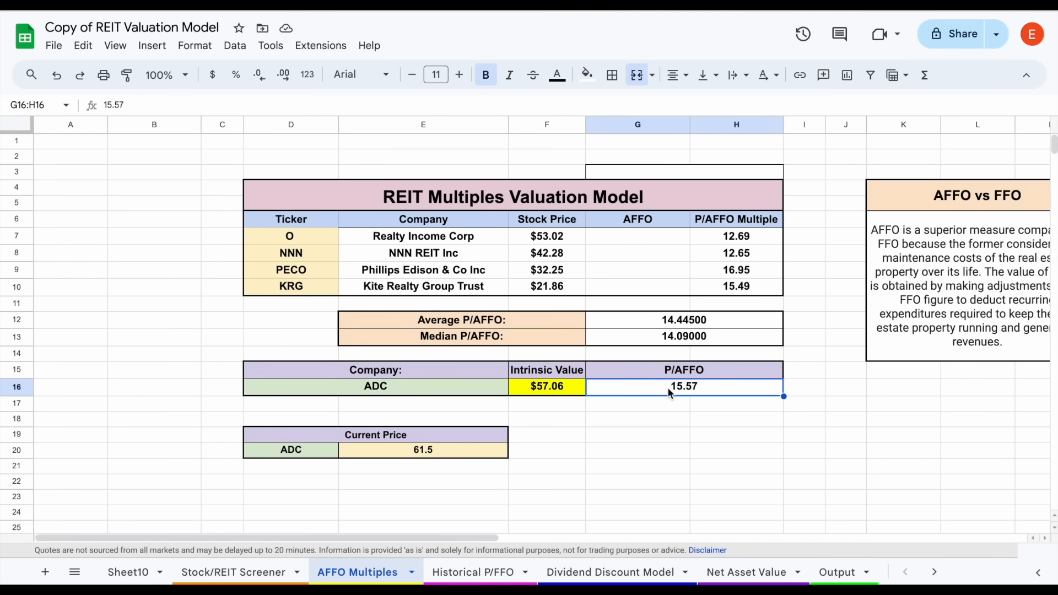
left_click(546, 386)
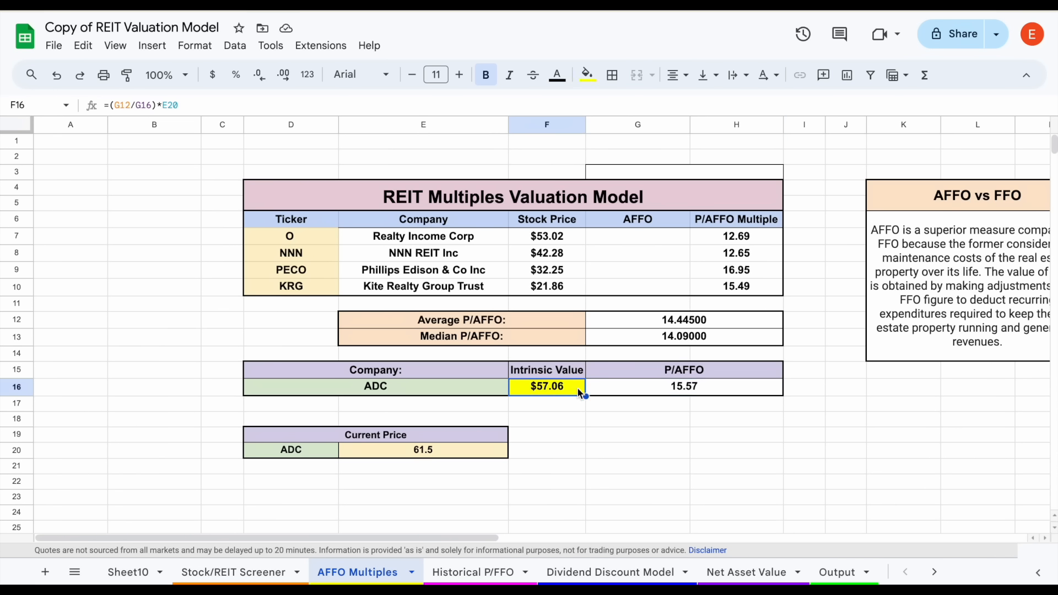
mouse_move(599, 368)
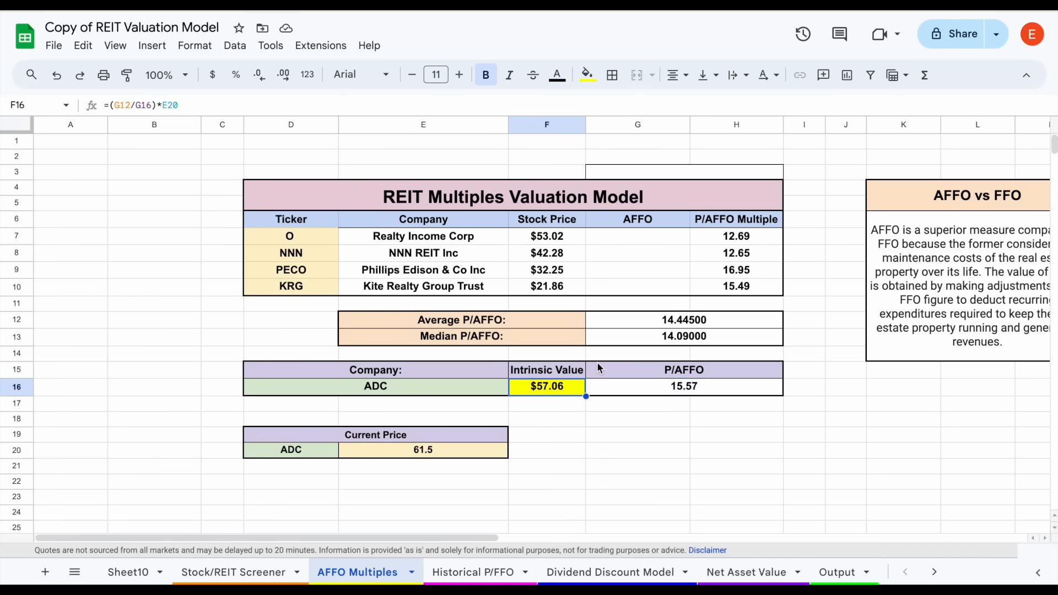
left_click(423, 449)
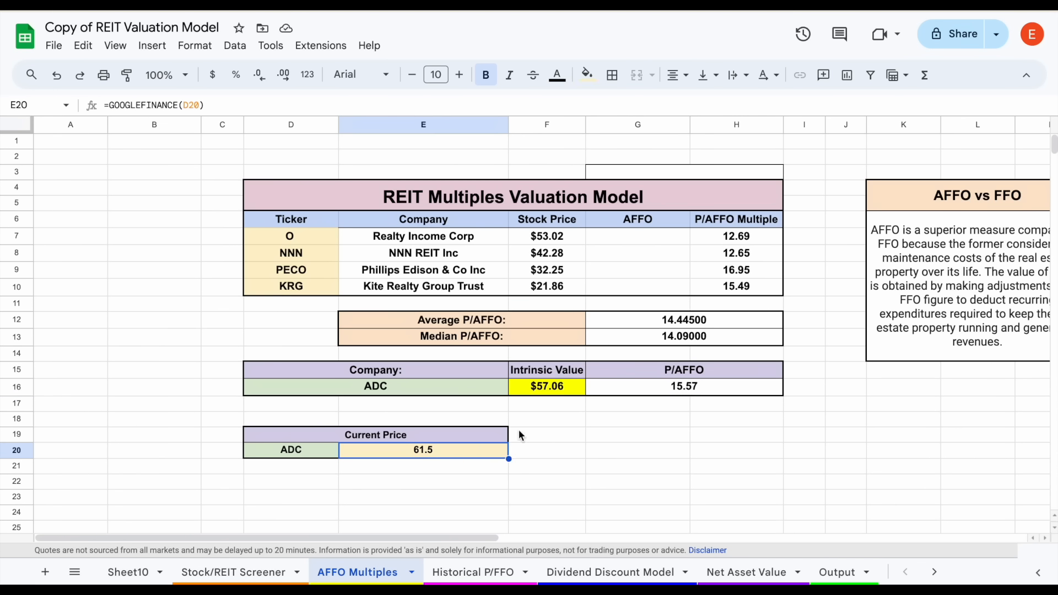
left_click(547, 386)
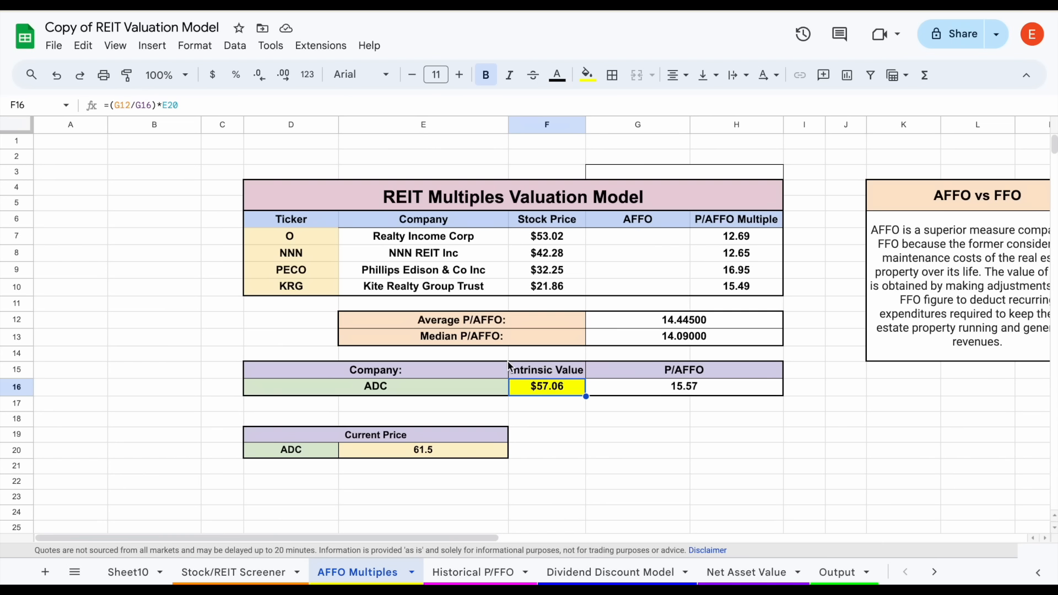
mouse_move(591, 414)
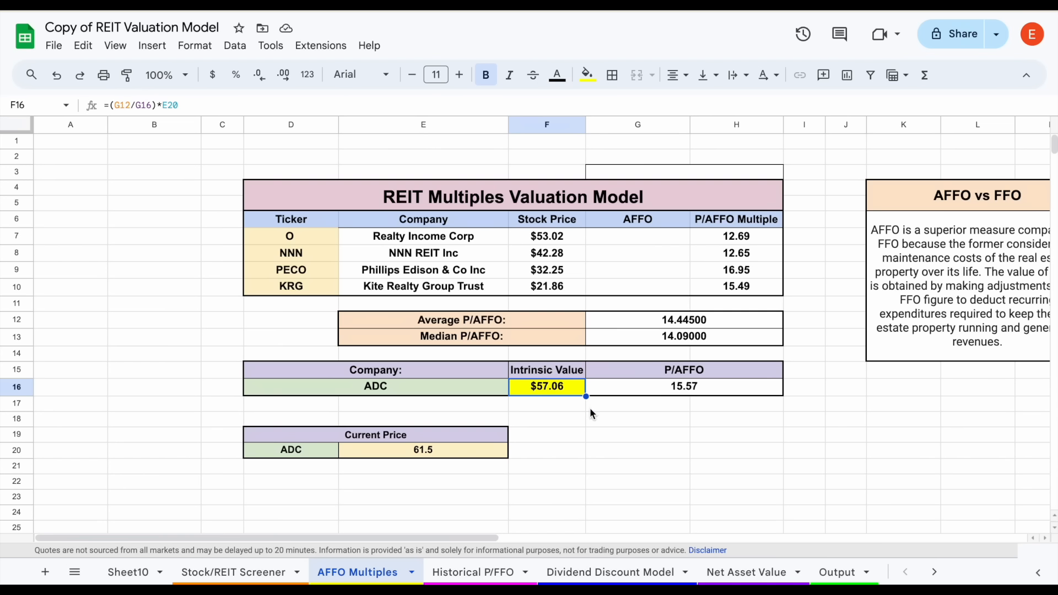
mouse_move(557, 364)
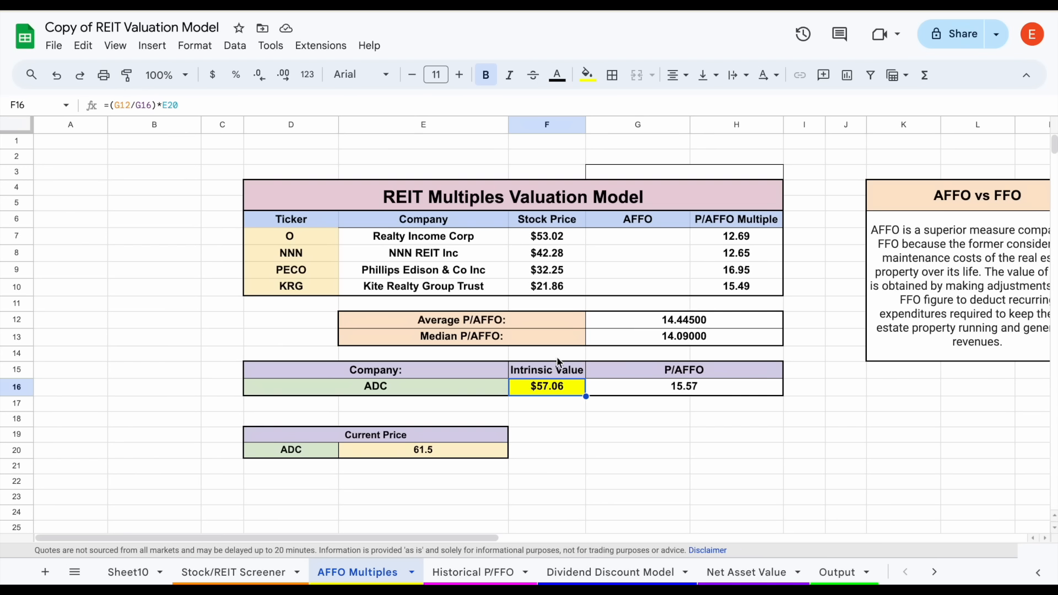
mouse_move(600, 408)
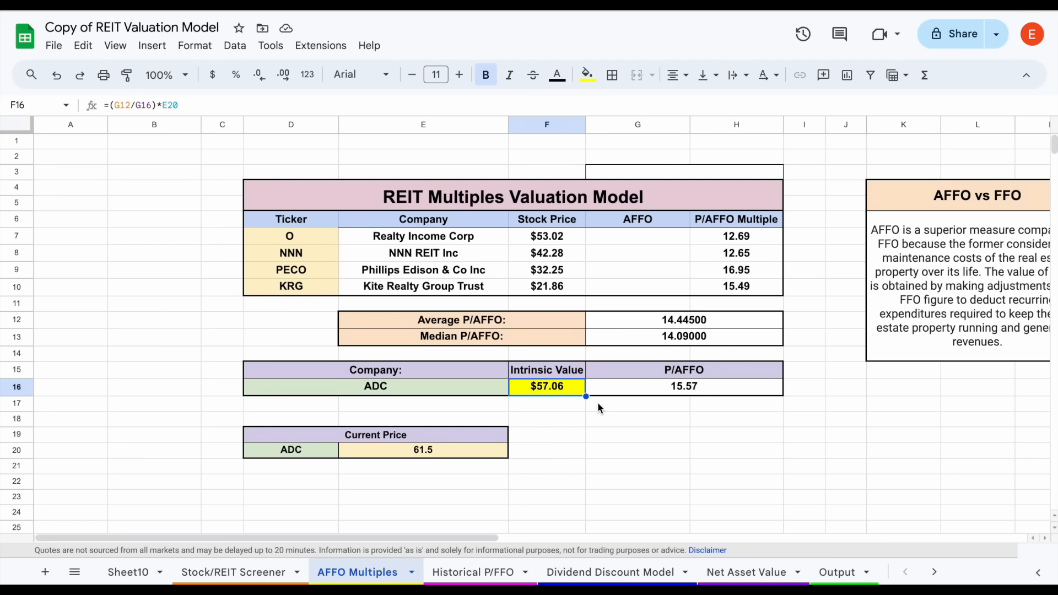
left_click(424, 235)
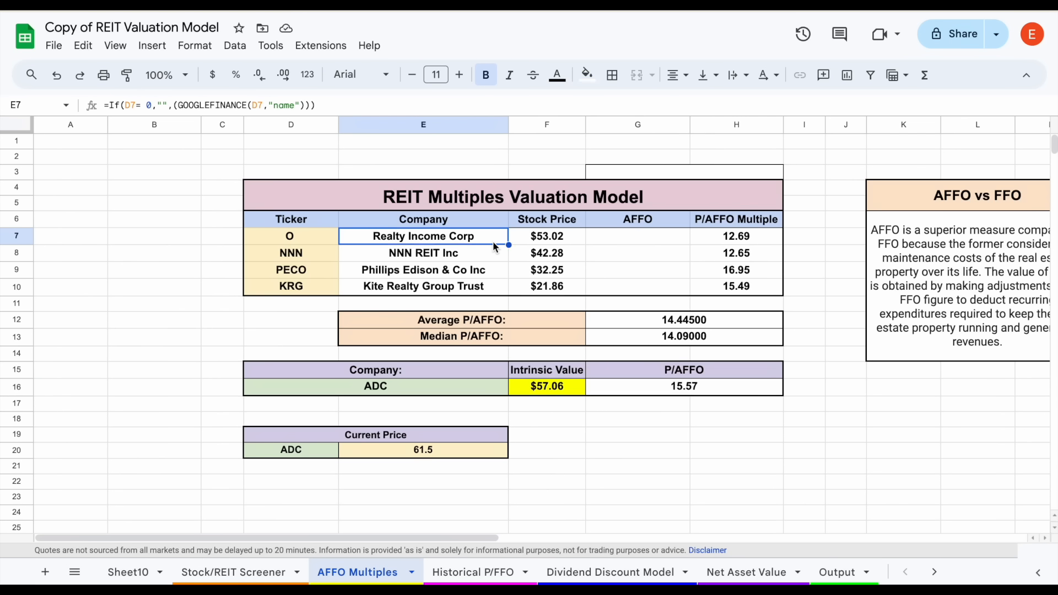
mouse_move(595, 418)
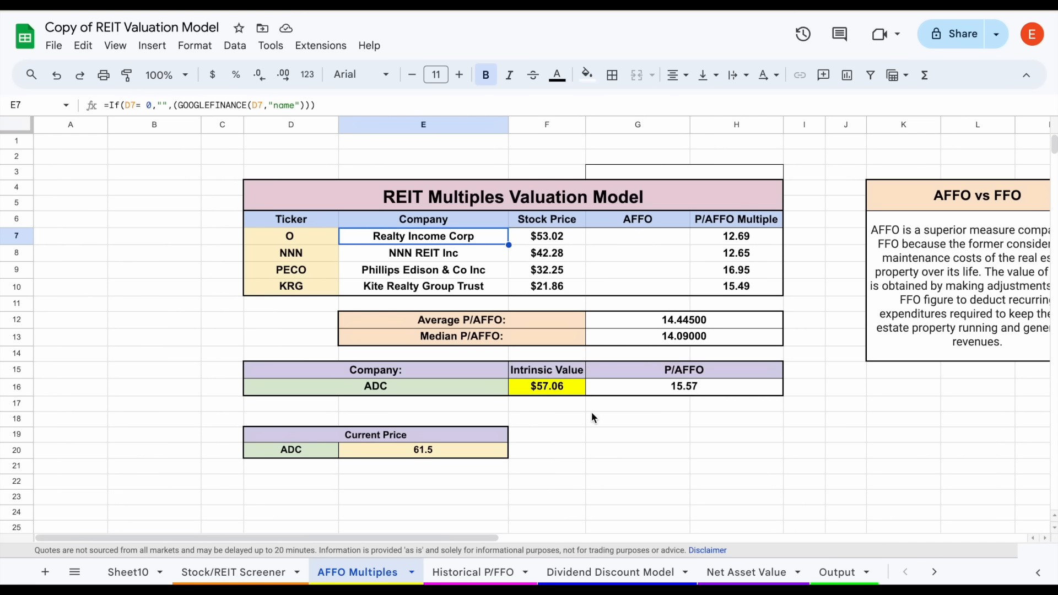
mouse_move(601, 358)
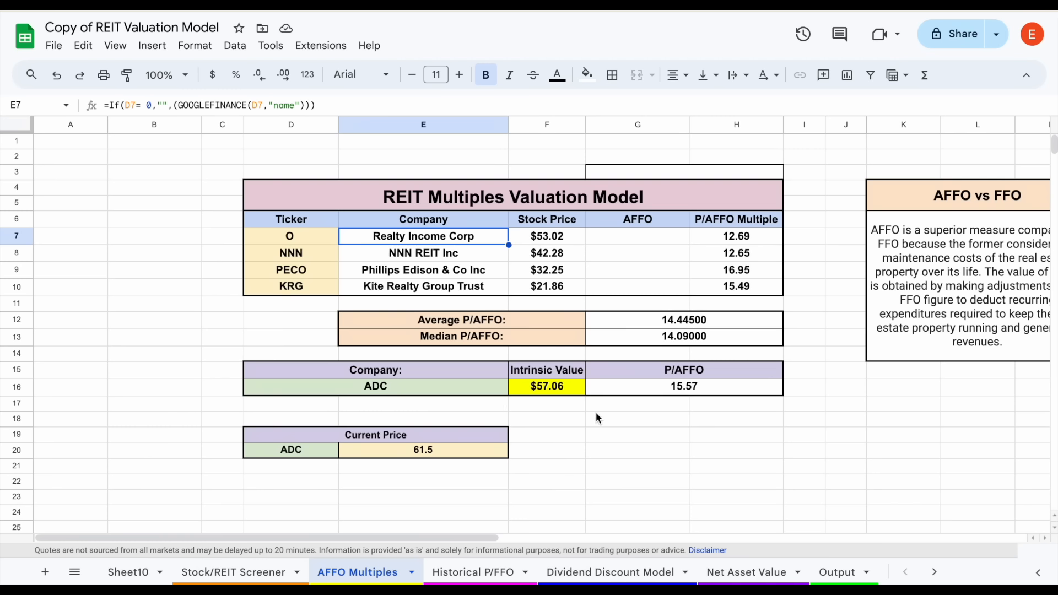
mouse_move(477, 533)
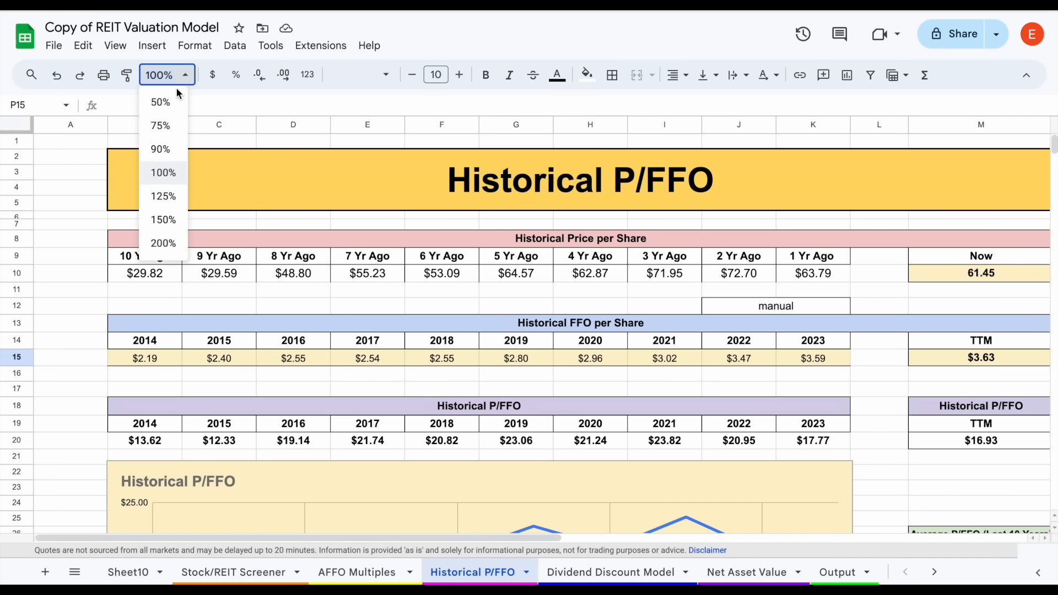
Step: Zoom the Historical P/FFO sheet out to view the table, then back to 100%
left_click(160, 125)
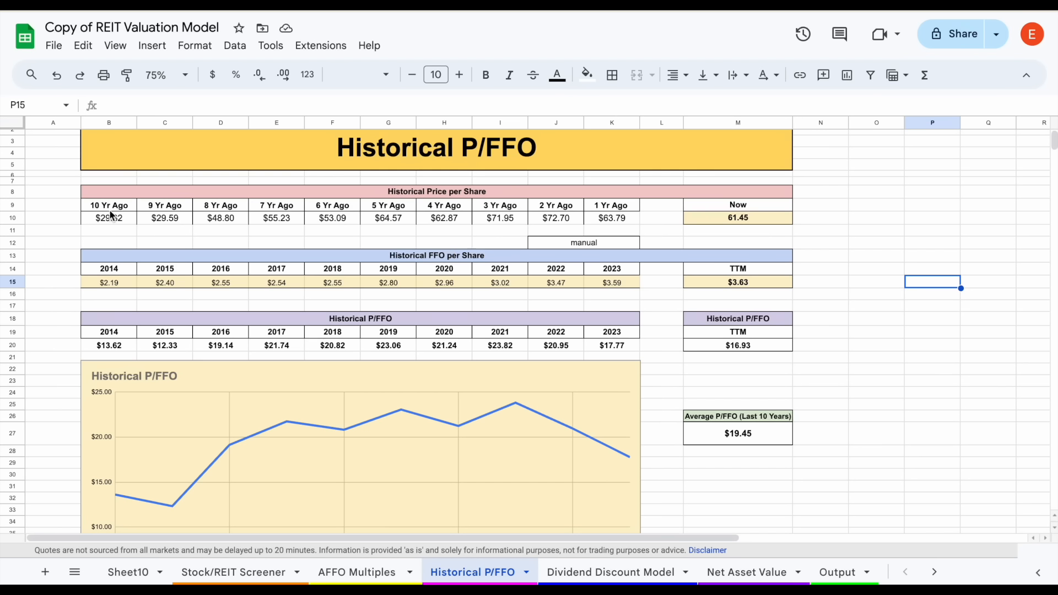
left_click(437, 255)
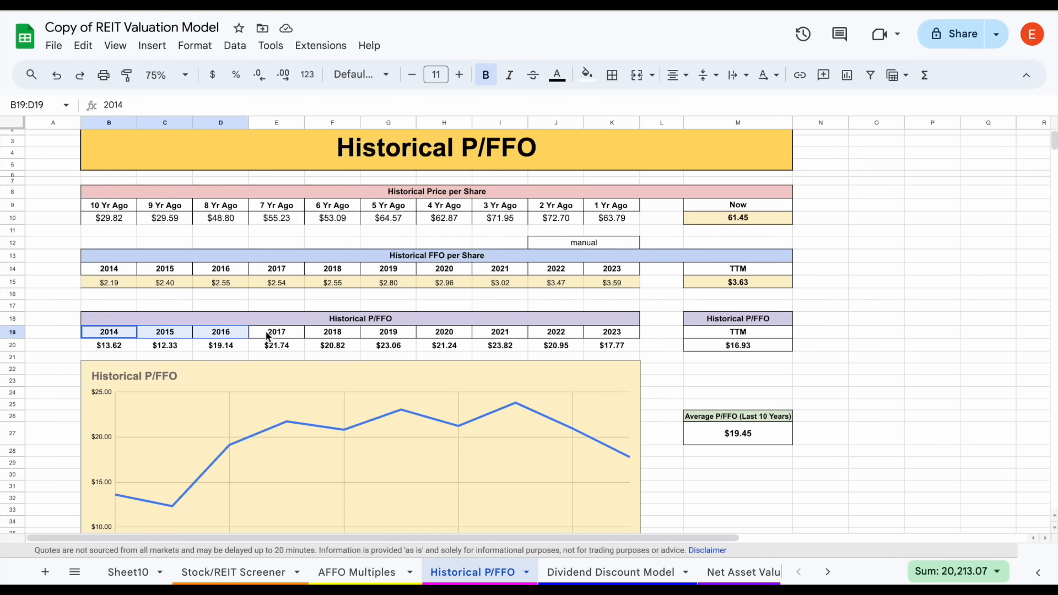
left_click(167, 74)
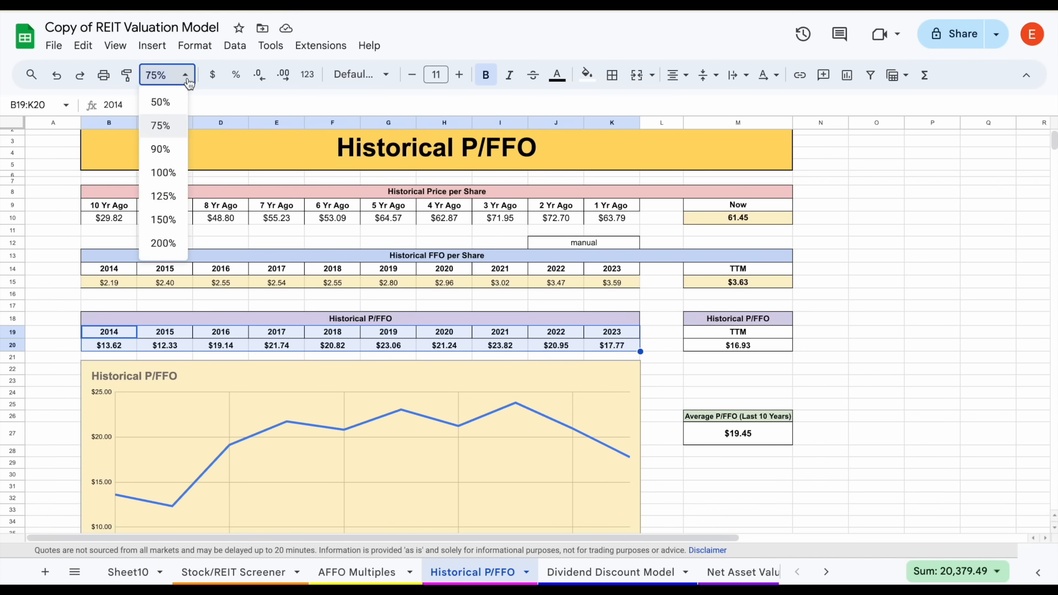
left_click(162, 172)
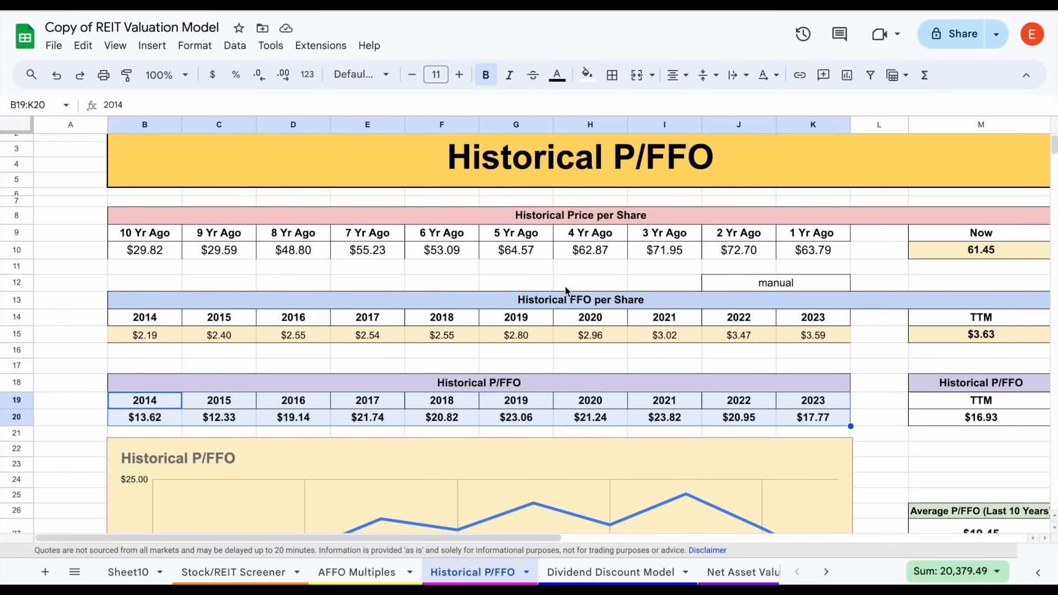
Step: Inspect the 16.93 TTM and 19.45 ten-year average P/FFO formulas and the chart
scroll("down", 3)
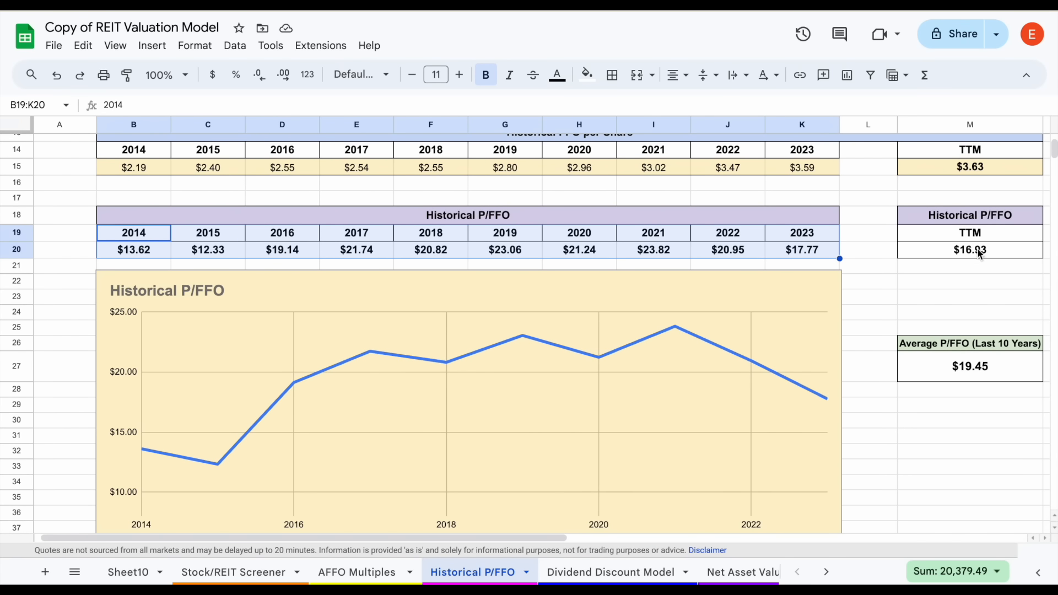
left_click(970, 250)
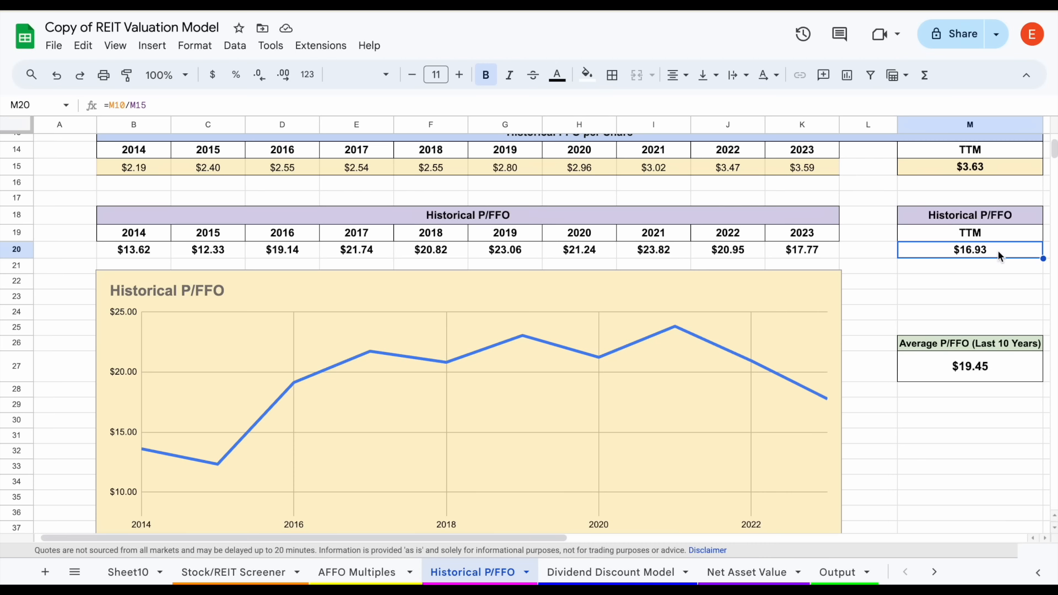
scroll("down", 3)
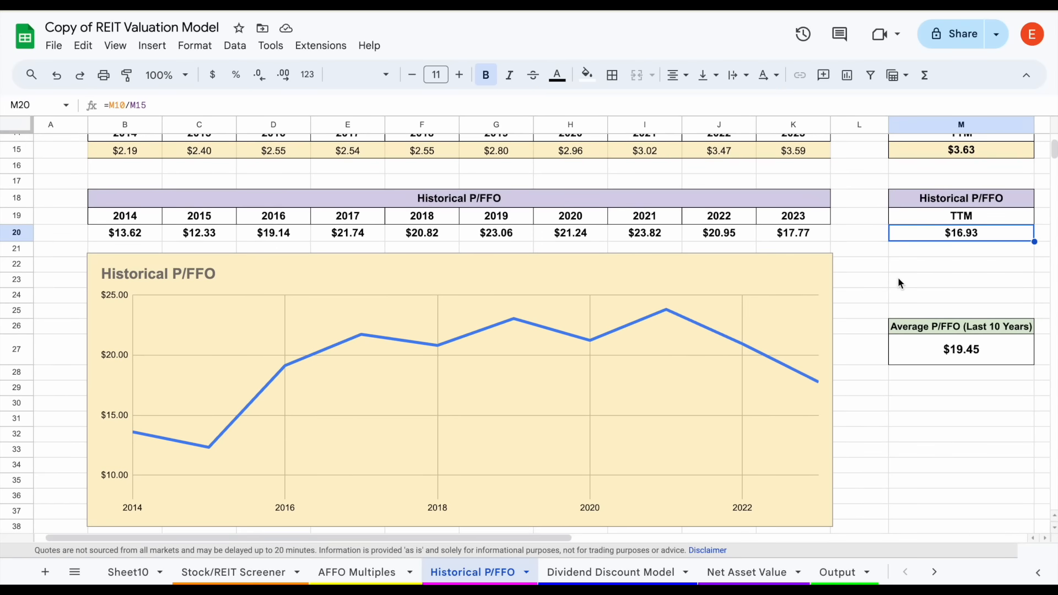
left_click(961, 349)
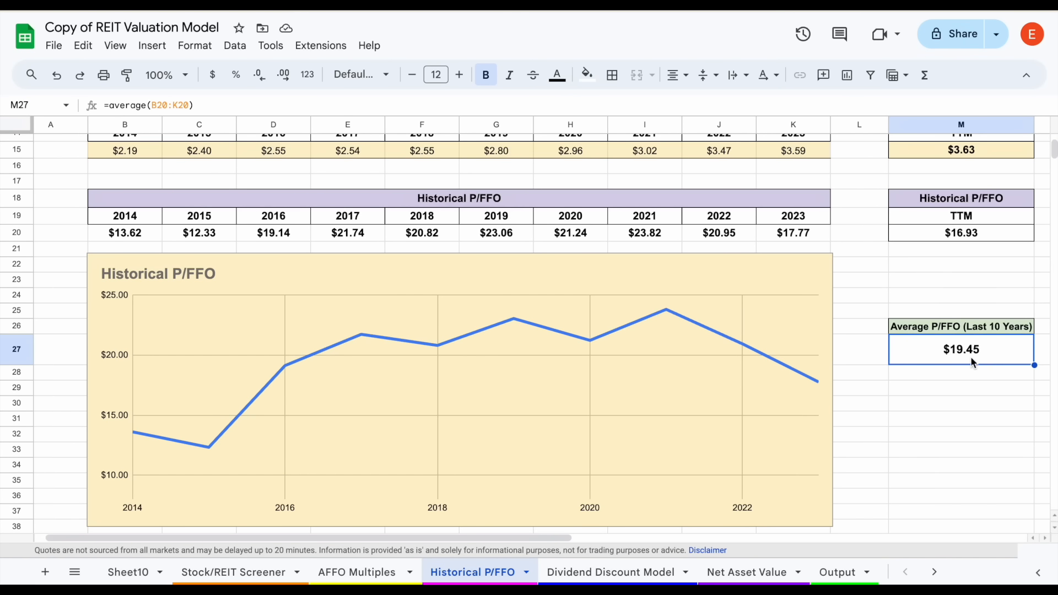
mouse_move(309, 355)
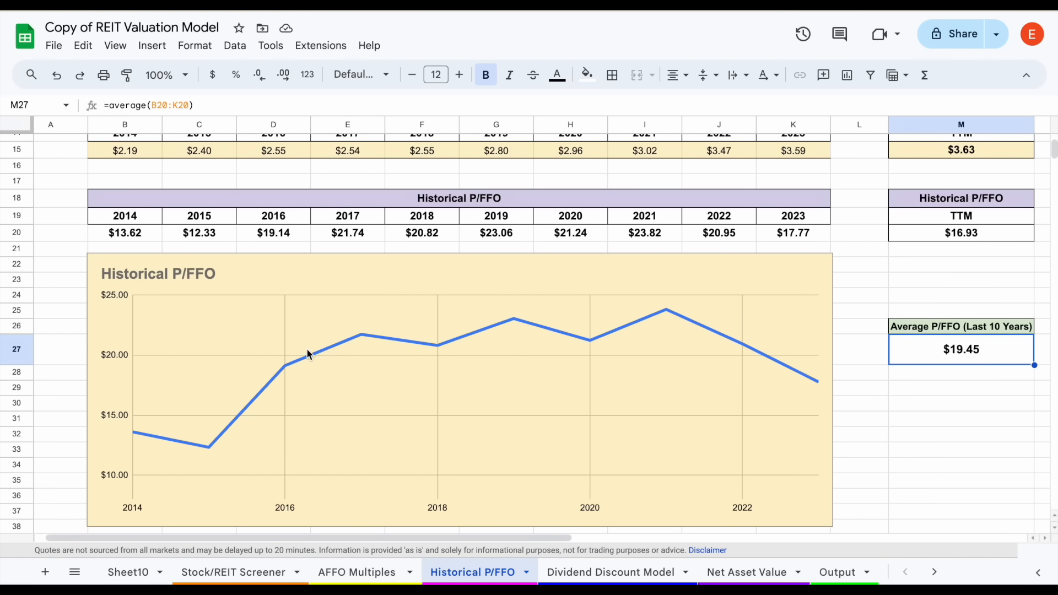
left_click(282, 369)
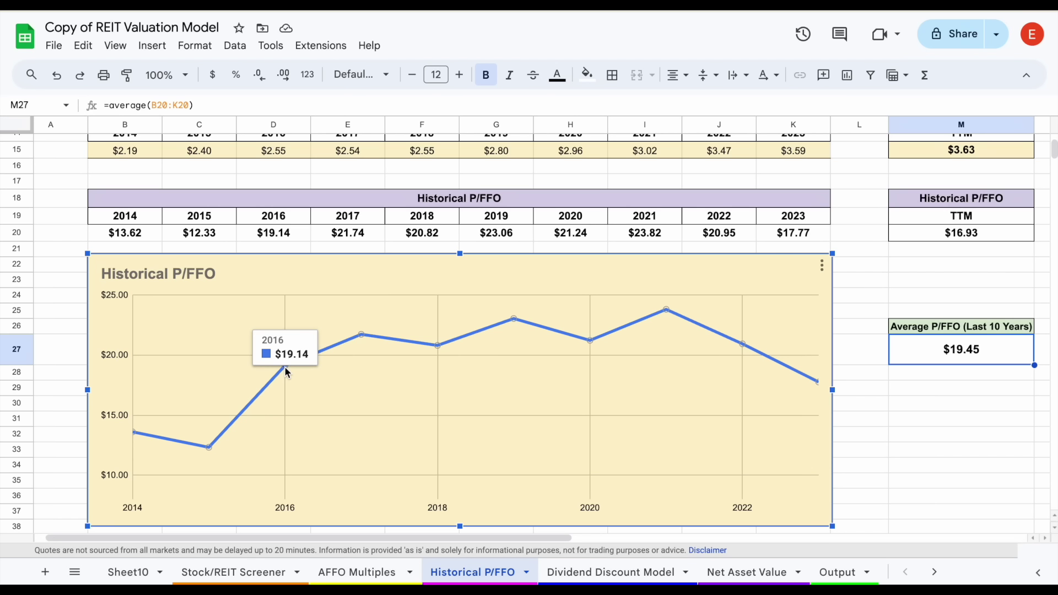
mouse_move(664, 318)
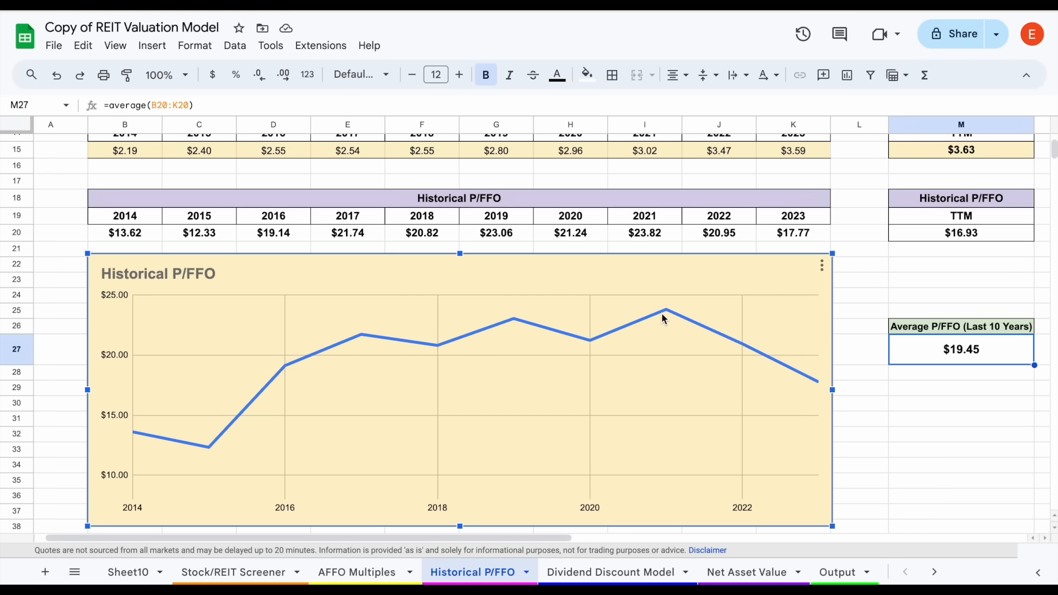
mouse_move(738, 340)
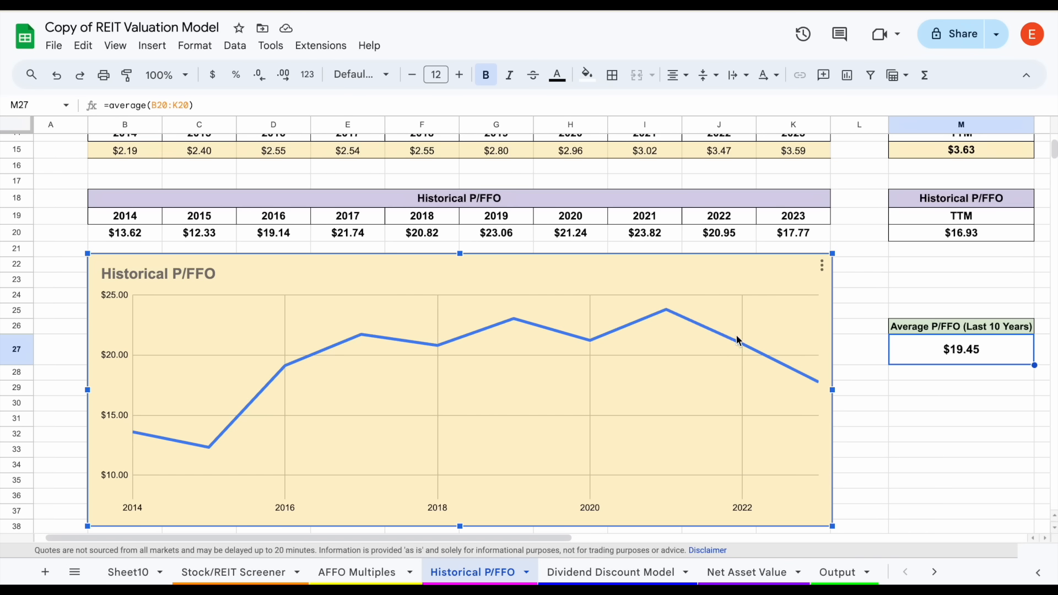
mouse_move(817, 387)
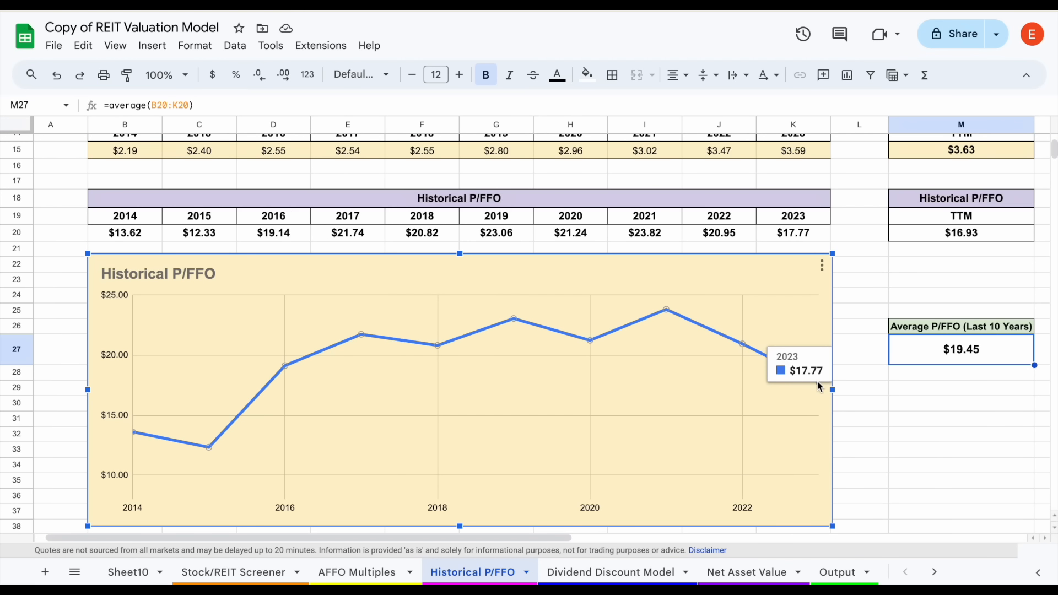
left_click(961, 232)
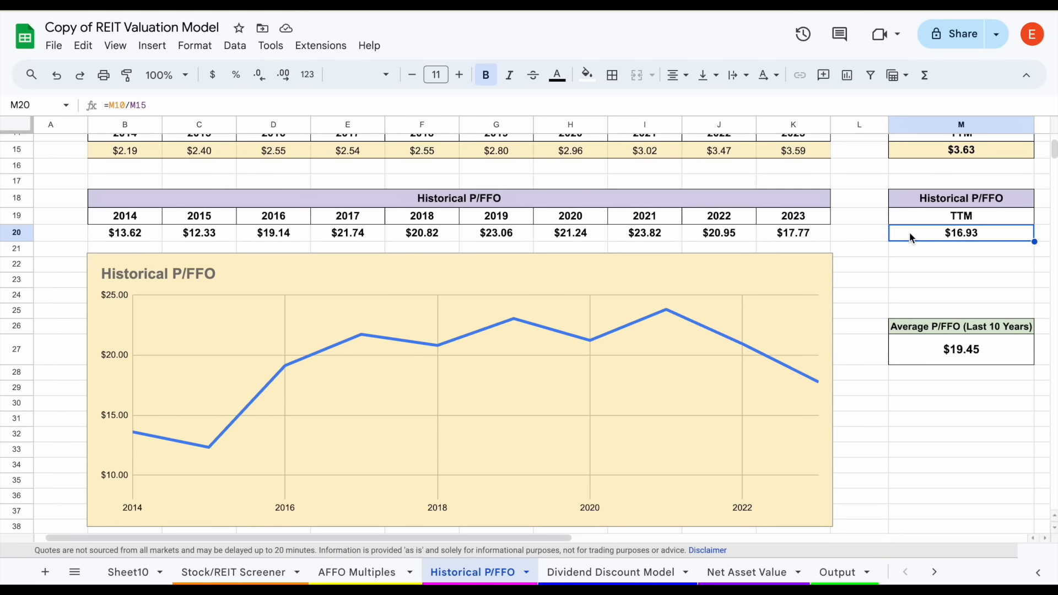
mouse_move(364, 551)
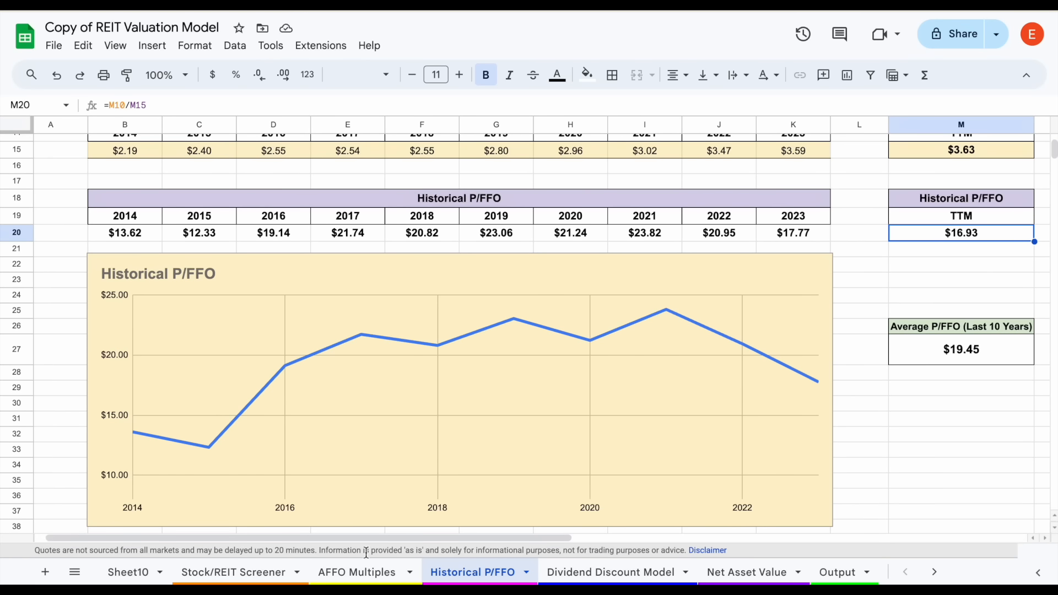
left_click(357, 572)
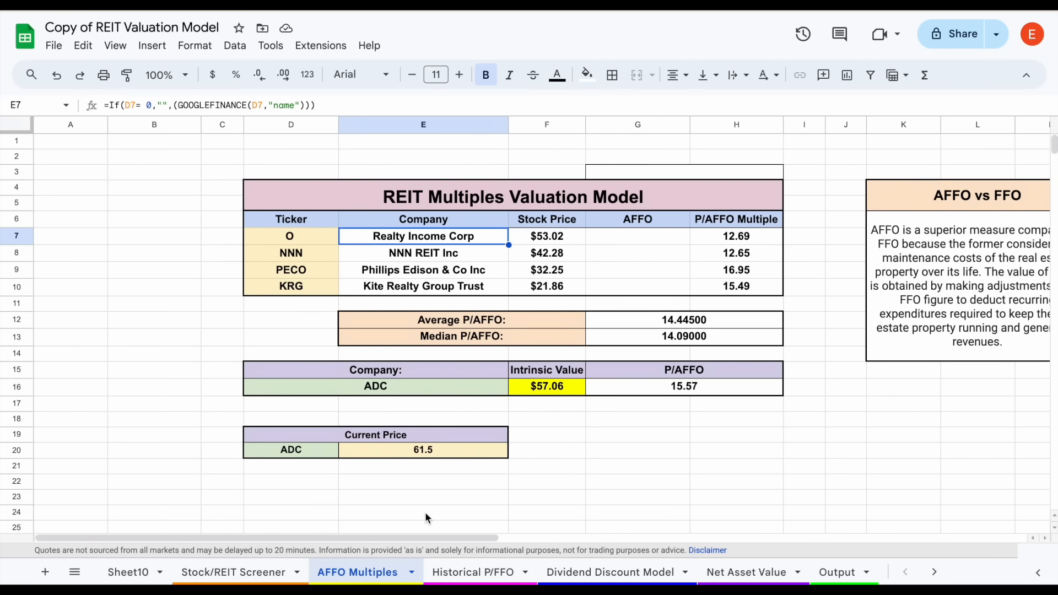
left_click(473, 572)
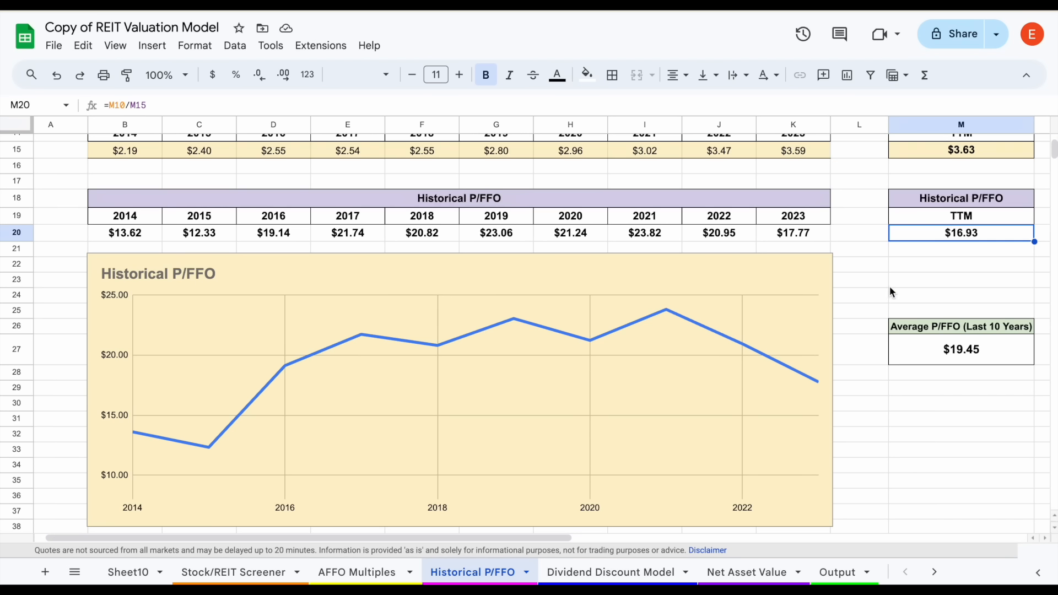
mouse_move(612, 547)
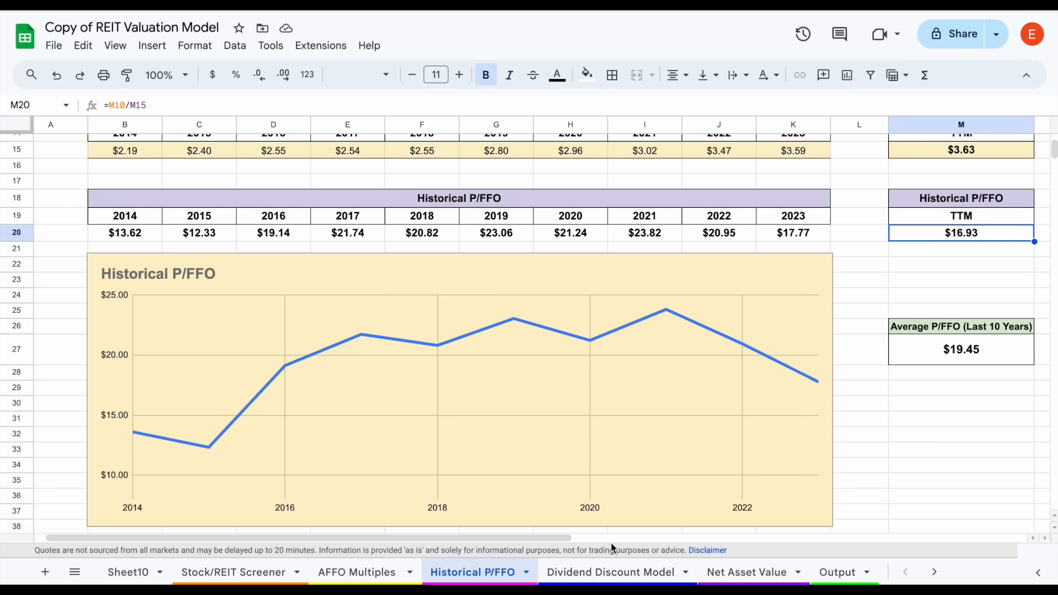
left_click(610, 572)
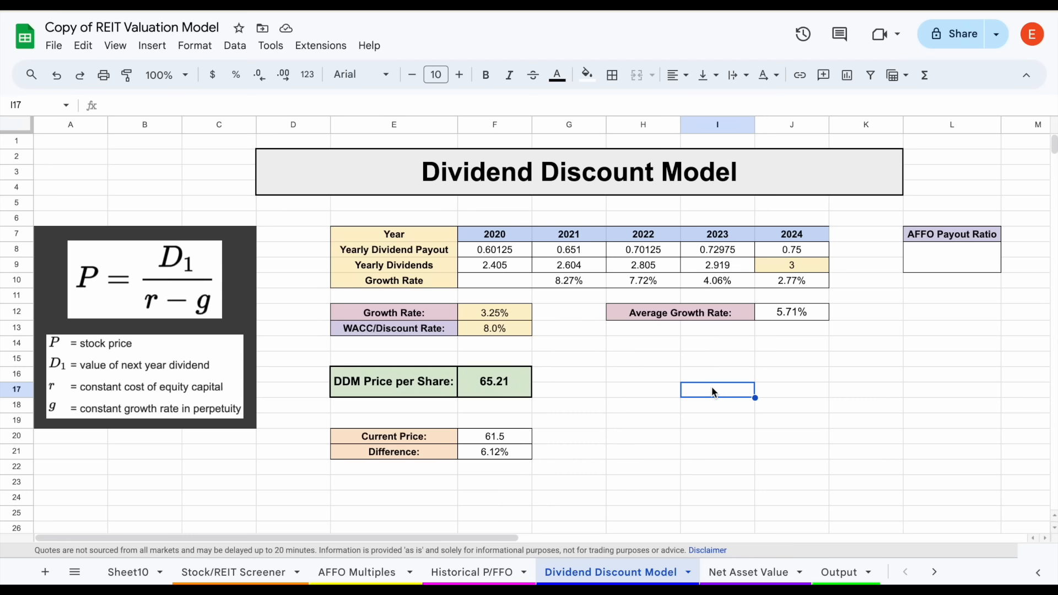
mouse_move(499, 255)
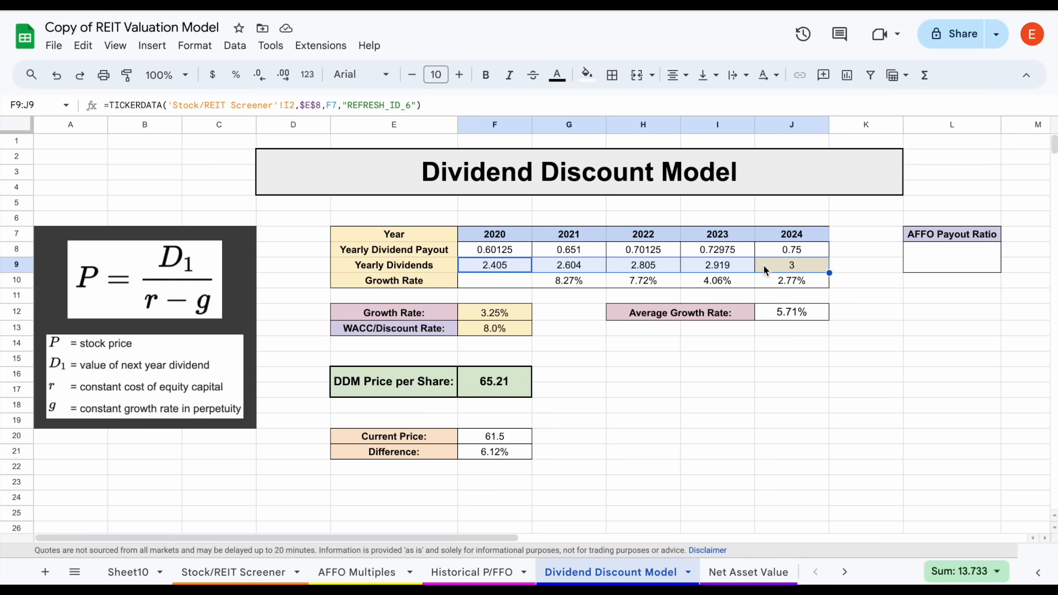
left_click(568, 280)
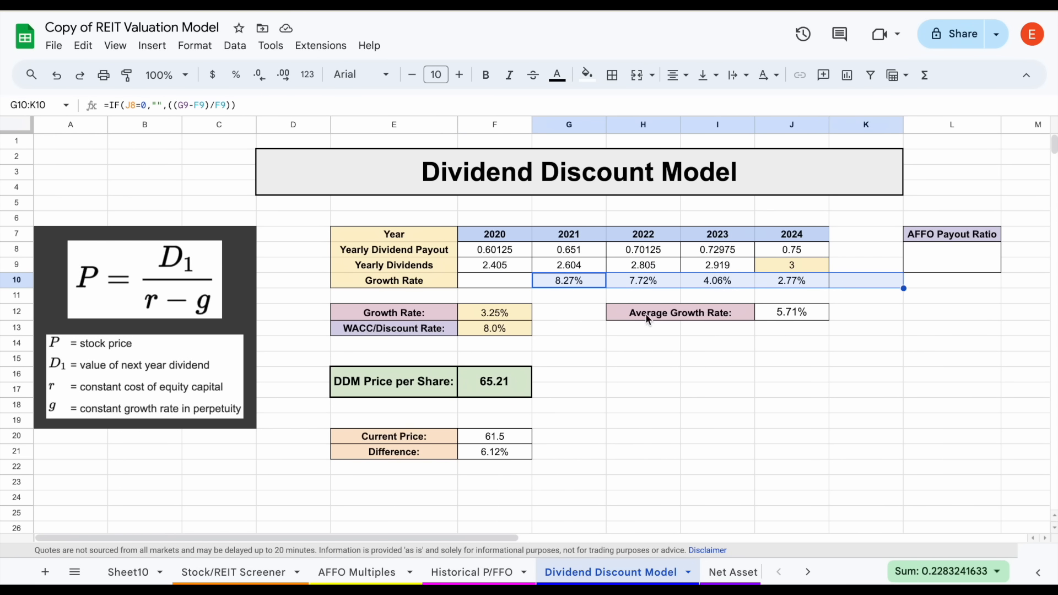
left_click(494, 313)
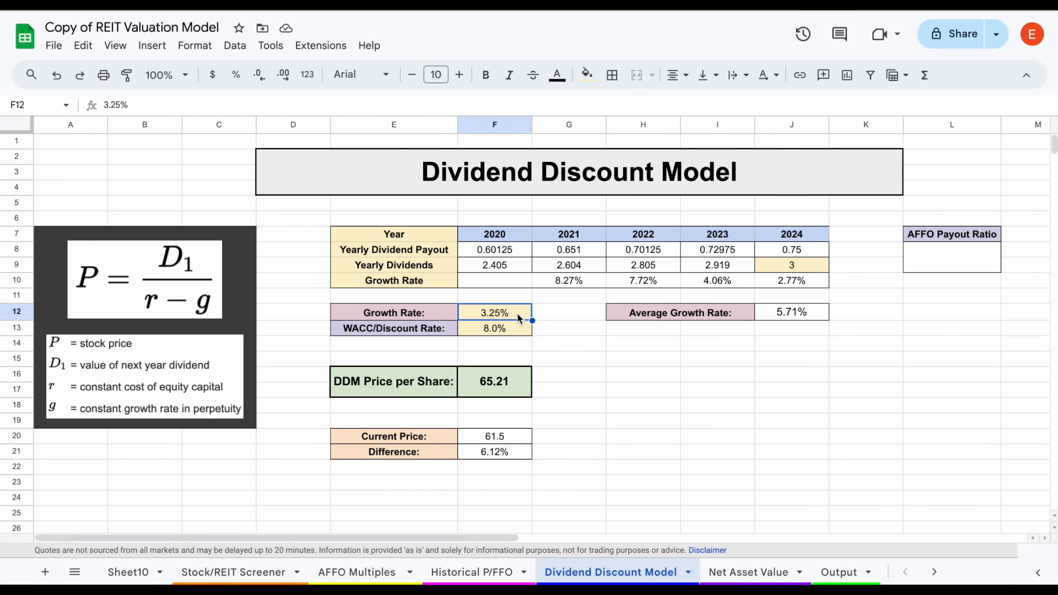
left_click(494, 328)
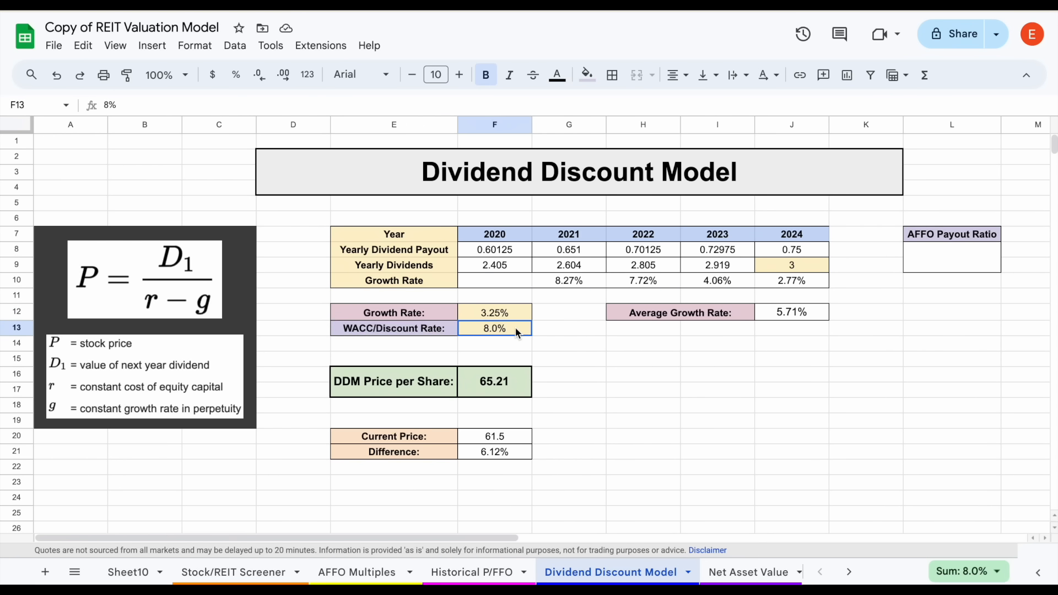
left_click(494, 382)
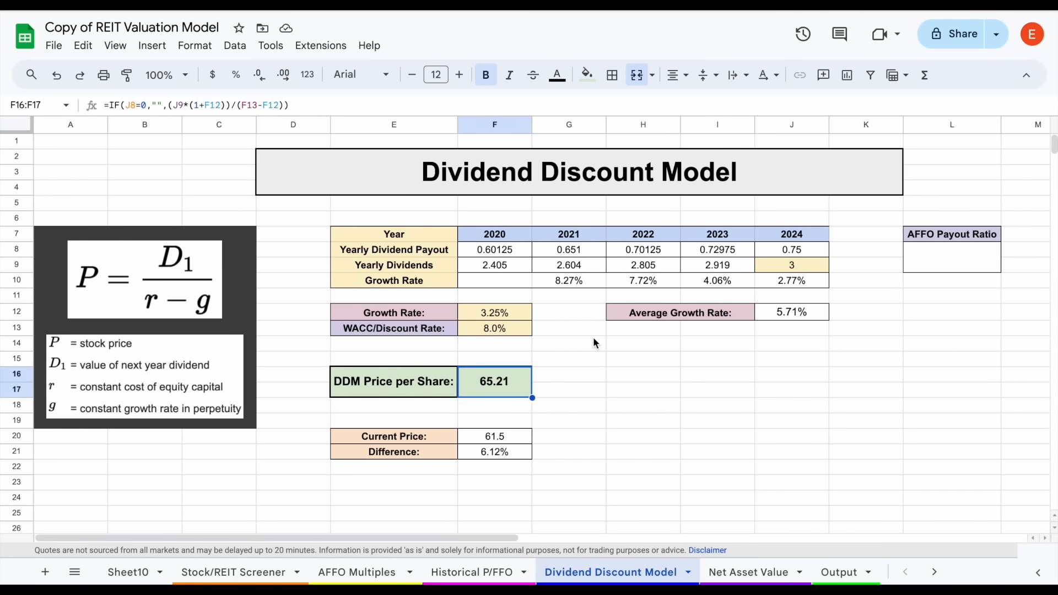
left_click(394, 451)
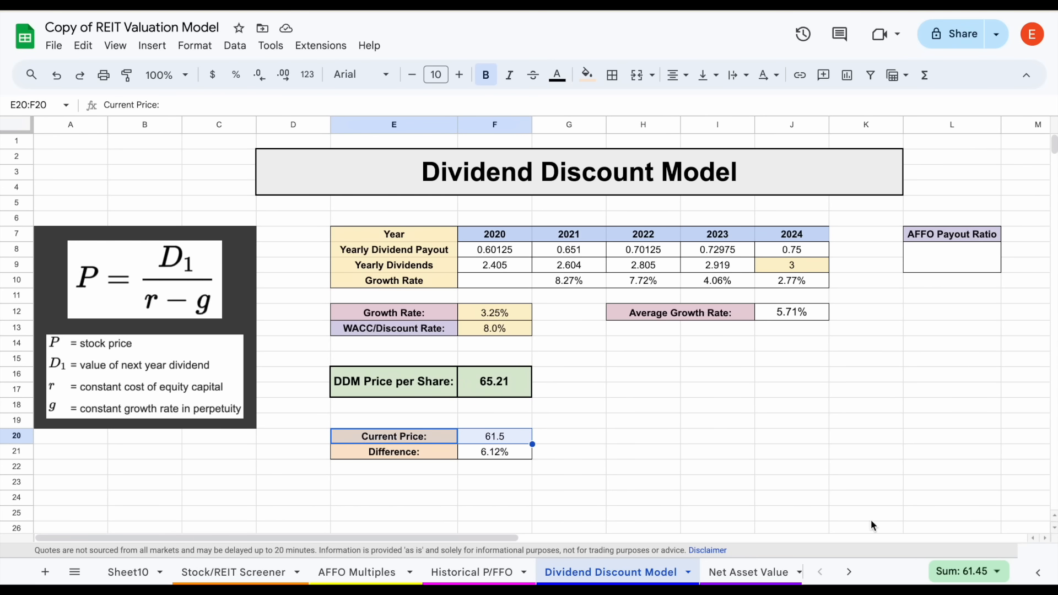
Step: Check the Output's 61.13 intrinsic value and 61.5 price formulas, glancing at Historical P/FFO
left_click(761, 572)
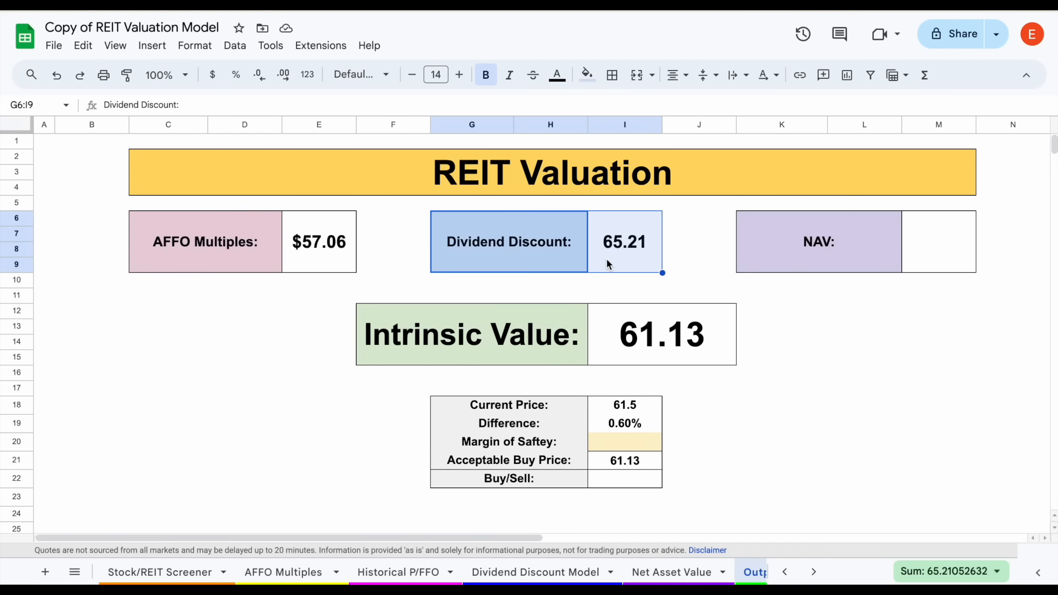
left_click(624, 242)
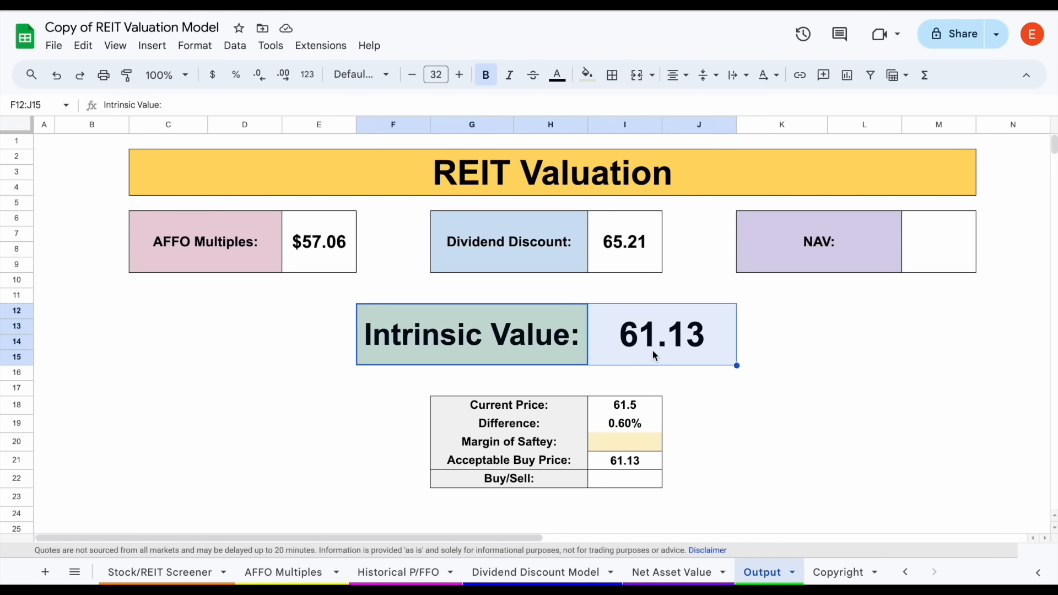
left_click(661, 335)
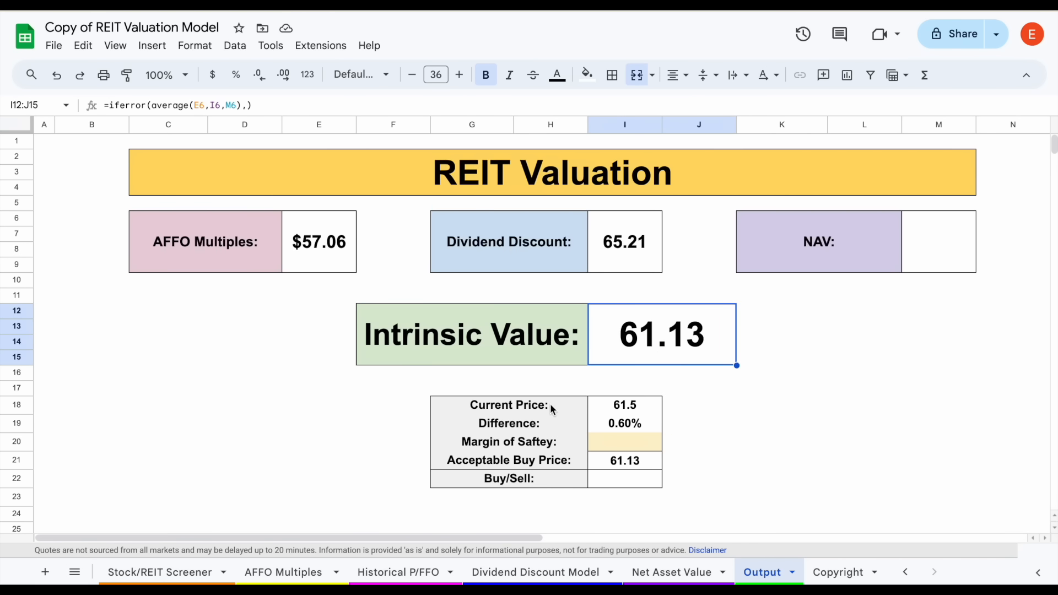
left_click(624, 404)
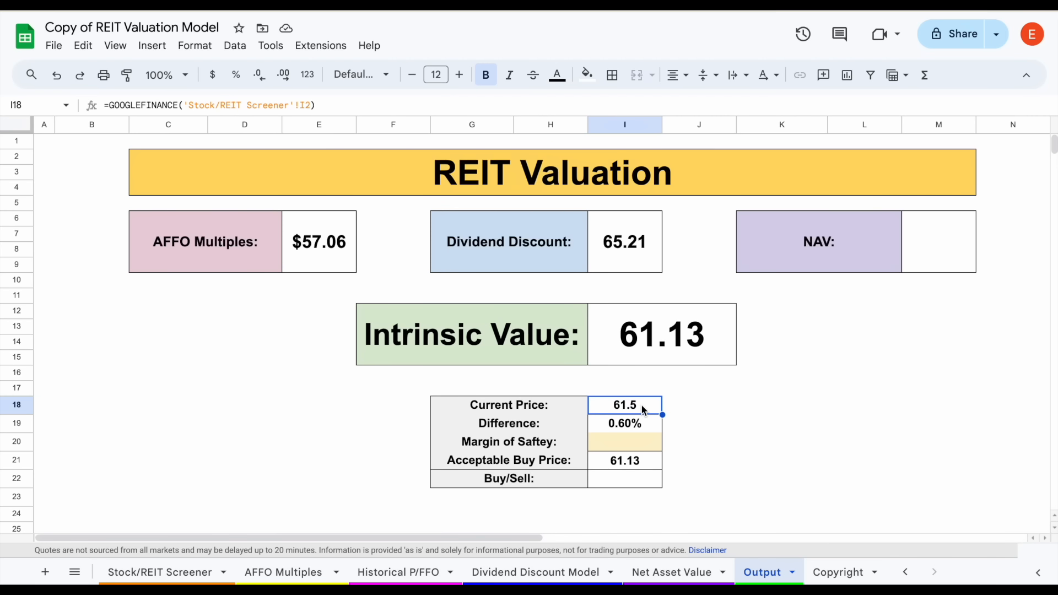
mouse_move(612, 338)
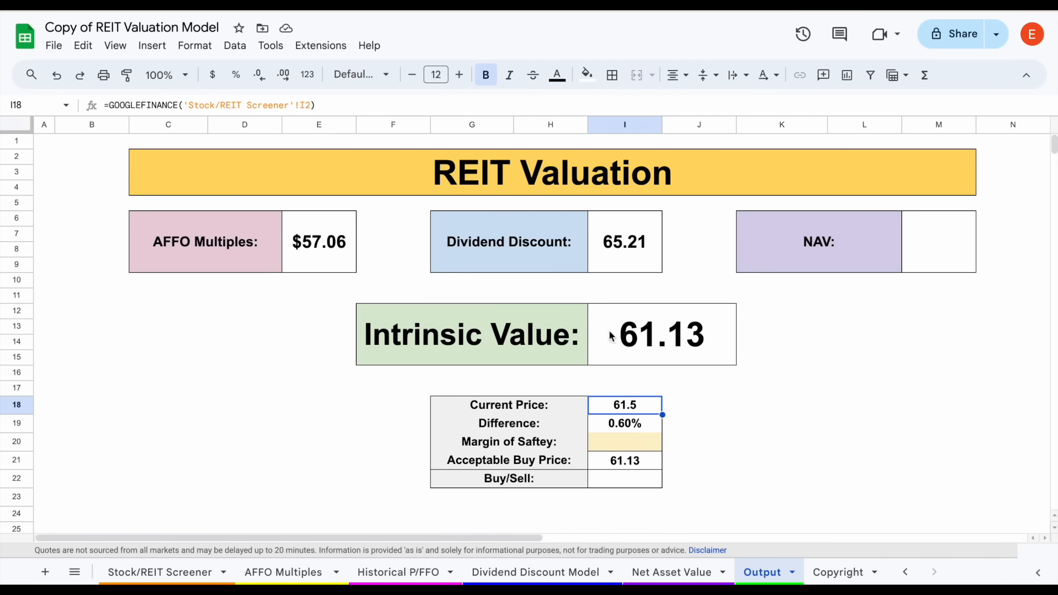
mouse_move(406, 572)
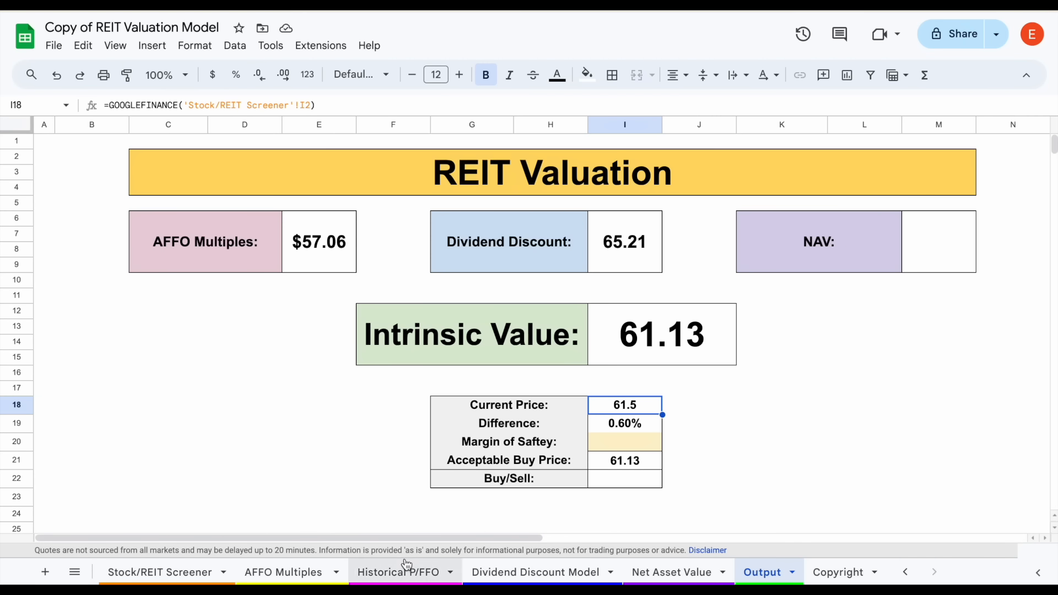
left_click(398, 572)
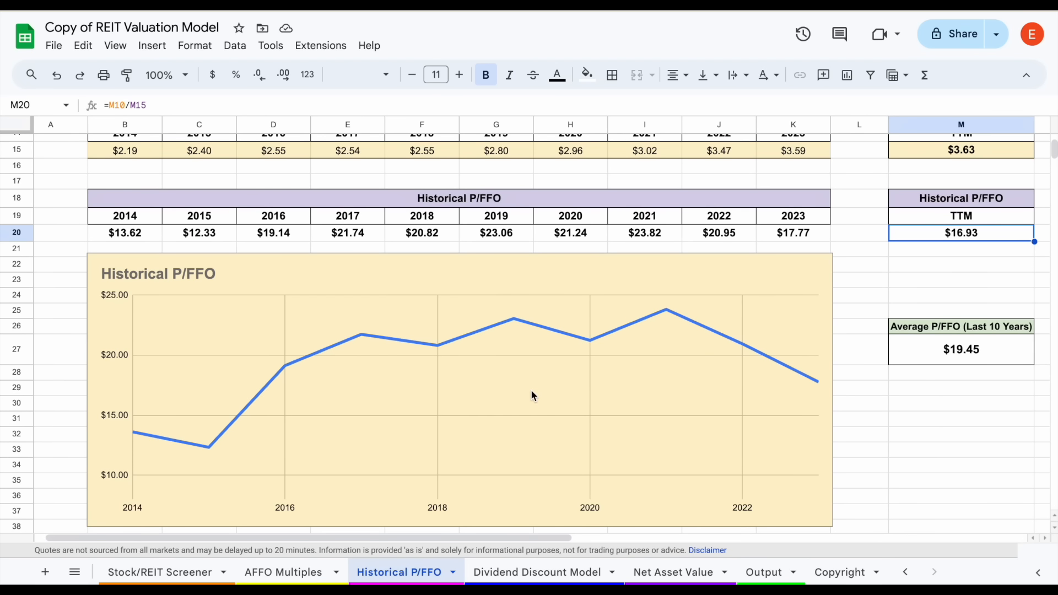
mouse_move(767, 564)
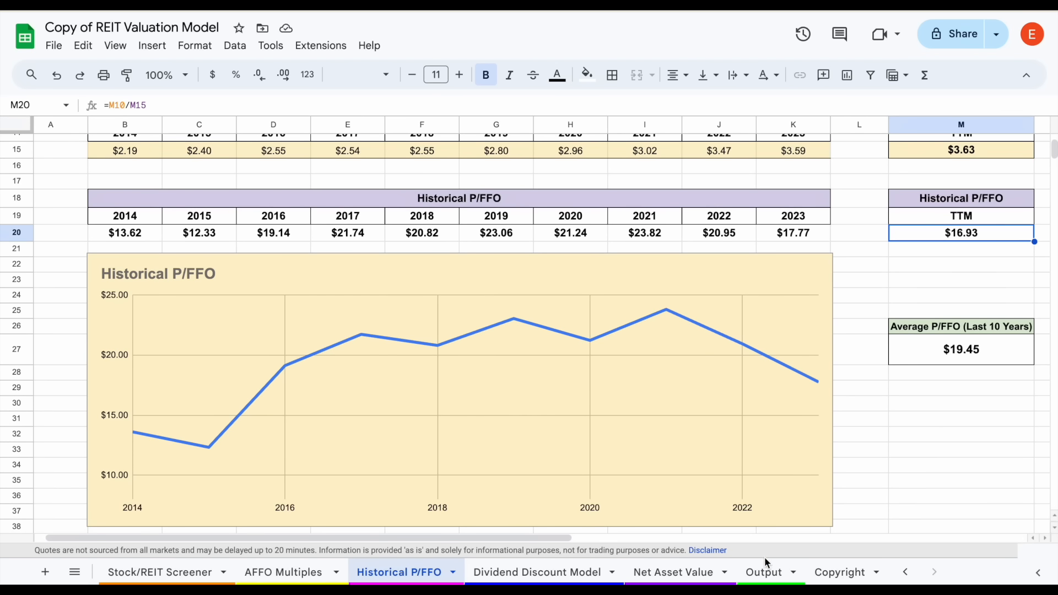
left_click(763, 571)
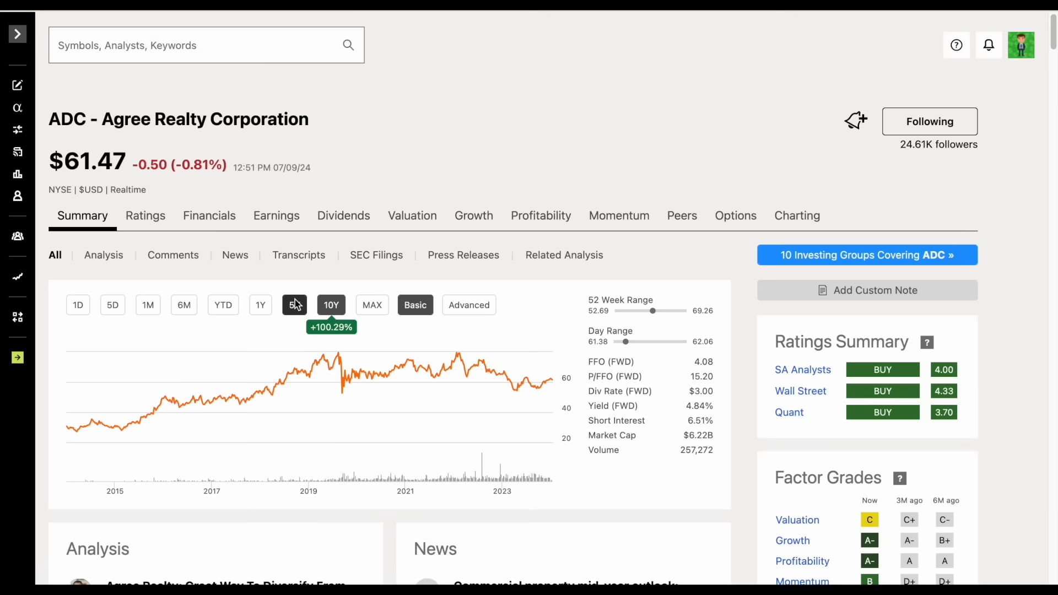
Step: Switch the ADC price chart on Seeking Alpha to the 5Y range (2020–2024)
left_click(294, 304)
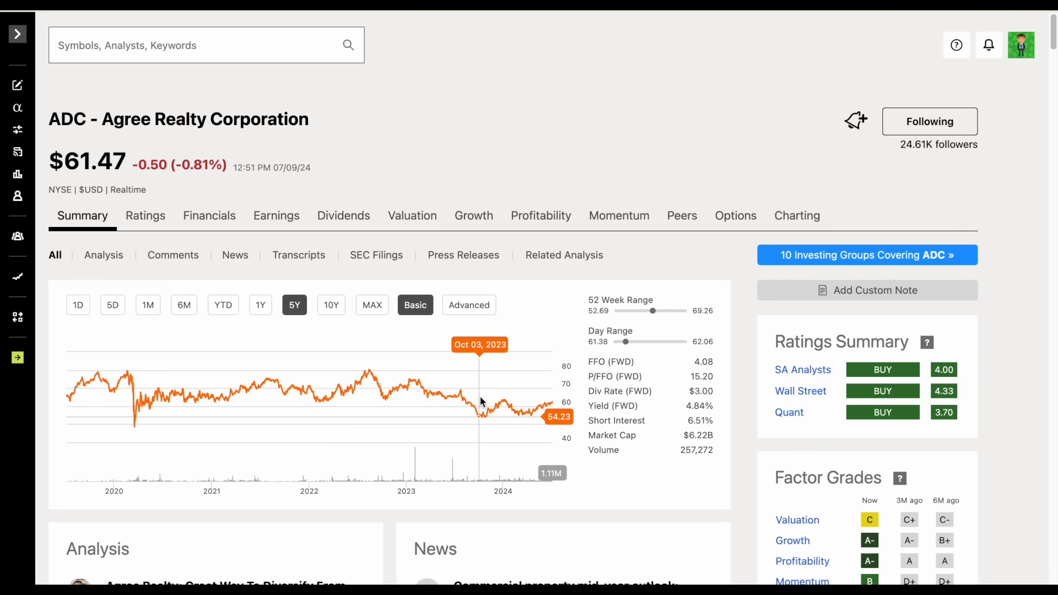
mouse_move(481, 402)
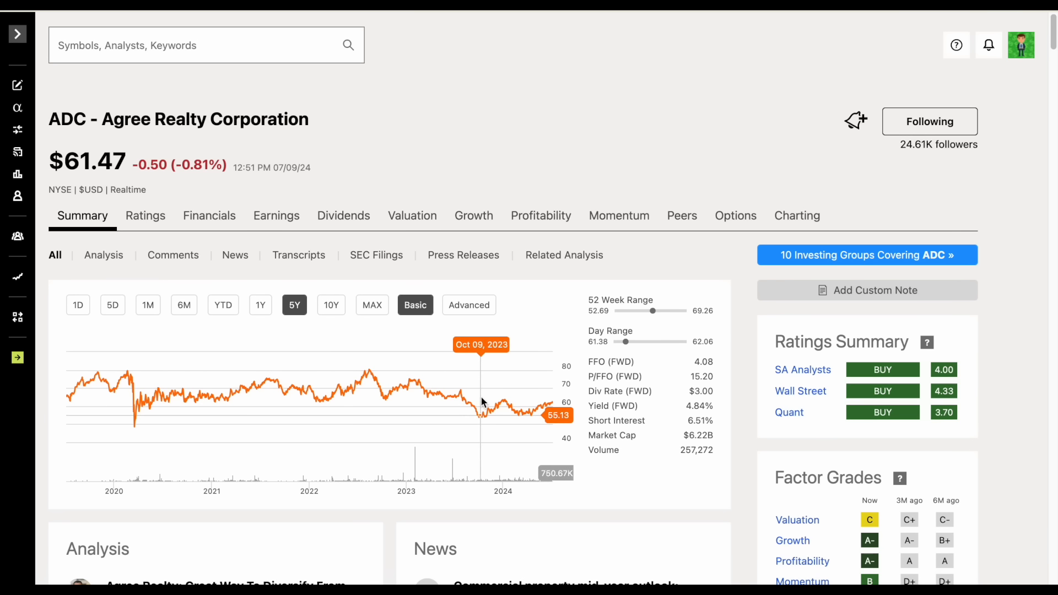
mouse_move(520, 402)
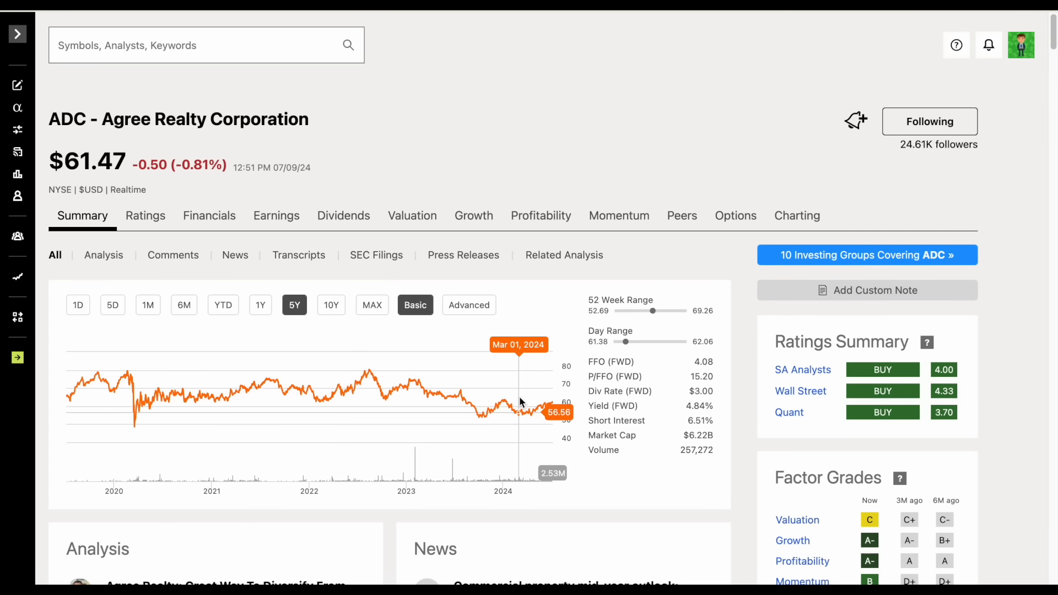
mouse_move(506, 292)
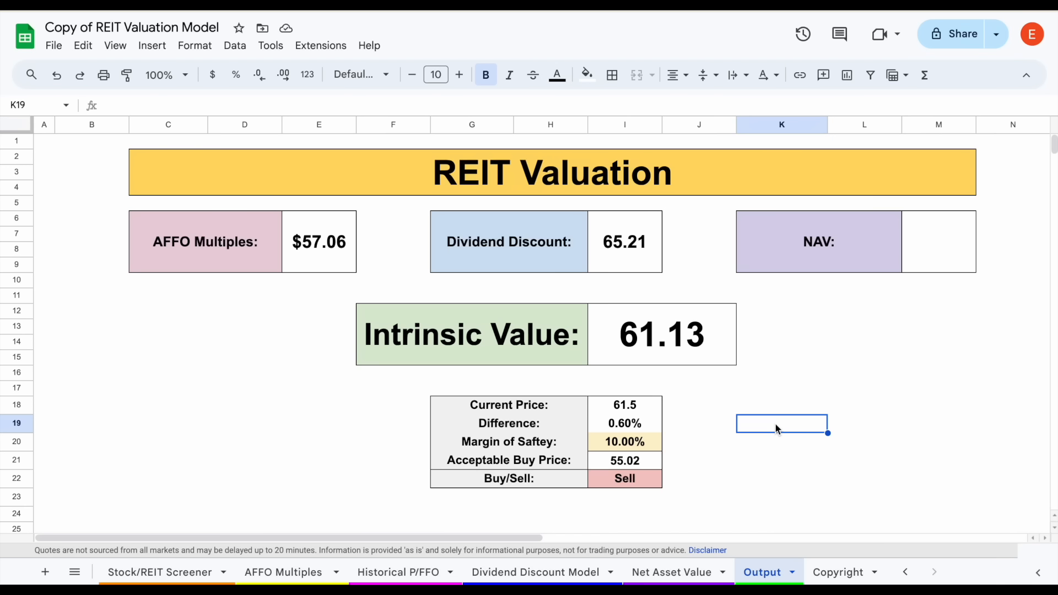
mouse_move(695, 385)
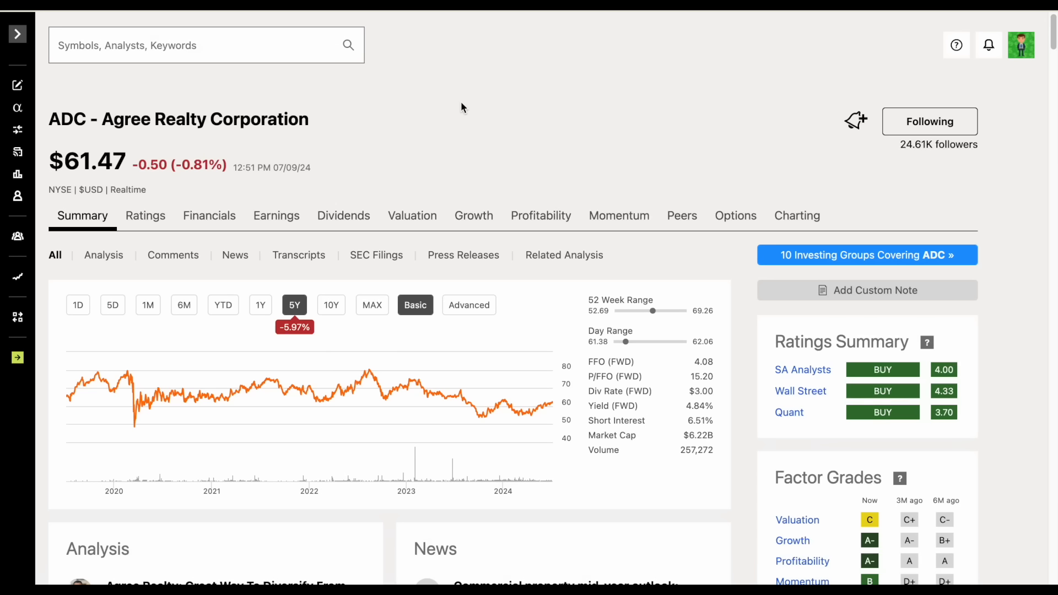
mouse_move(65, 165)
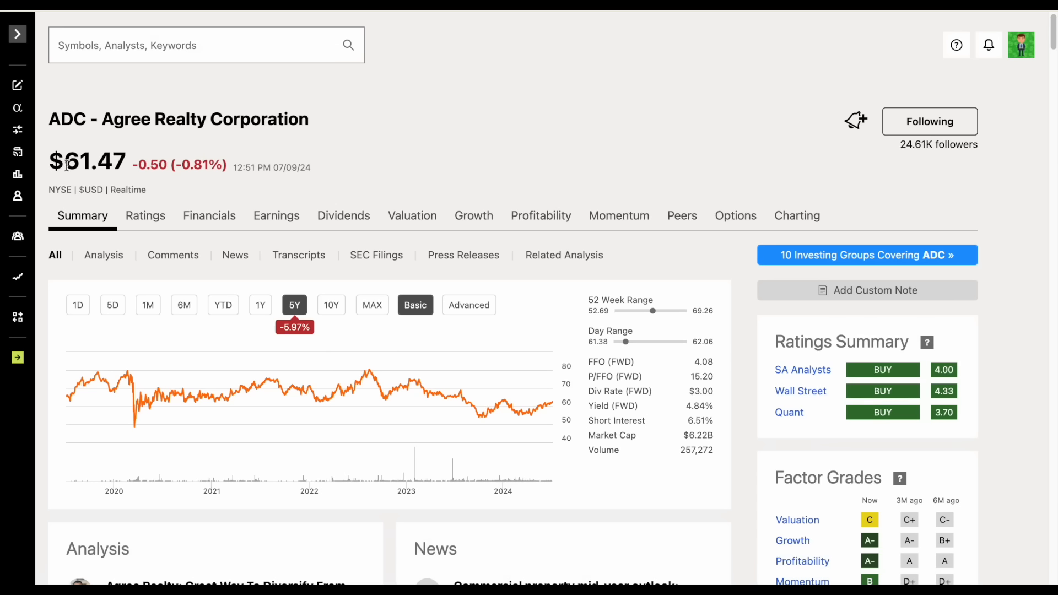
mouse_move(355, 152)
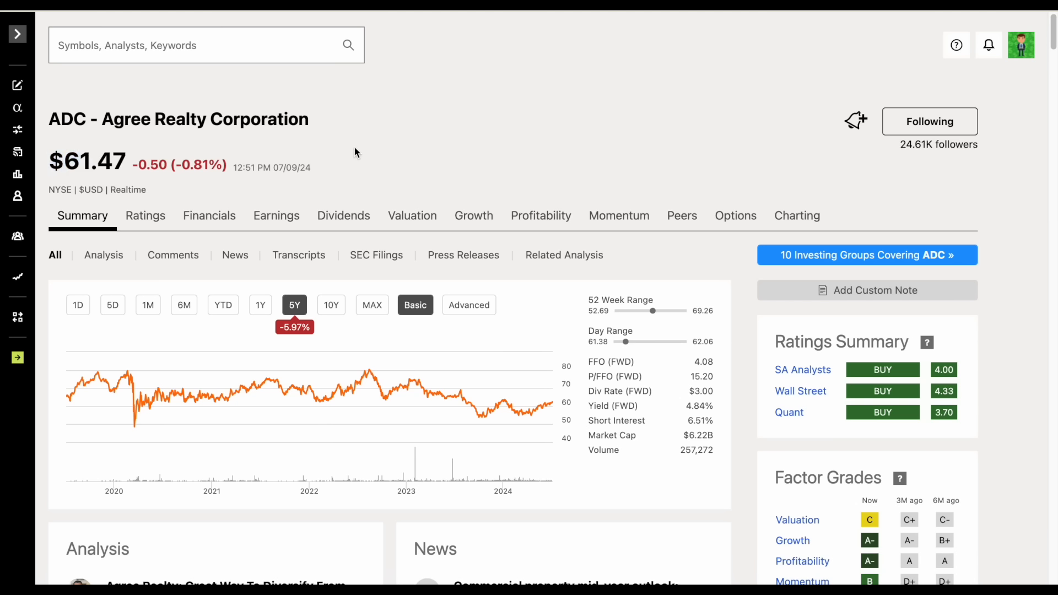
mouse_move(508, 138)
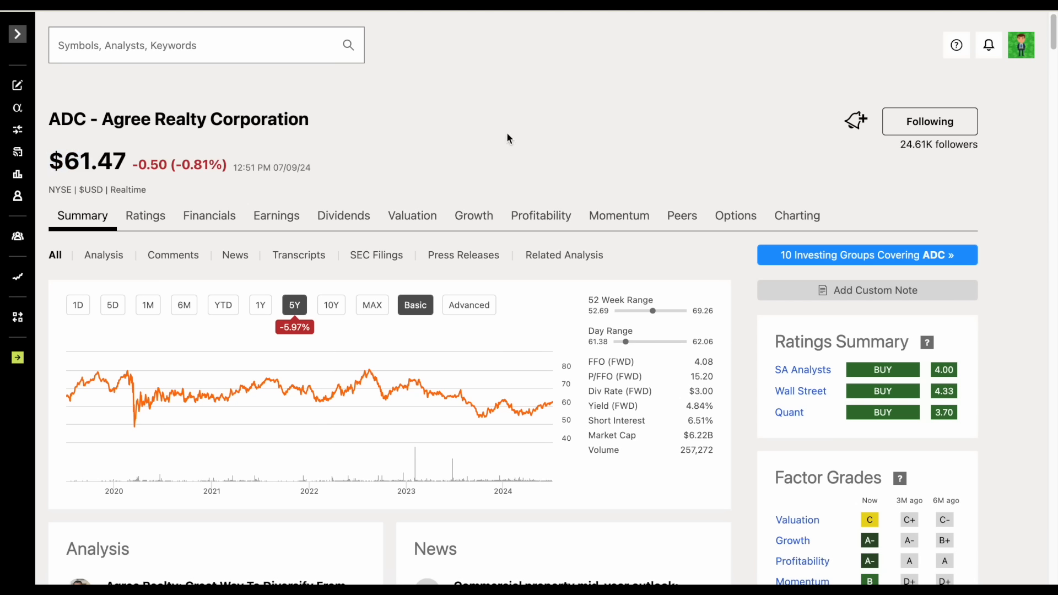
mouse_move(741, 419)
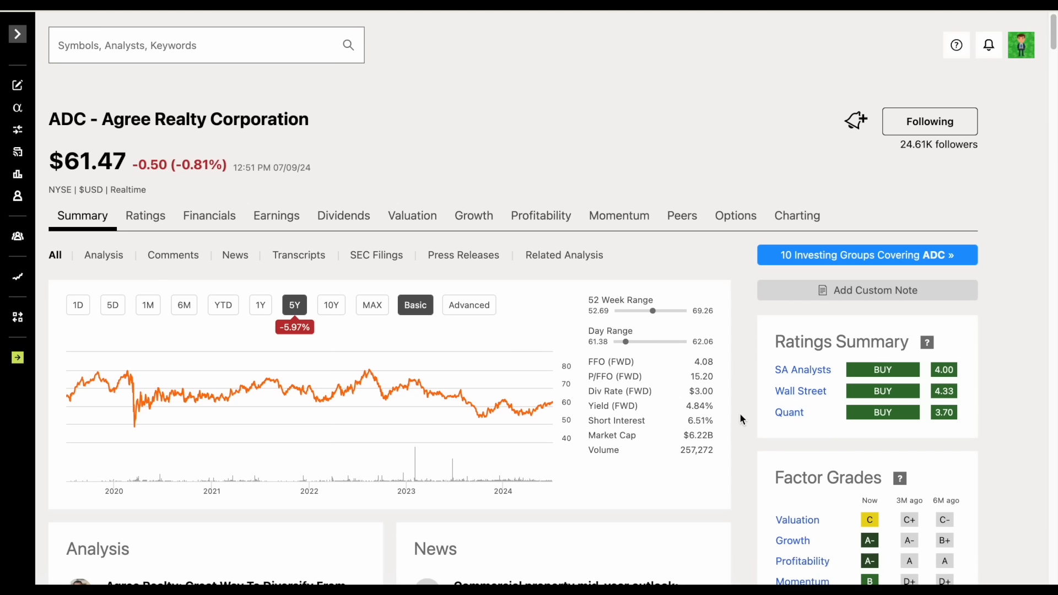
mouse_move(597, 130)
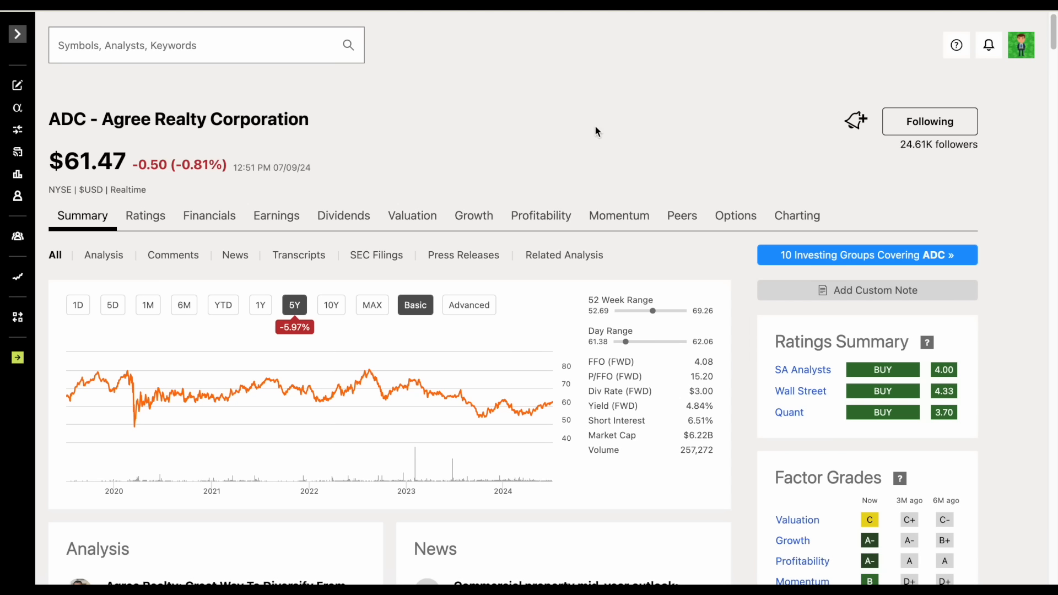
mouse_move(280, 139)
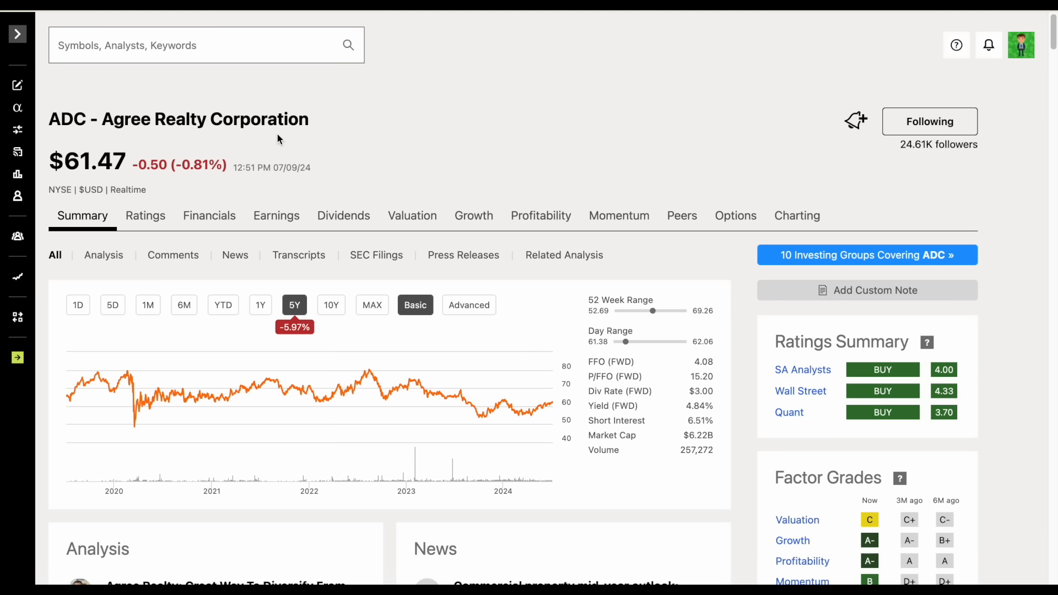
mouse_move(549, 138)
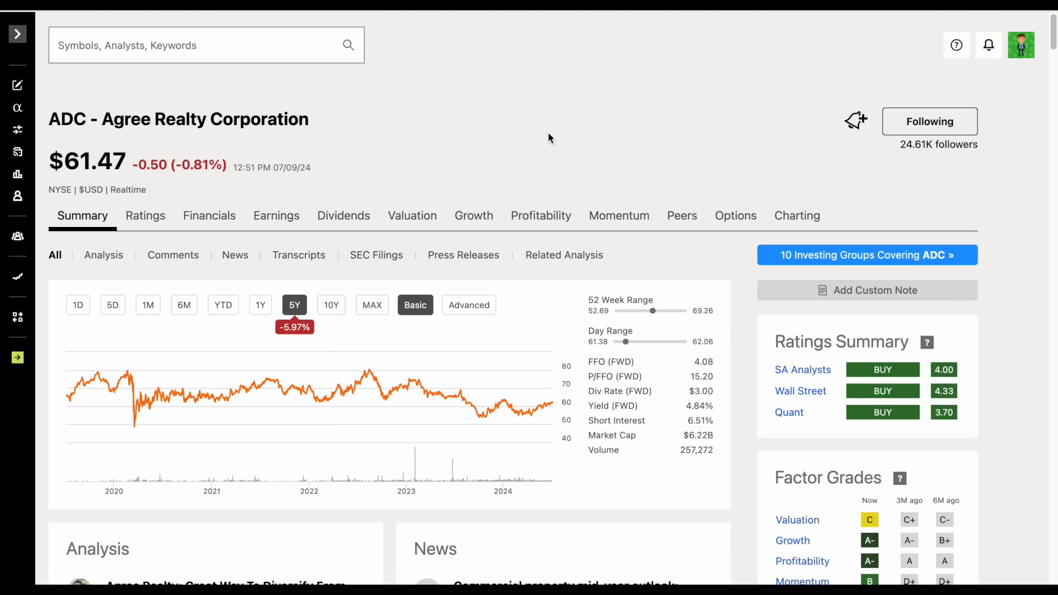
mouse_move(656, 105)
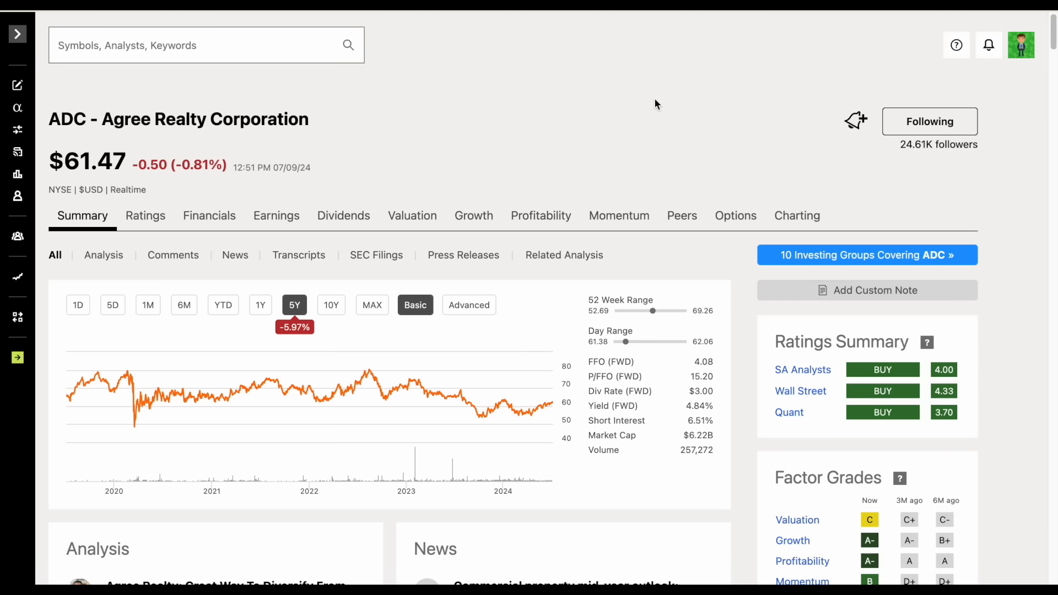